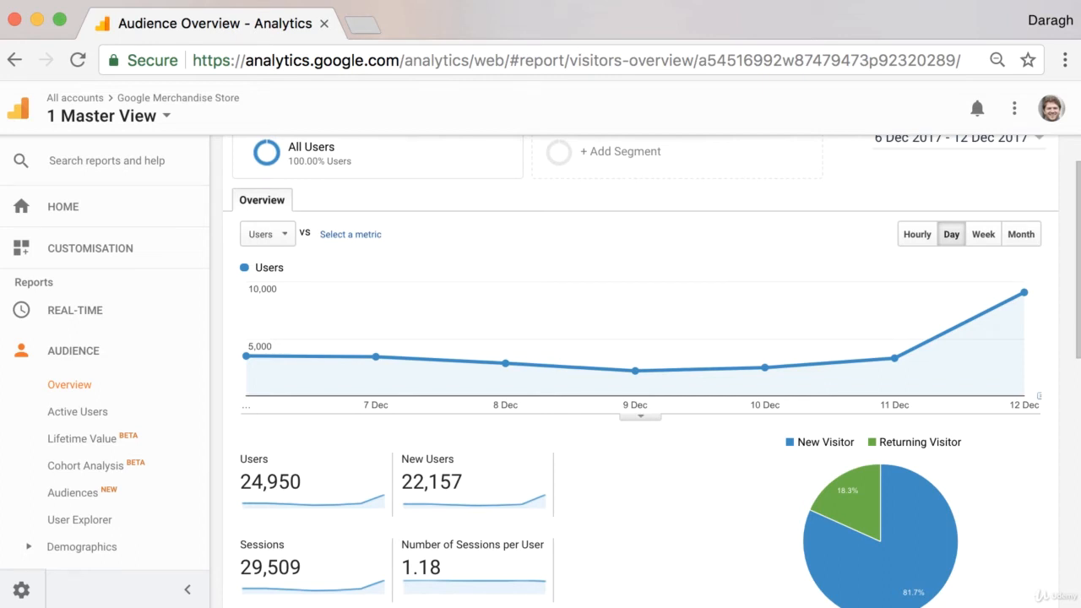
mouse_move(118, 350)
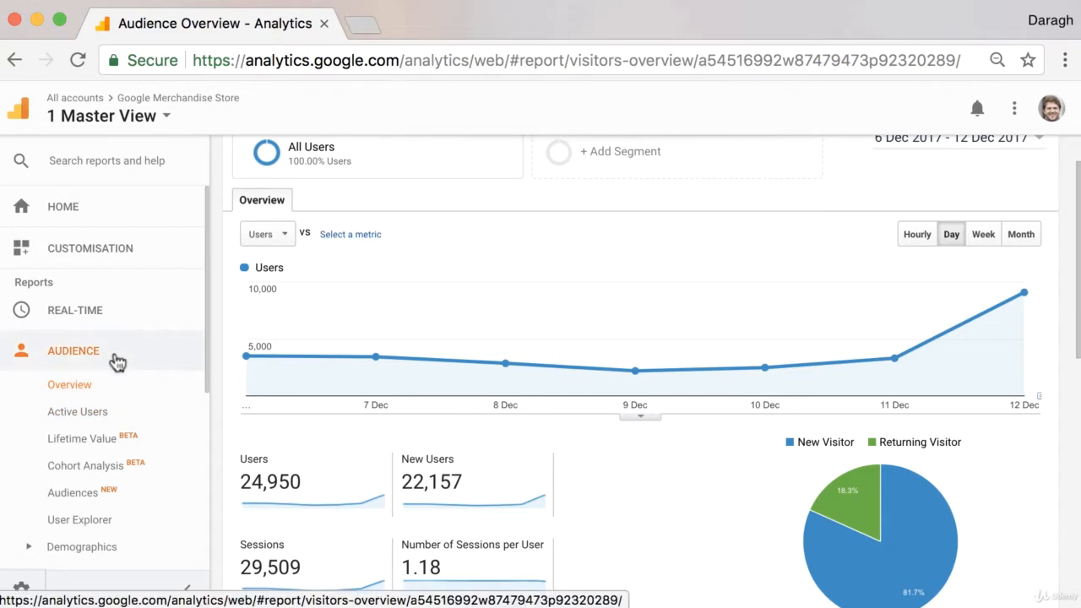
mouse_move(105, 363)
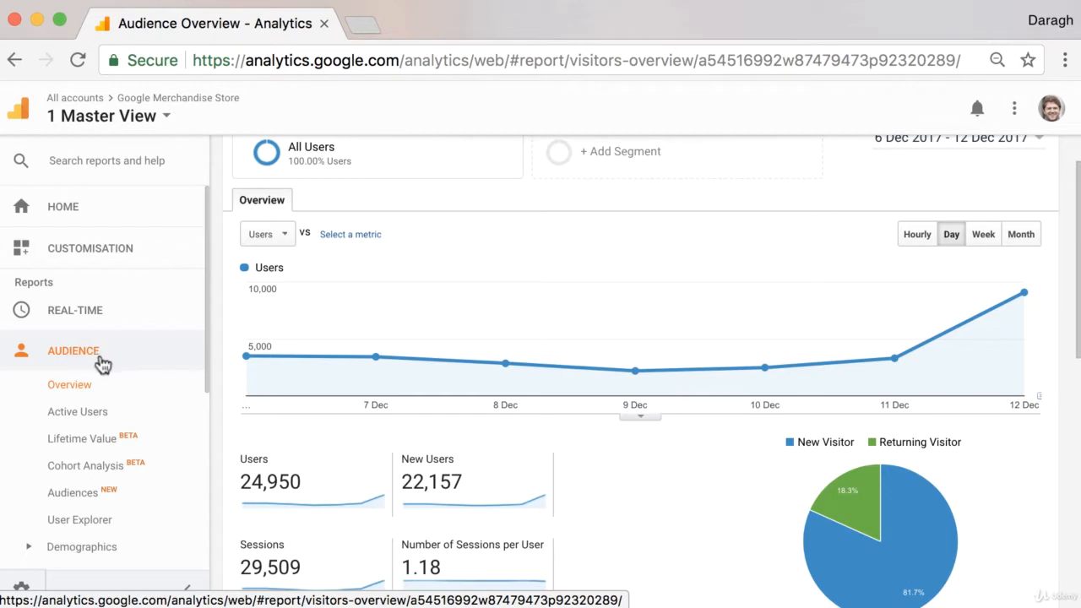
Step: Load the Audience Demographics Overview report with the Age and Gender charts of users
scroll("down", 3)
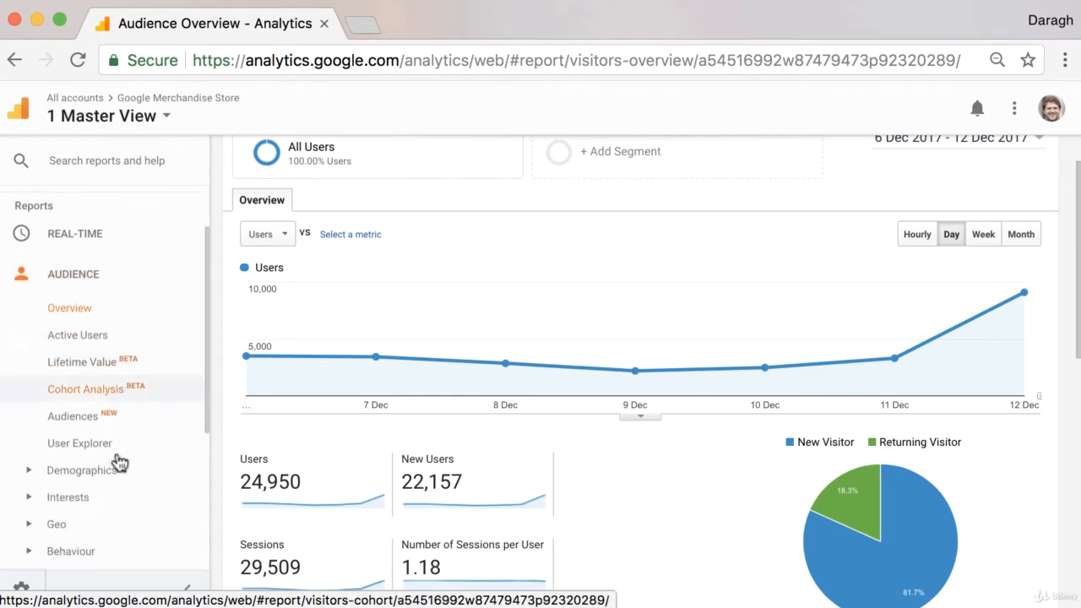
left_click(81, 469)
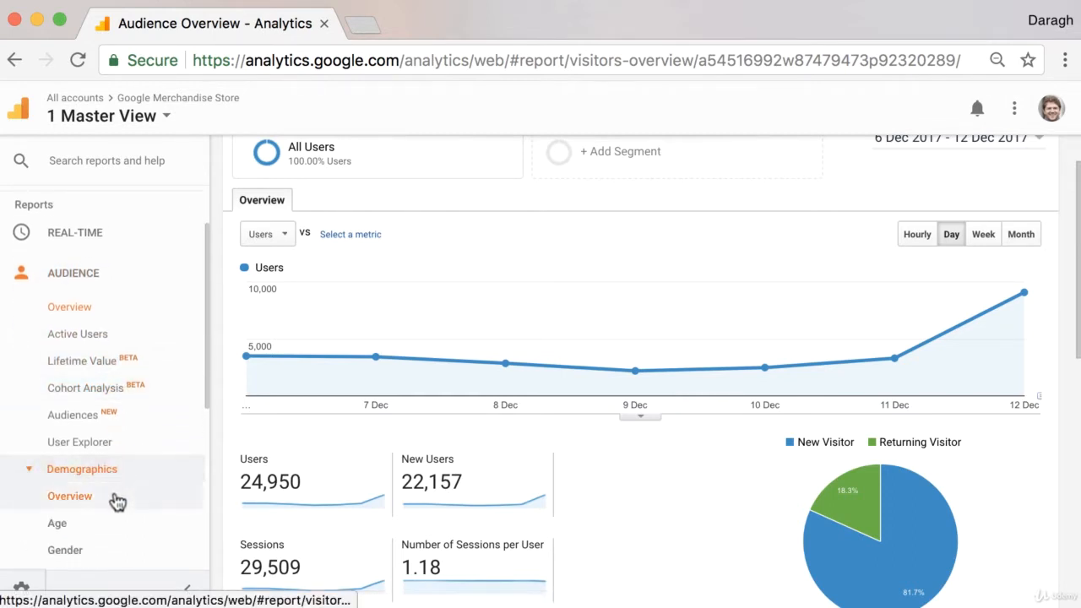
left_click(71, 497)
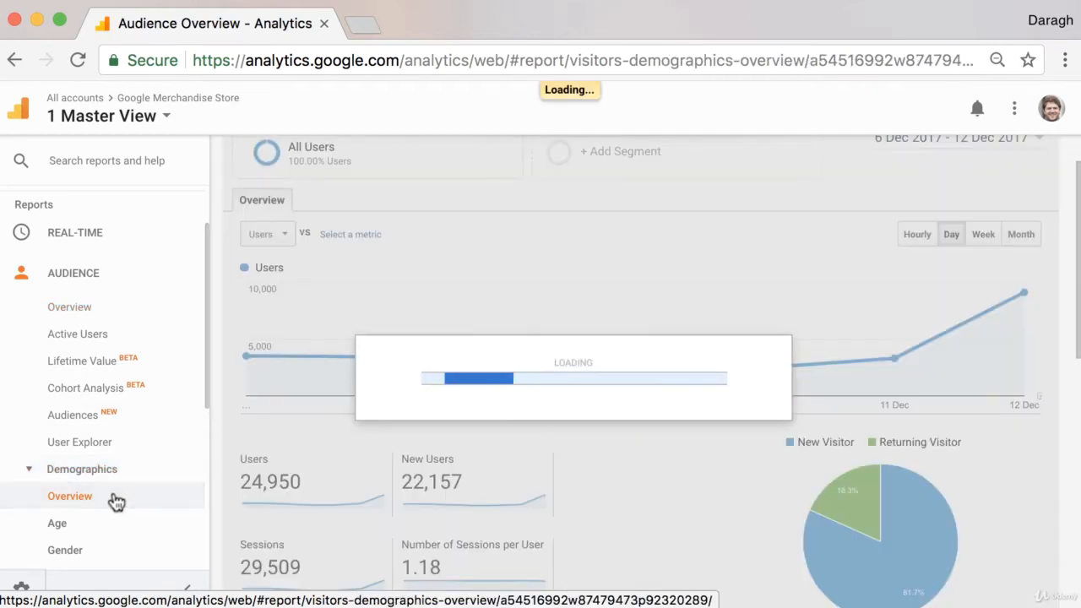
left_click(69, 496)
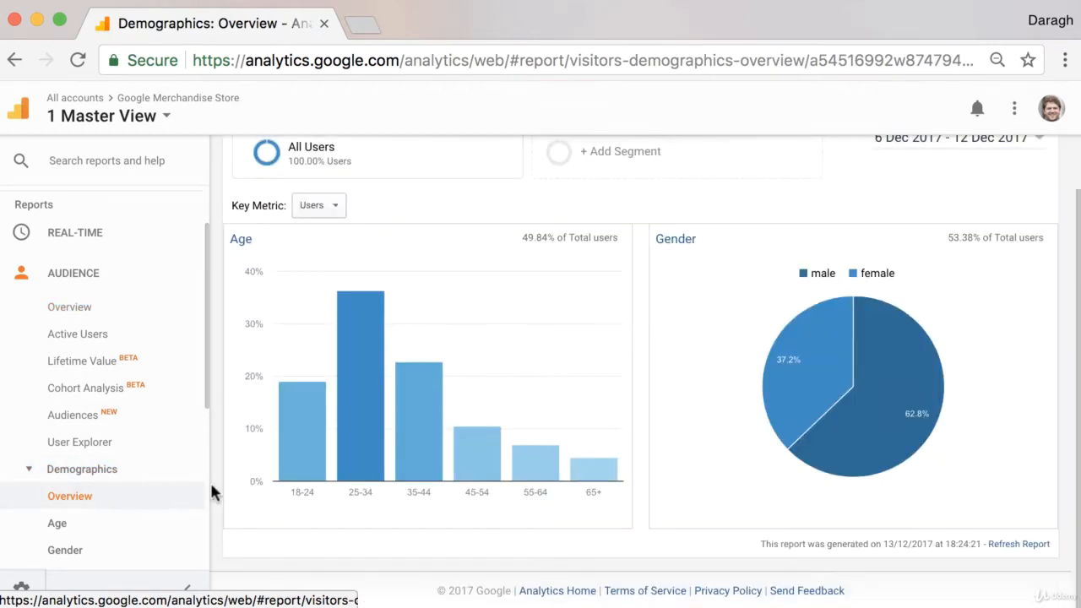
scroll("up", 3)
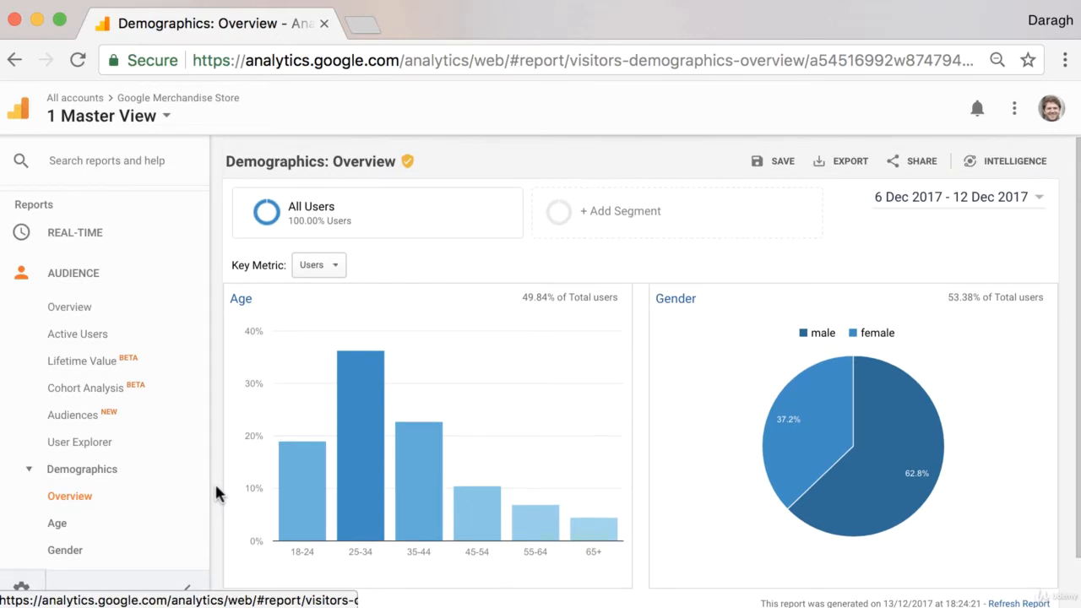
mouse_move(260, 320)
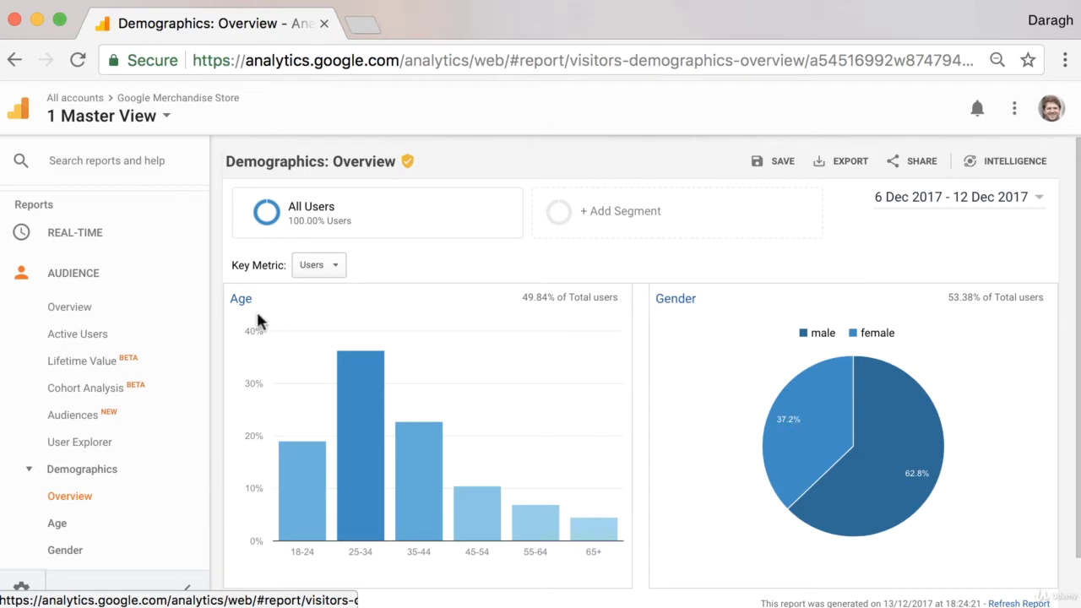
mouse_move(665, 324)
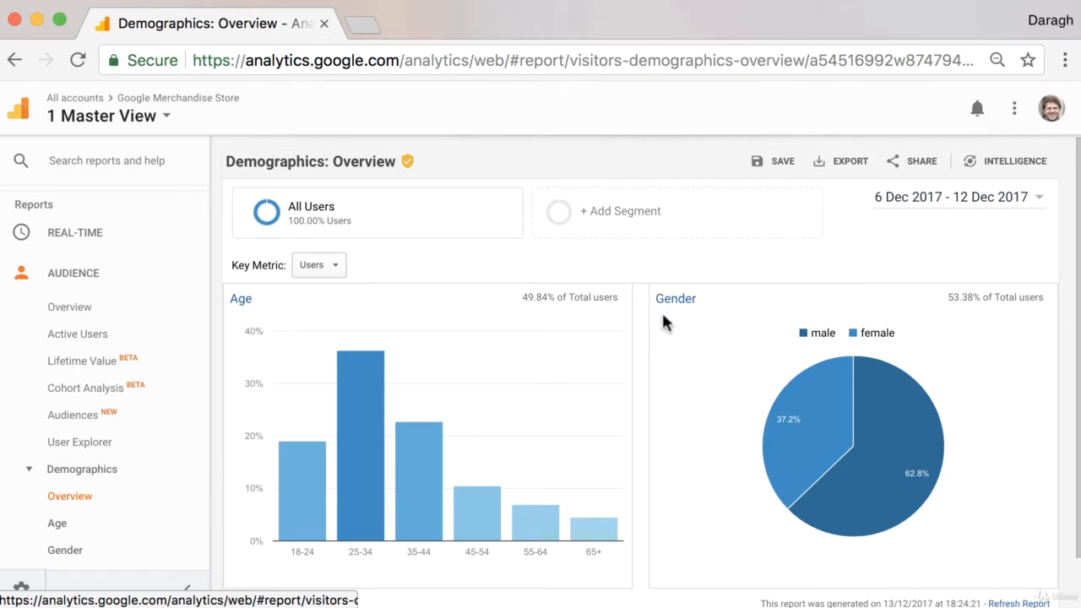
scroll("down", 3)
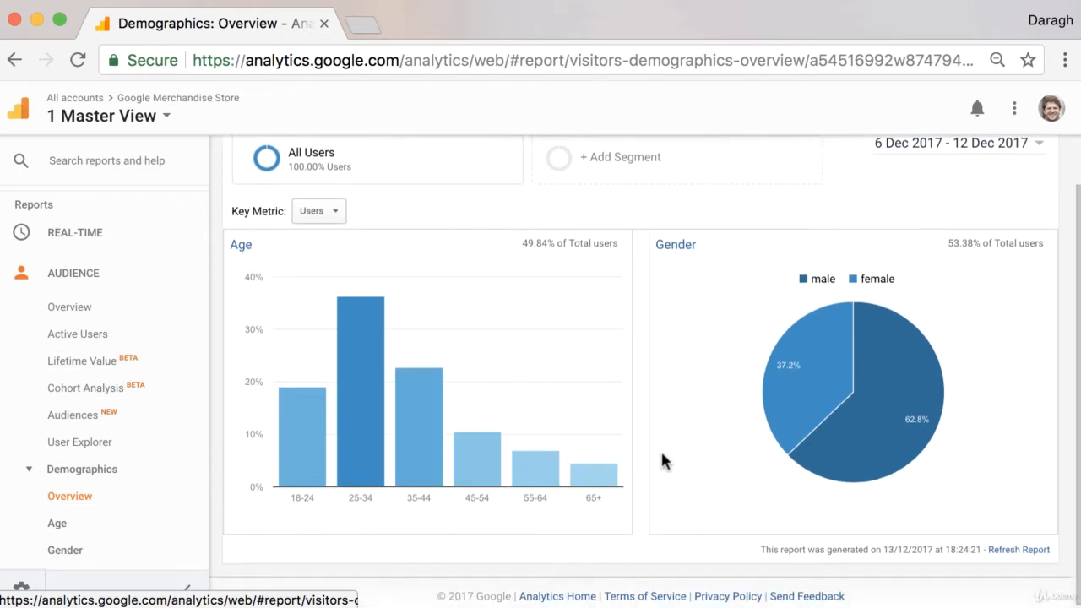
mouse_move(469, 479)
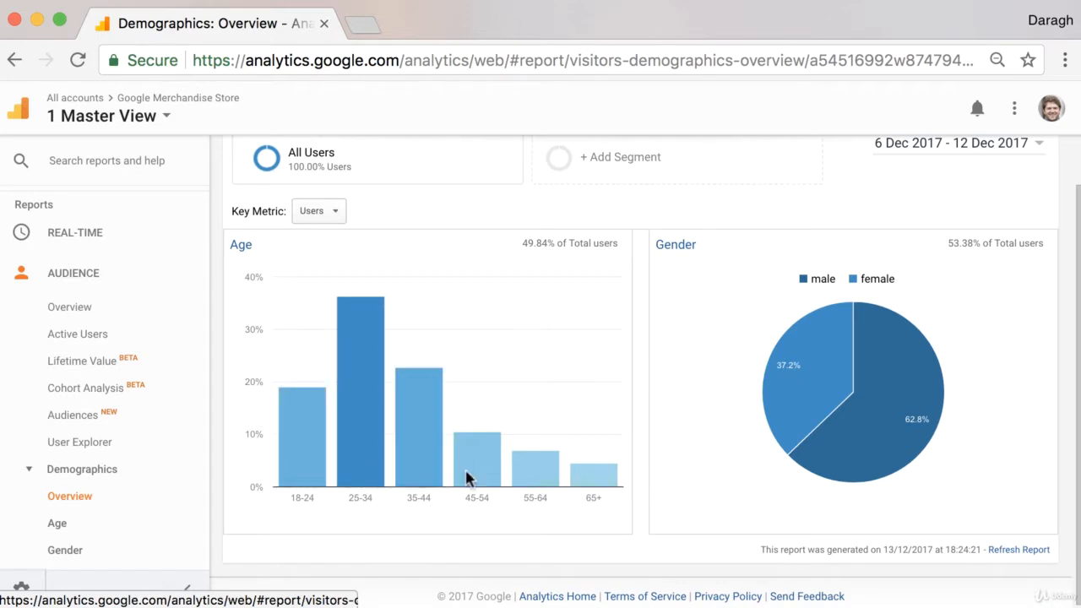
mouse_move(594, 473)
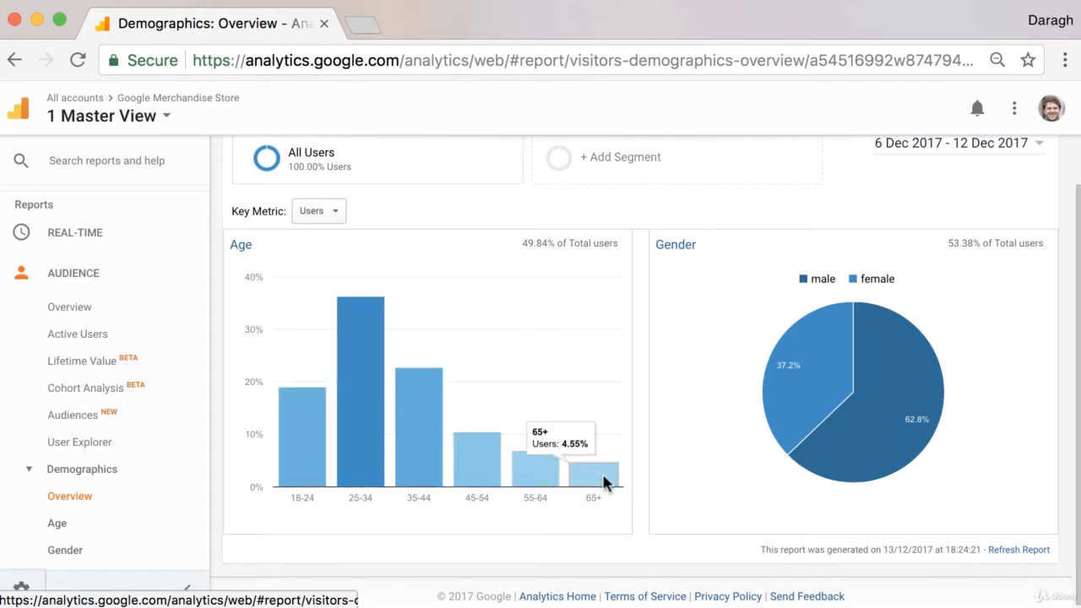
mouse_move(811, 463)
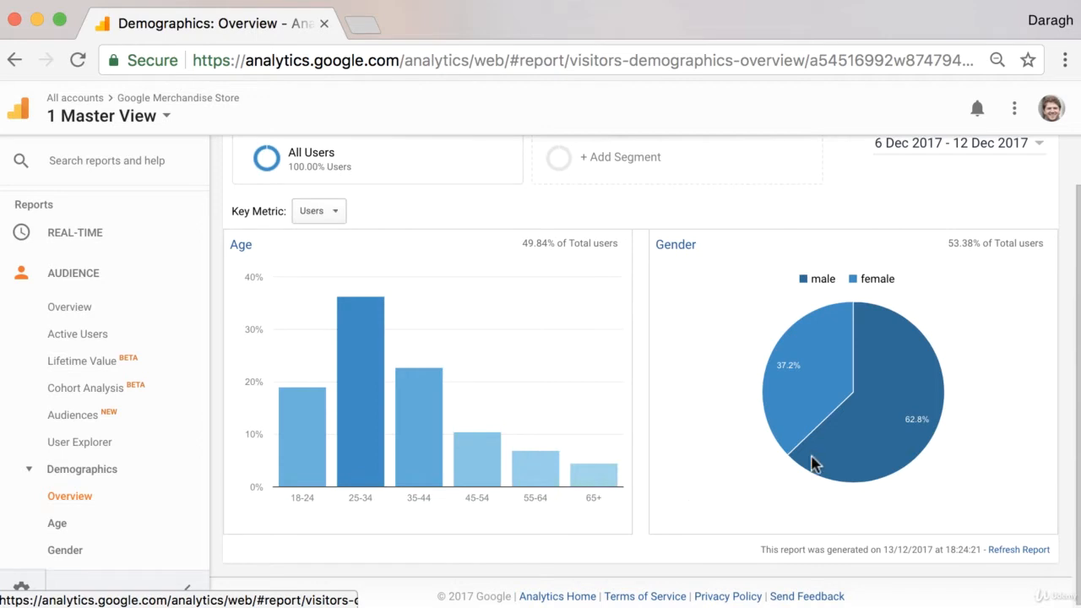
mouse_move(785, 489)
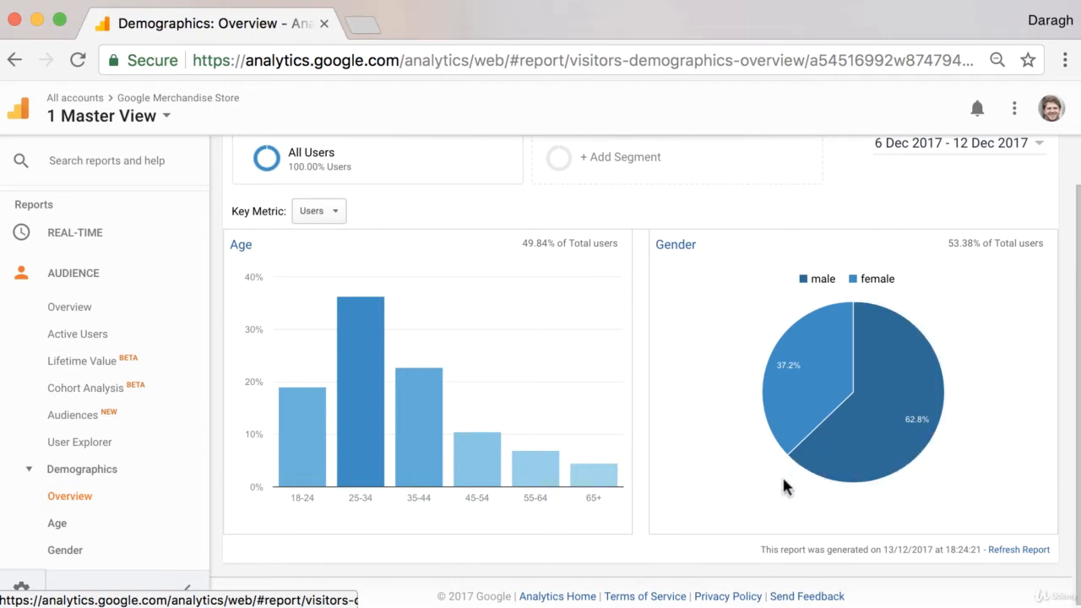
mouse_move(402, 527)
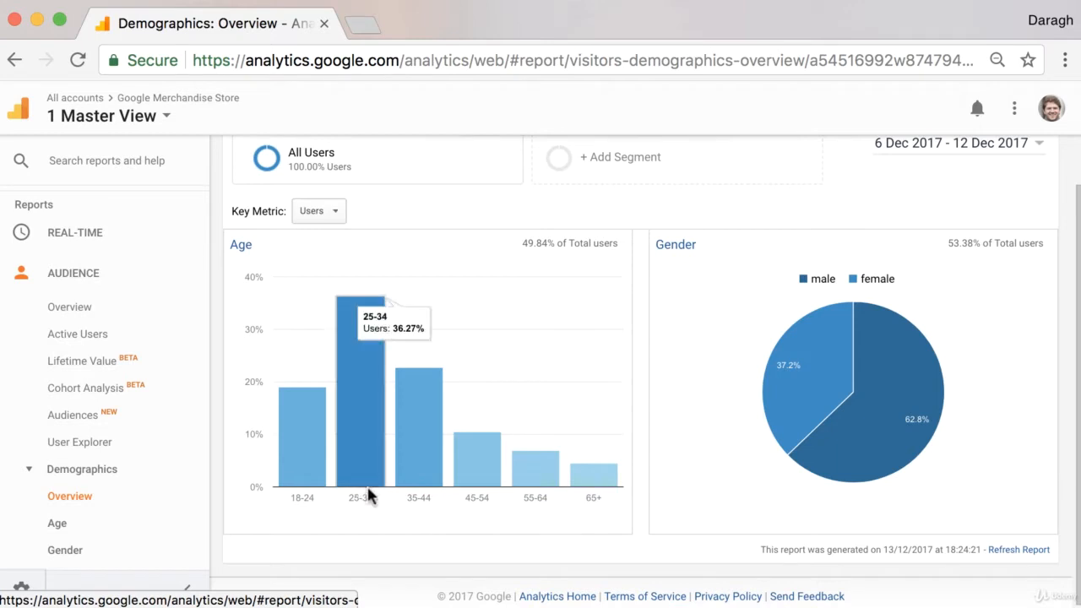
mouse_move(368, 459)
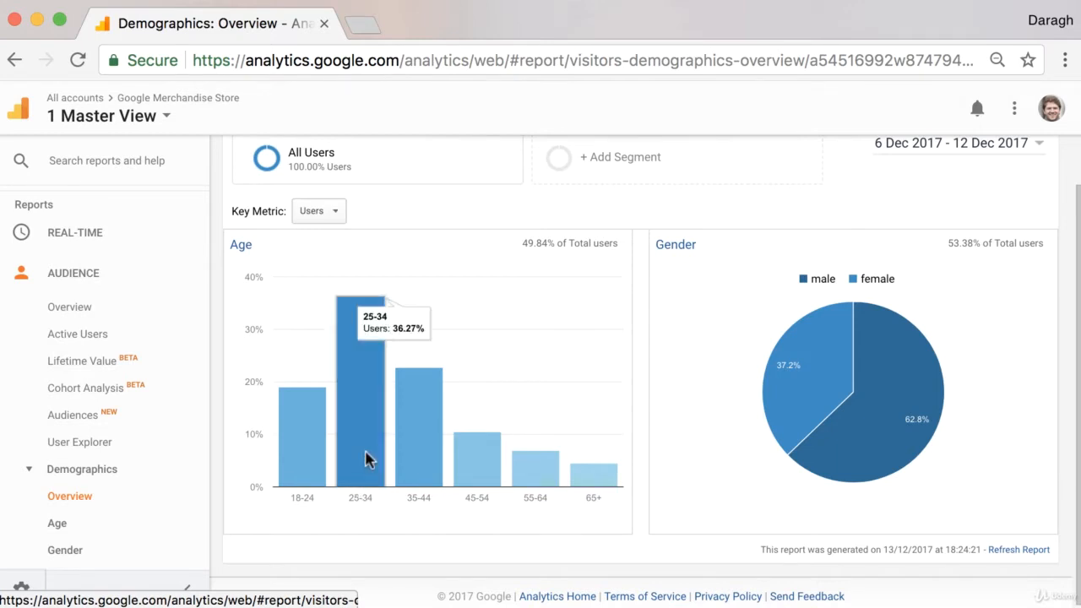
mouse_move(325, 501)
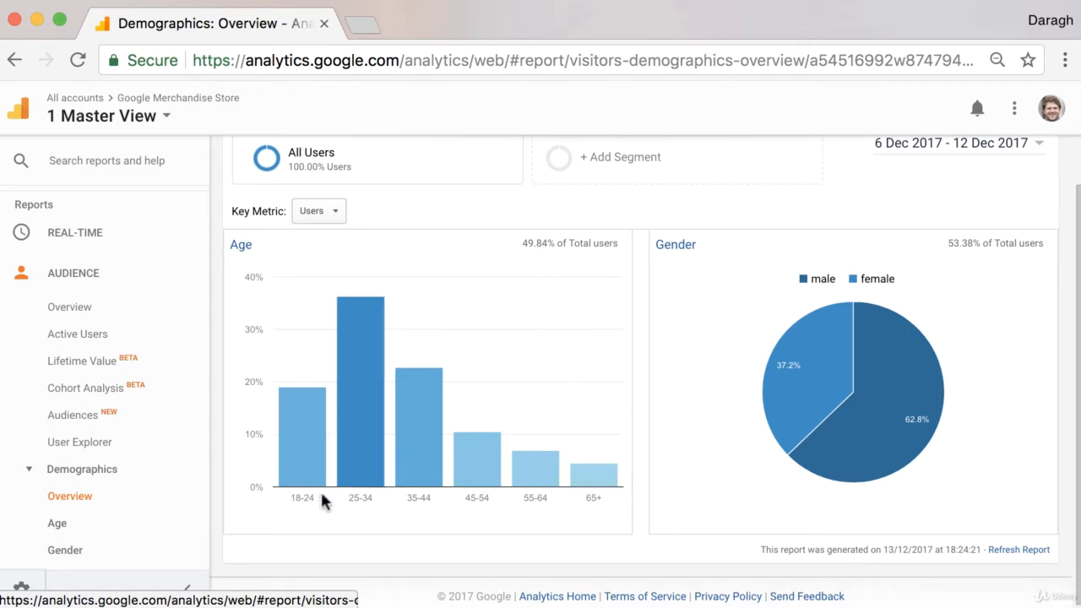
mouse_move(361, 486)
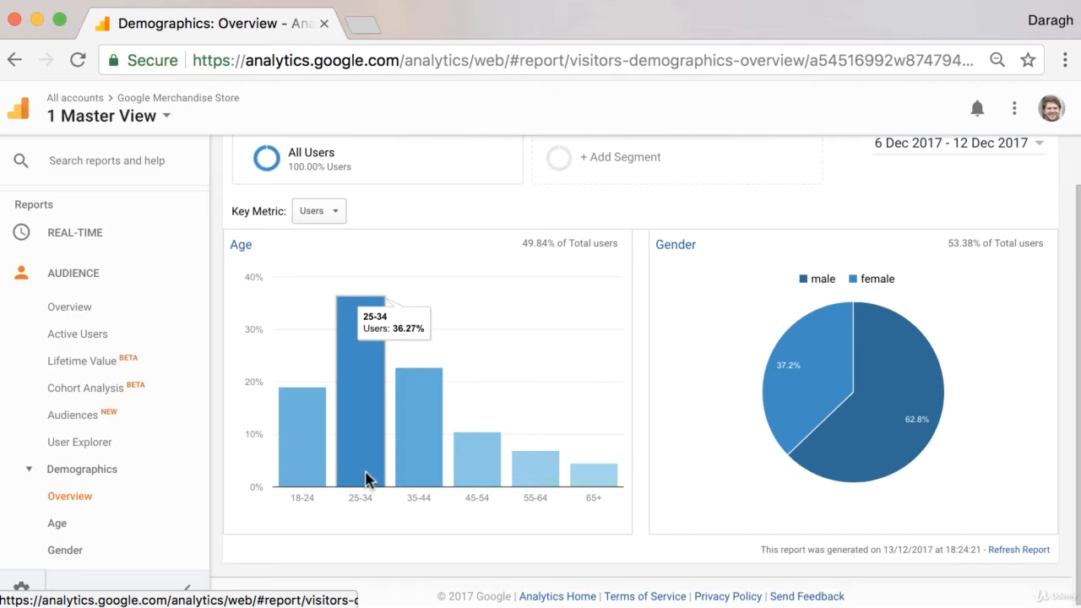
mouse_move(814, 534)
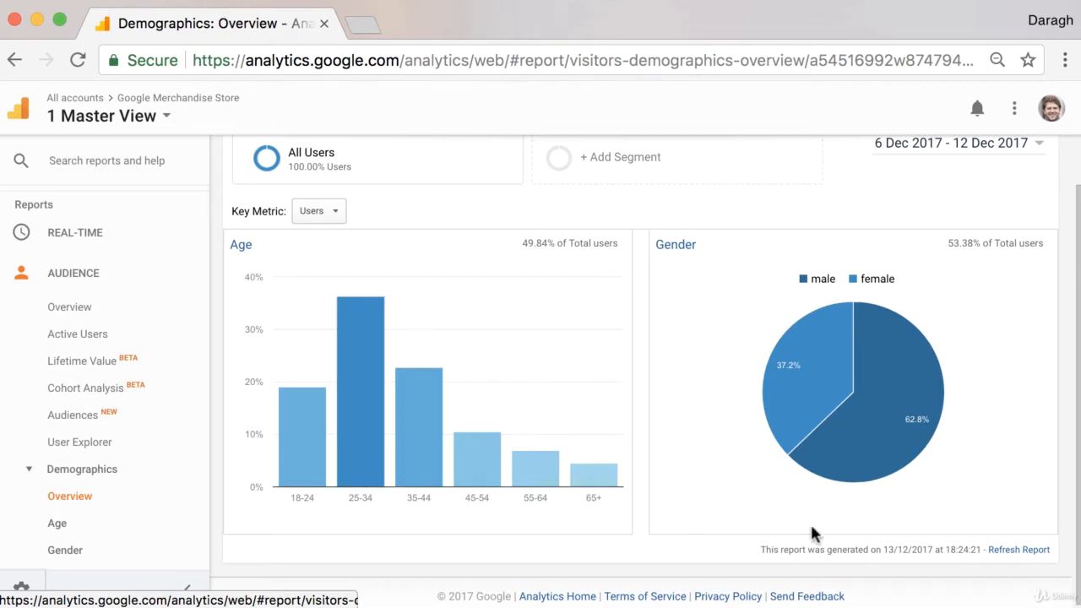
mouse_move(854, 473)
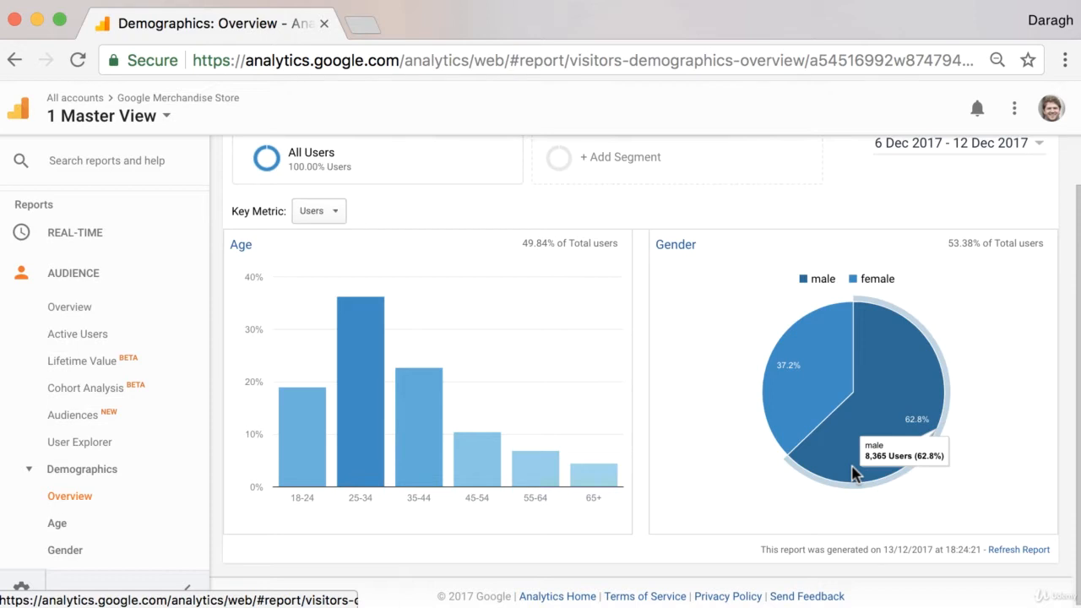
mouse_move(357, 426)
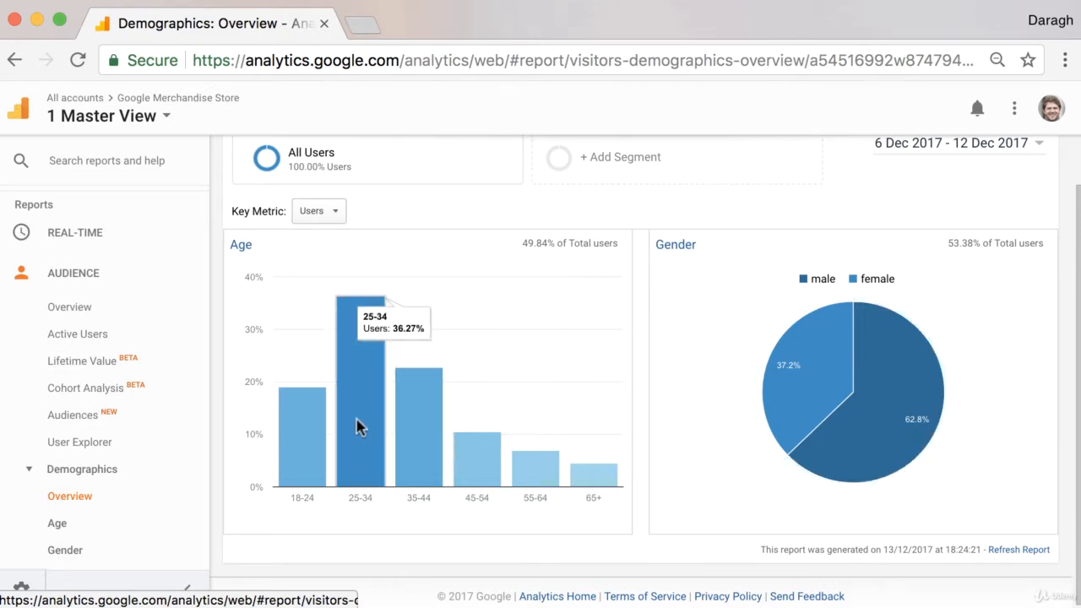
mouse_move(662, 442)
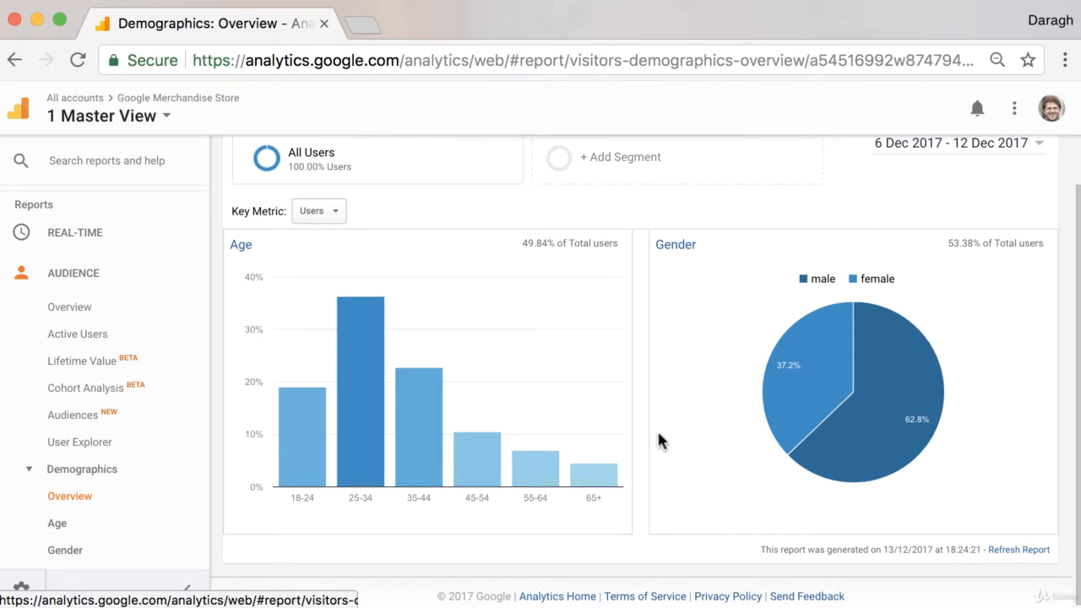
mouse_move(361, 448)
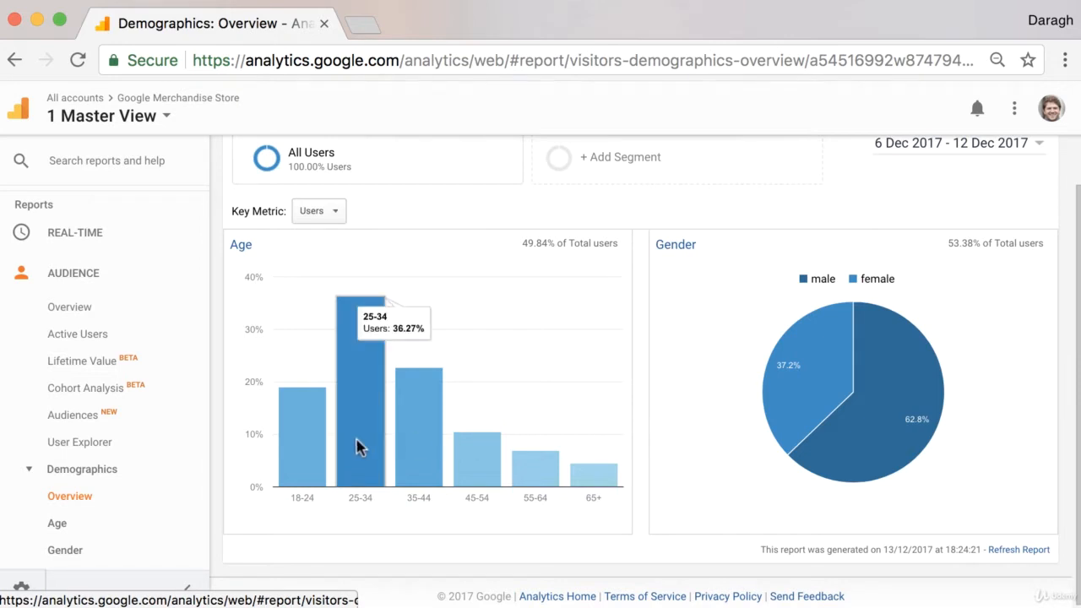
mouse_move(840, 425)
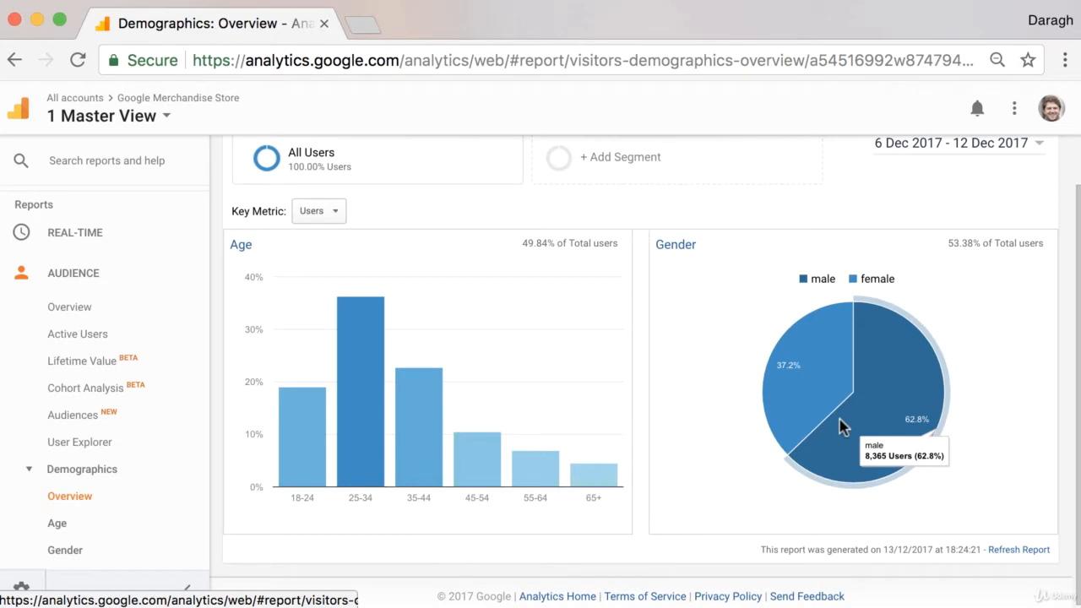
mouse_move(691, 432)
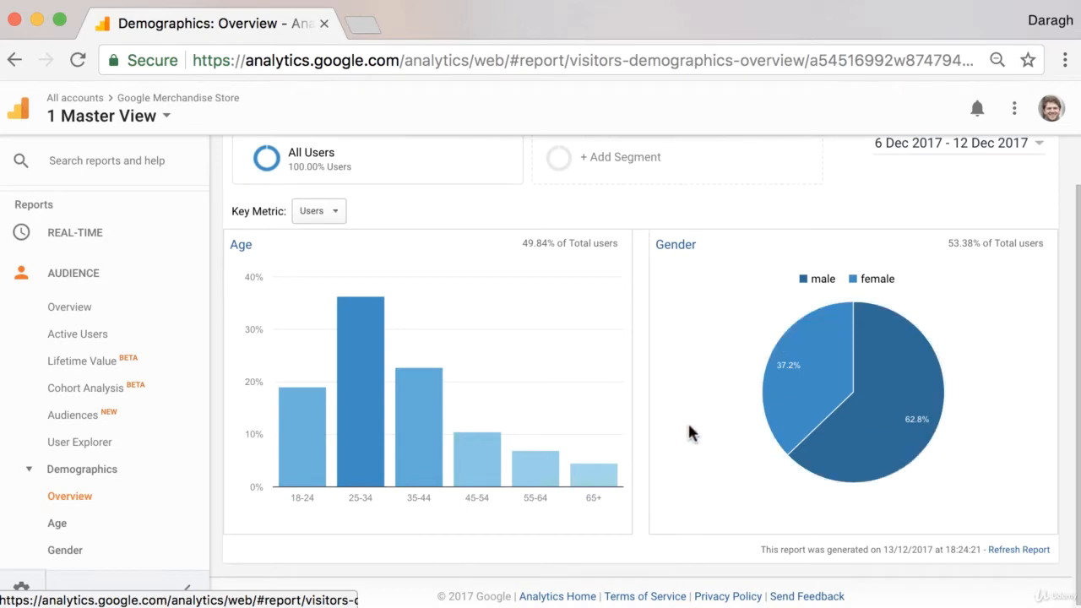
mouse_move(662, 358)
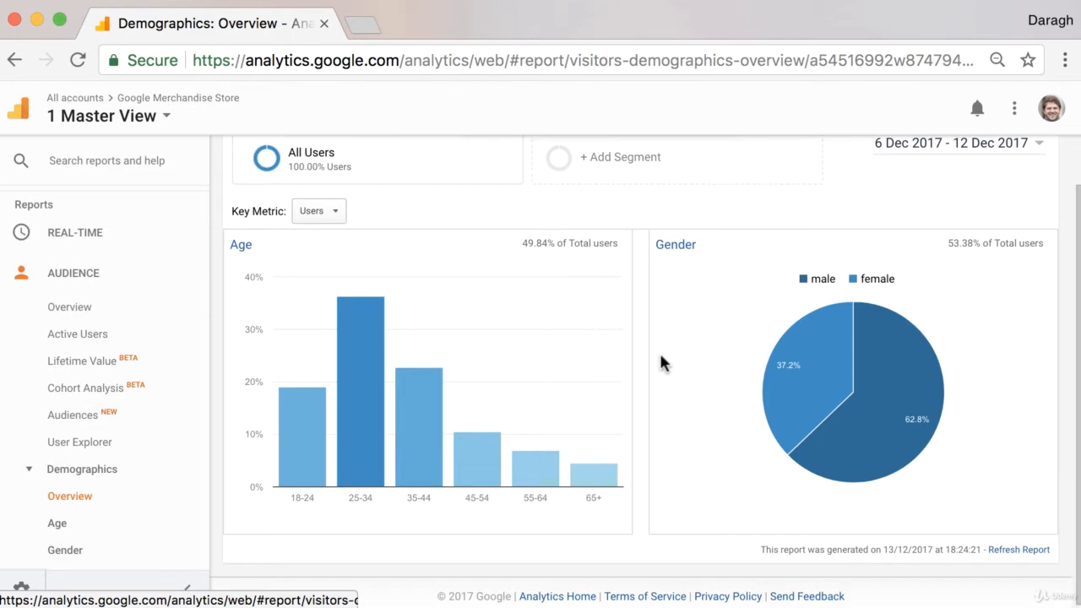
mouse_move(379, 258)
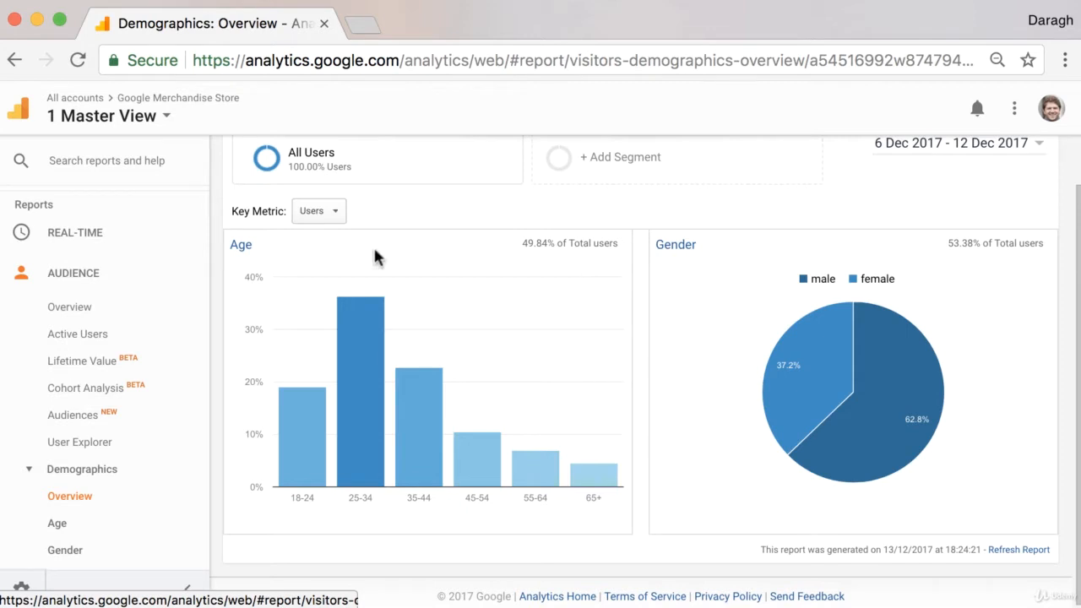
mouse_move(642, 228)
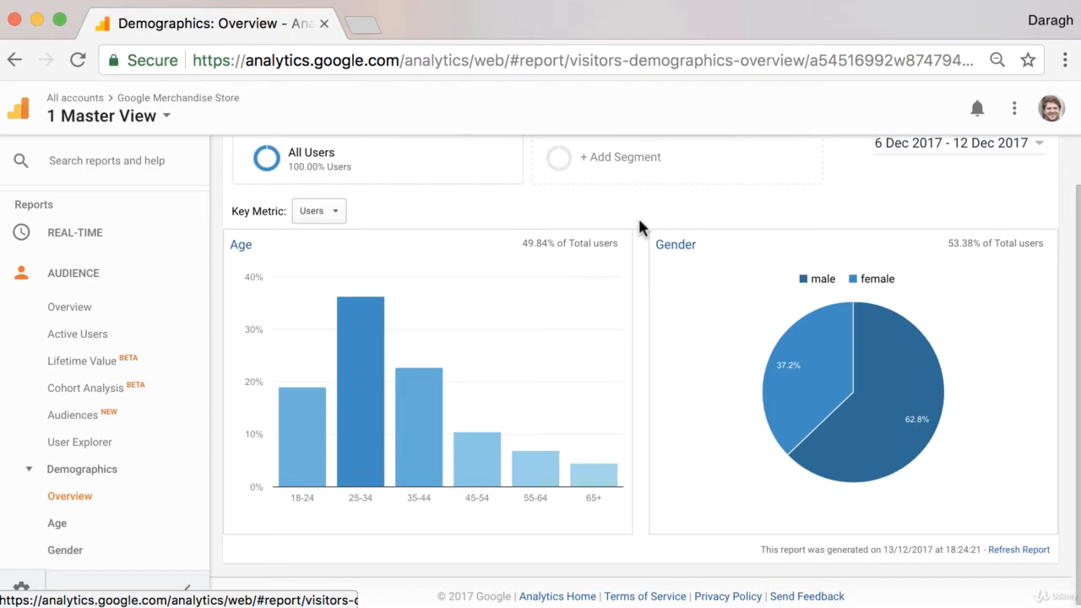
mouse_move(307, 324)
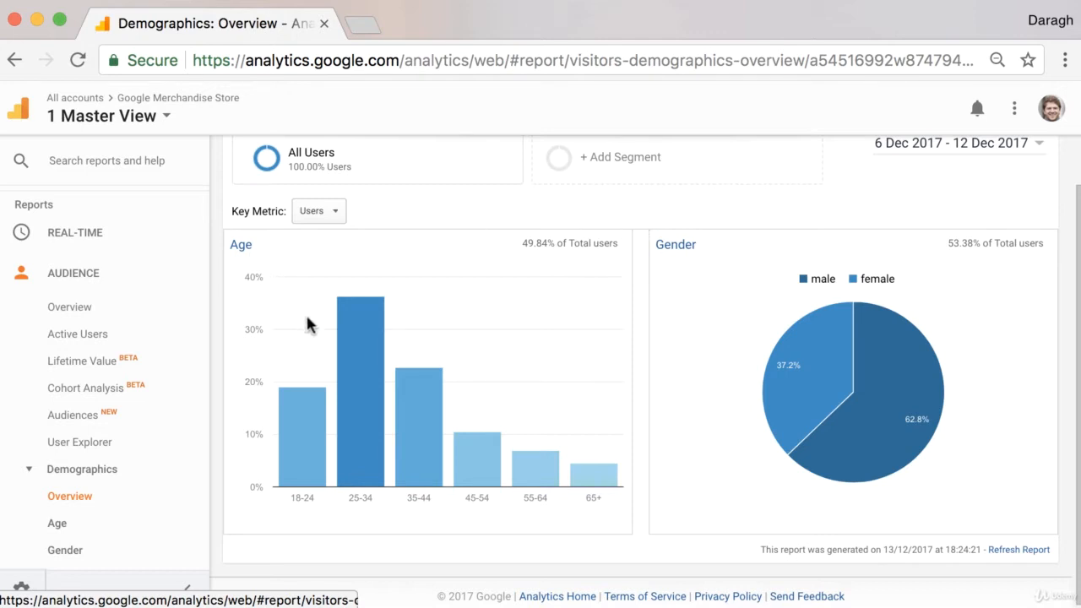
mouse_move(692, 312)
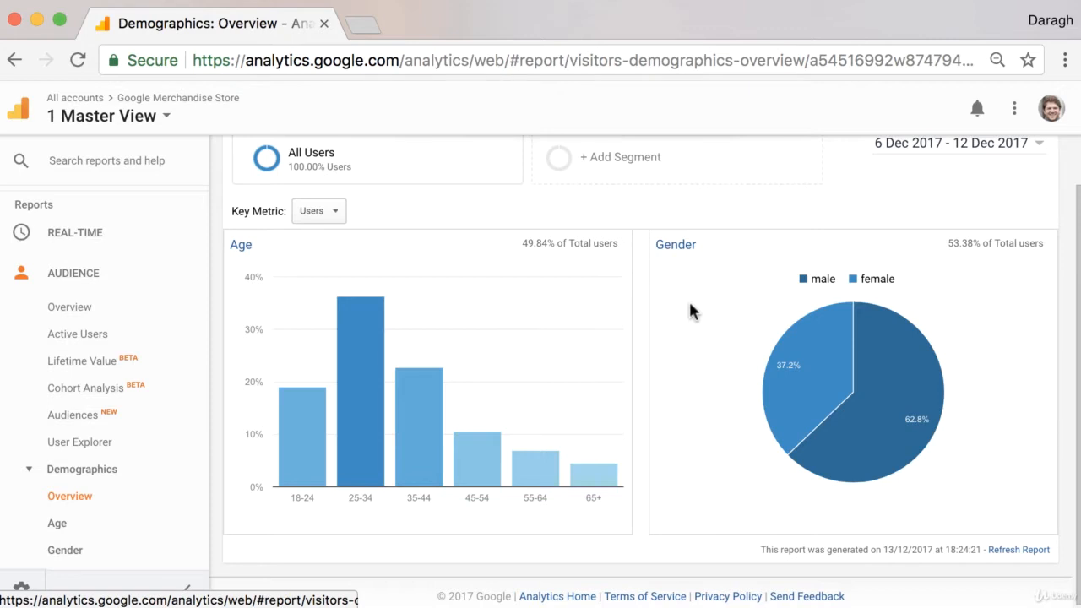
mouse_move(680, 328)
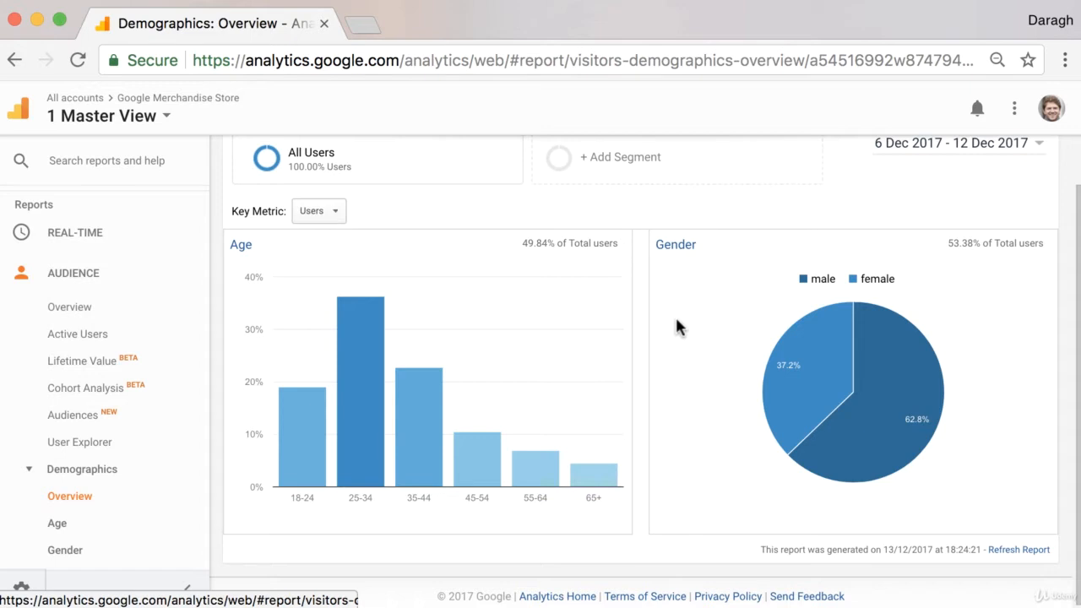
mouse_move(361, 354)
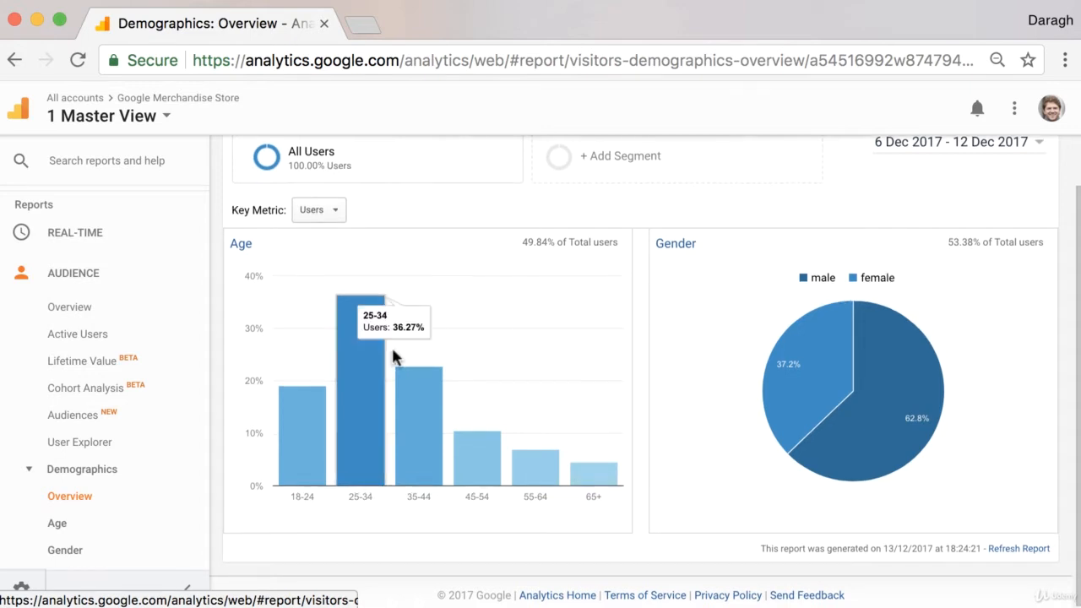
mouse_move(747, 350)
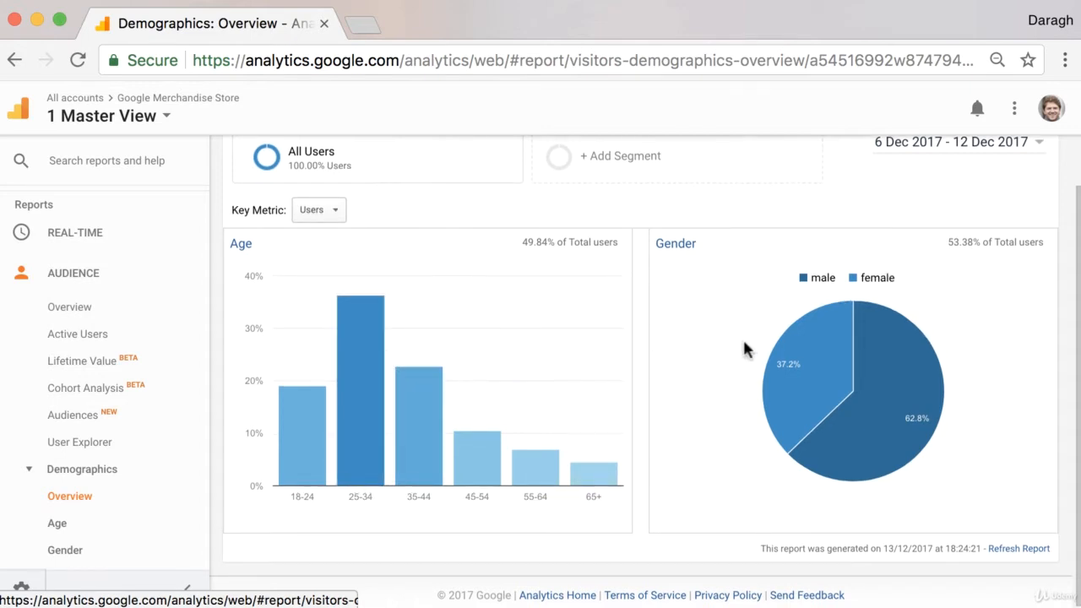
mouse_move(736, 348)
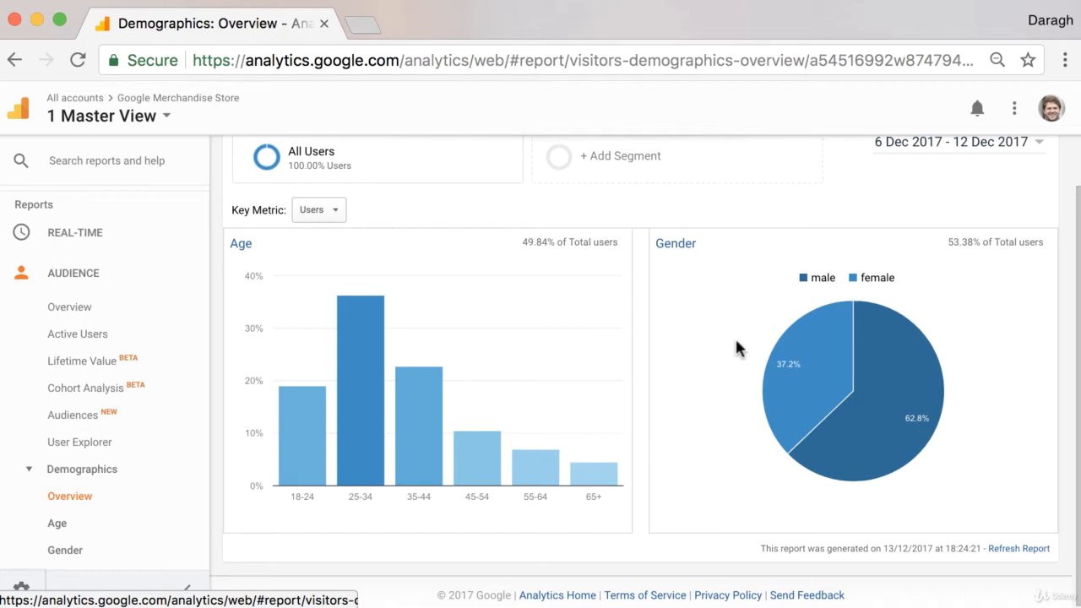
mouse_move(719, 339)
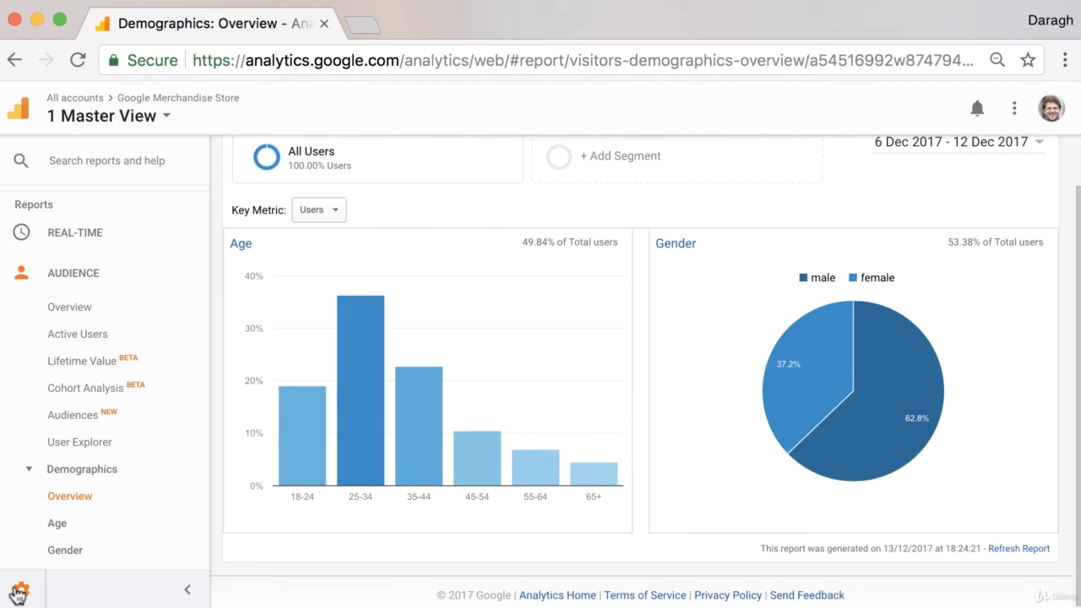
mouse_move(19, 593)
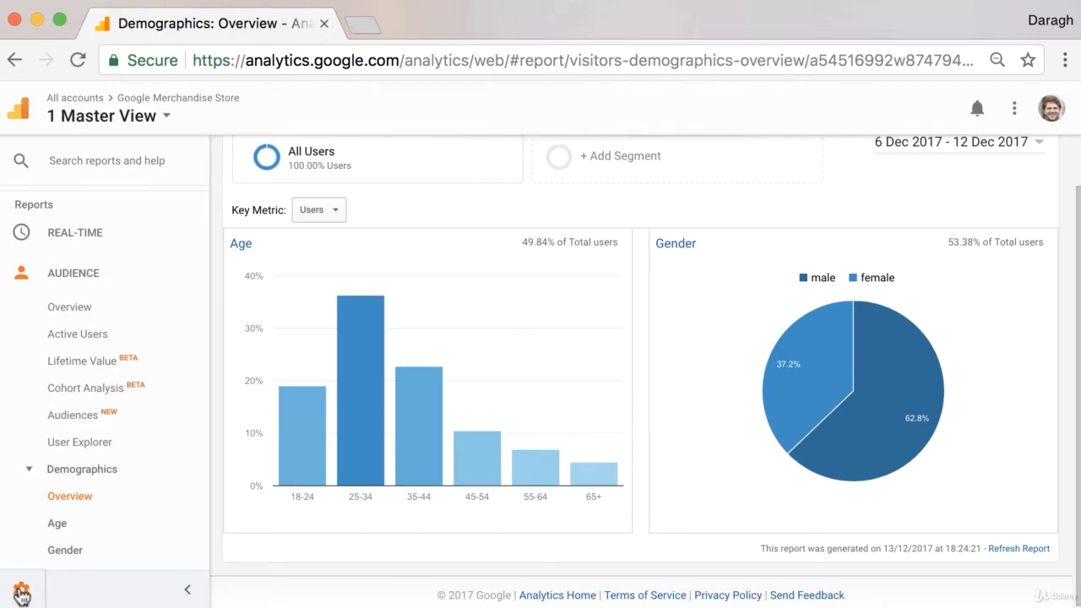
Step: Confirm in the store's Property Settings that Demographics and Interest Reports are switched on
left_click(21, 589)
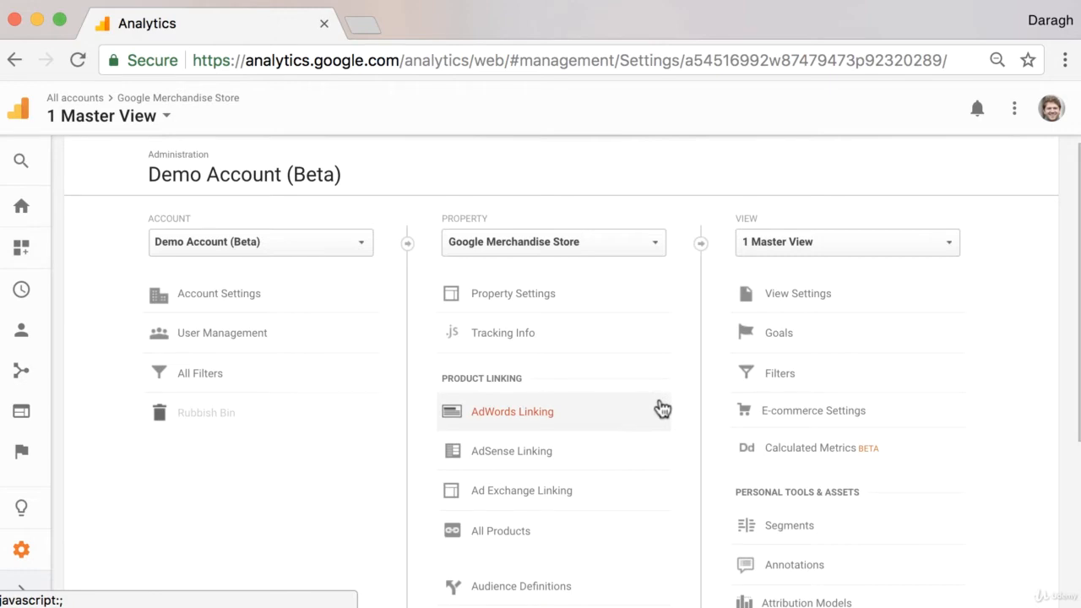
left_click(513, 294)
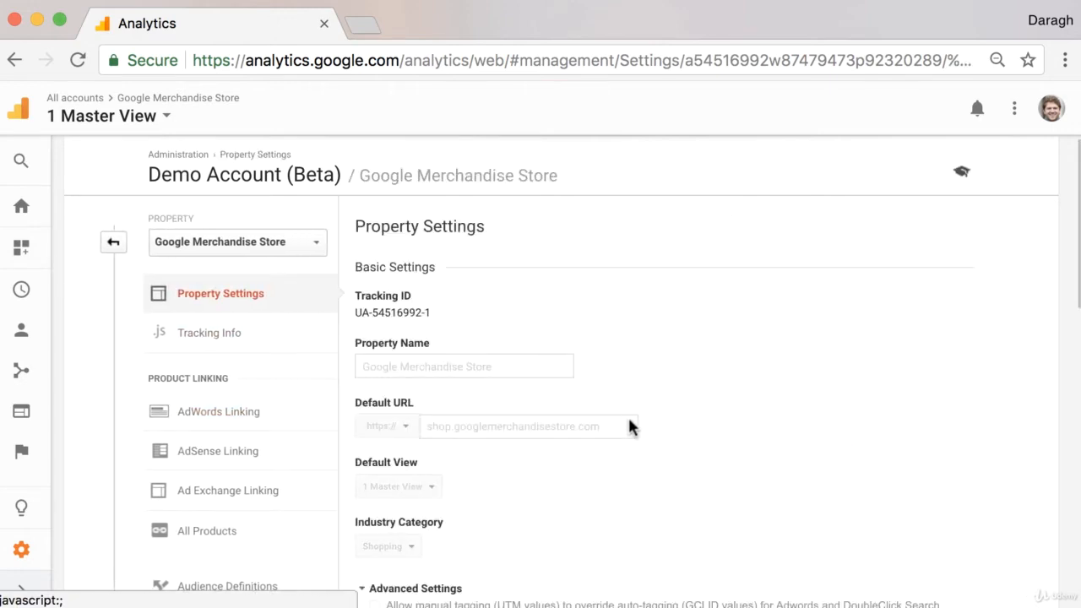
scroll("down", 3)
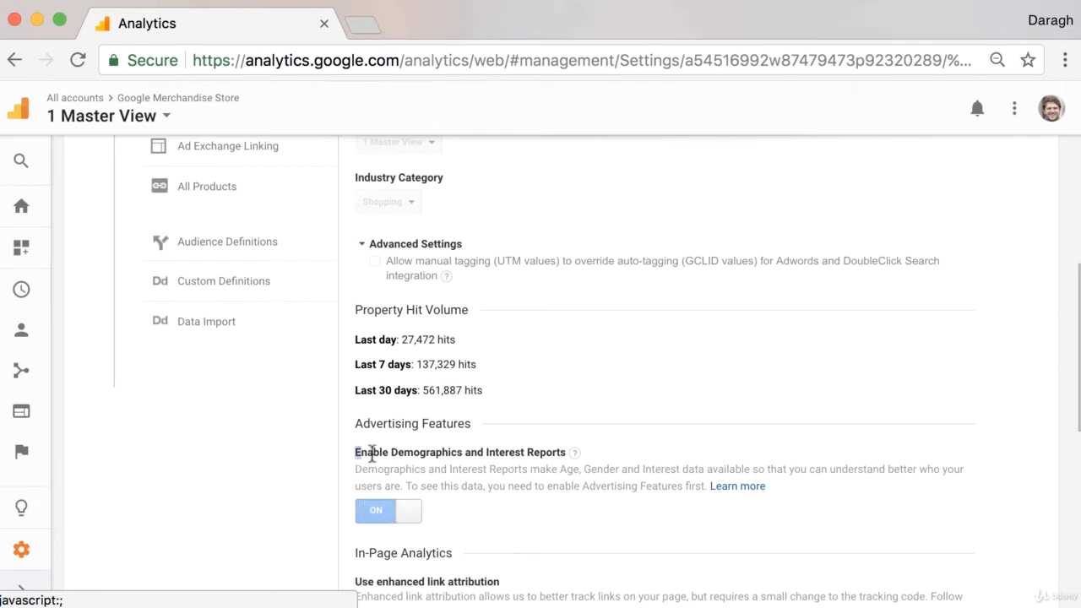
double_click(459, 452)
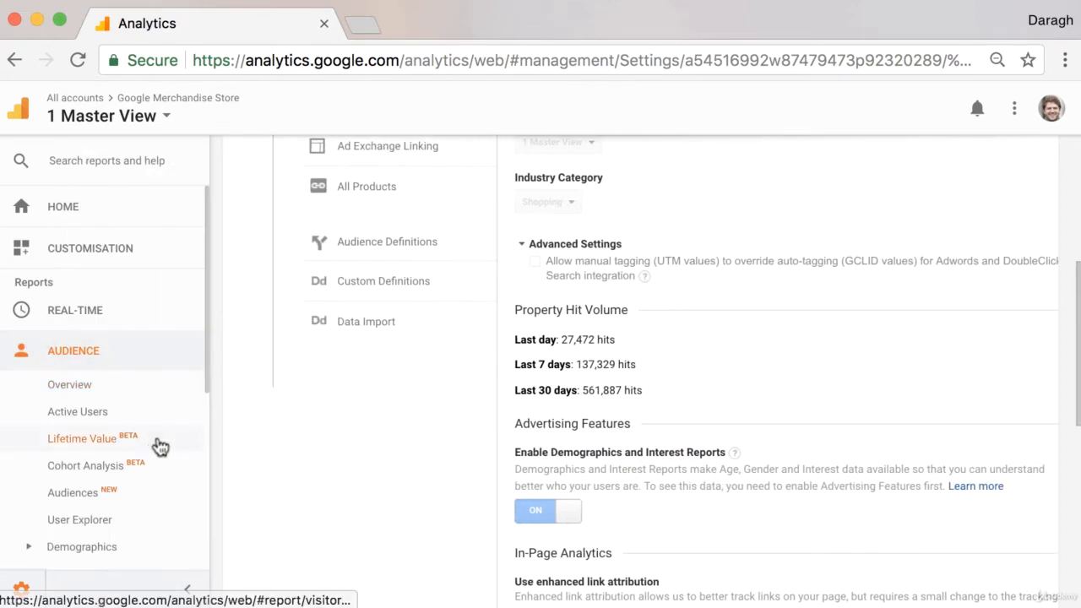
Step: Reveal the Interests report list under Audience in the sidebar
scroll("down", 3)
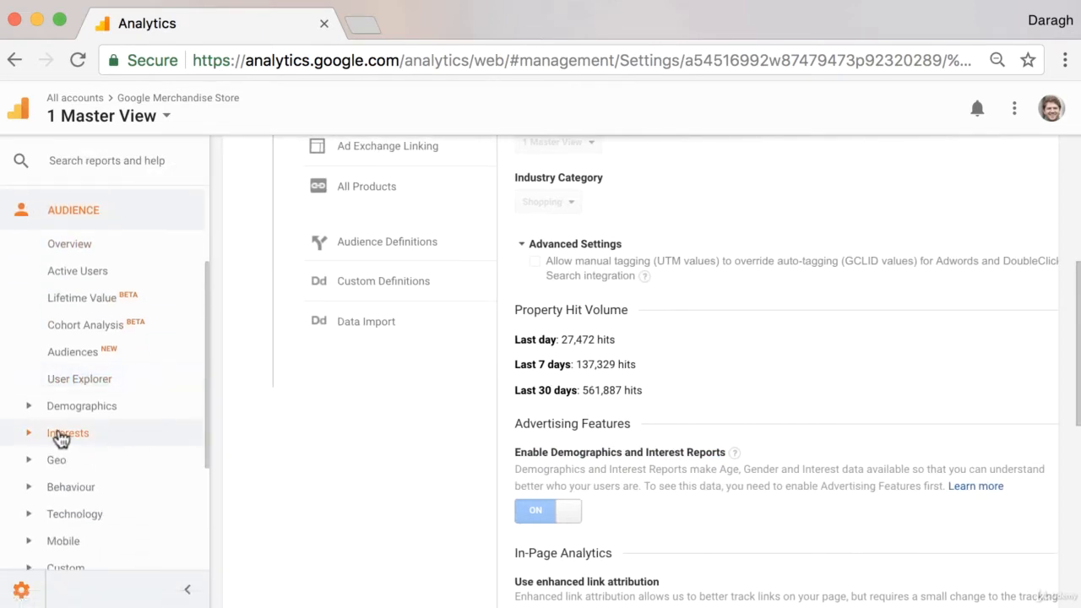
left_click(68, 432)
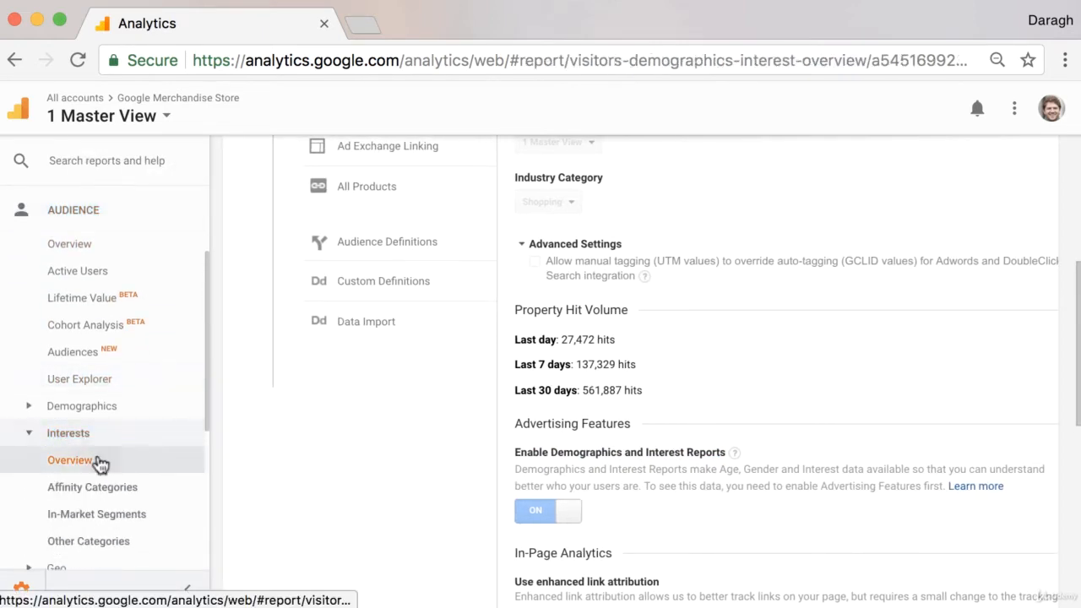
Step: Show the Interests Overview and review its Affinity, In-Market and Other Category tables
left_click(69, 459)
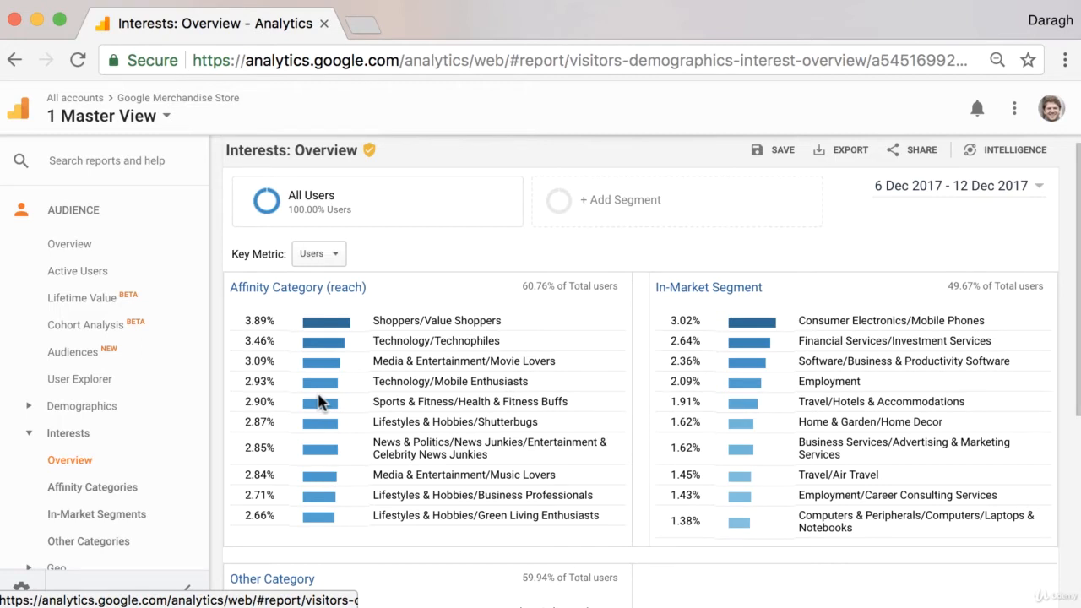
mouse_move(437, 399)
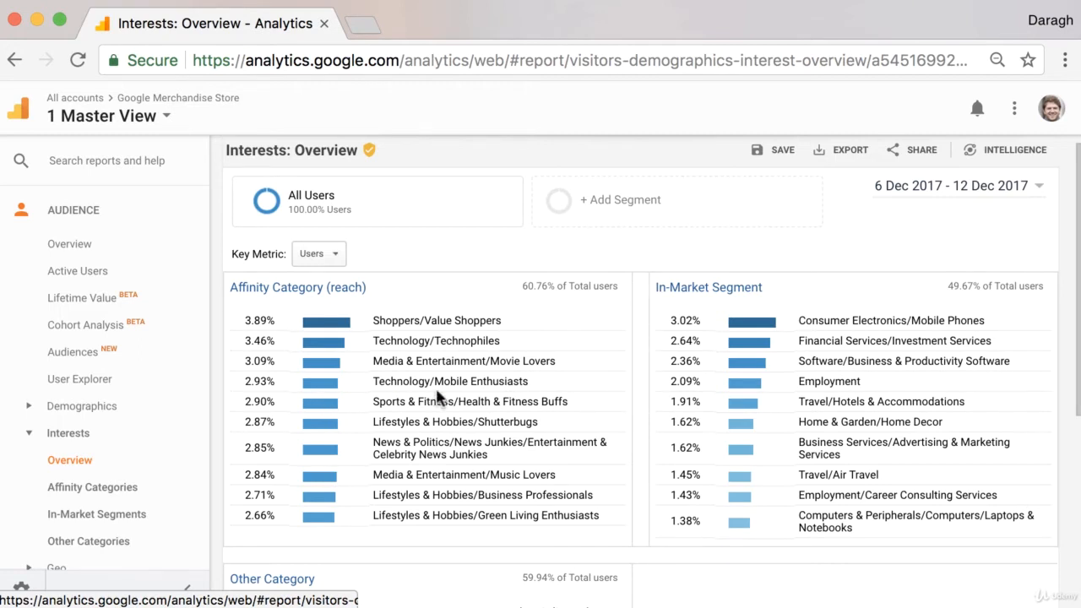
scroll("down", 3)
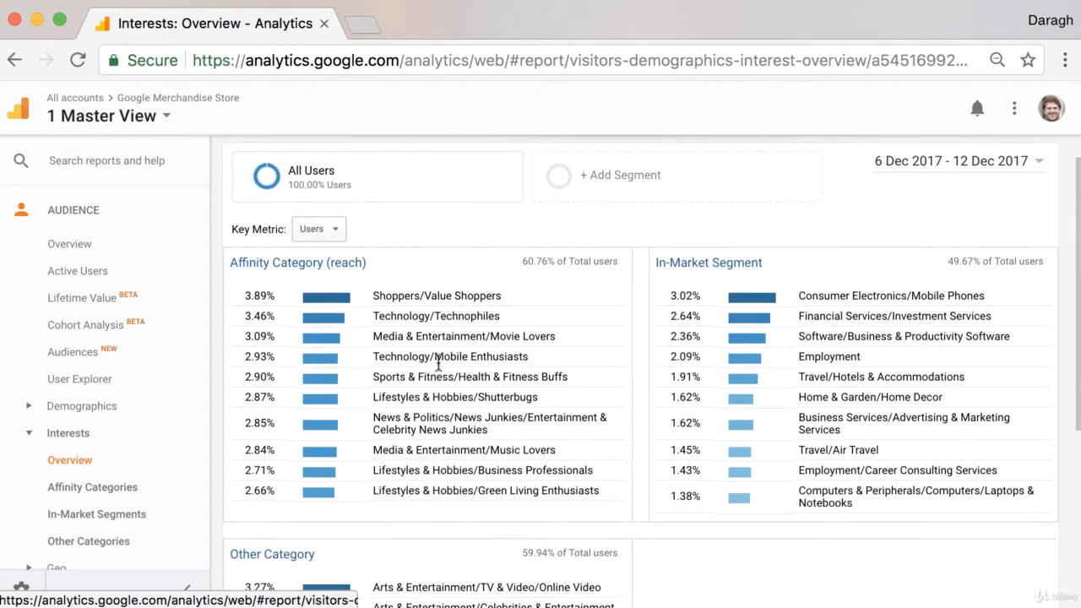
mouse_move(444, 412)
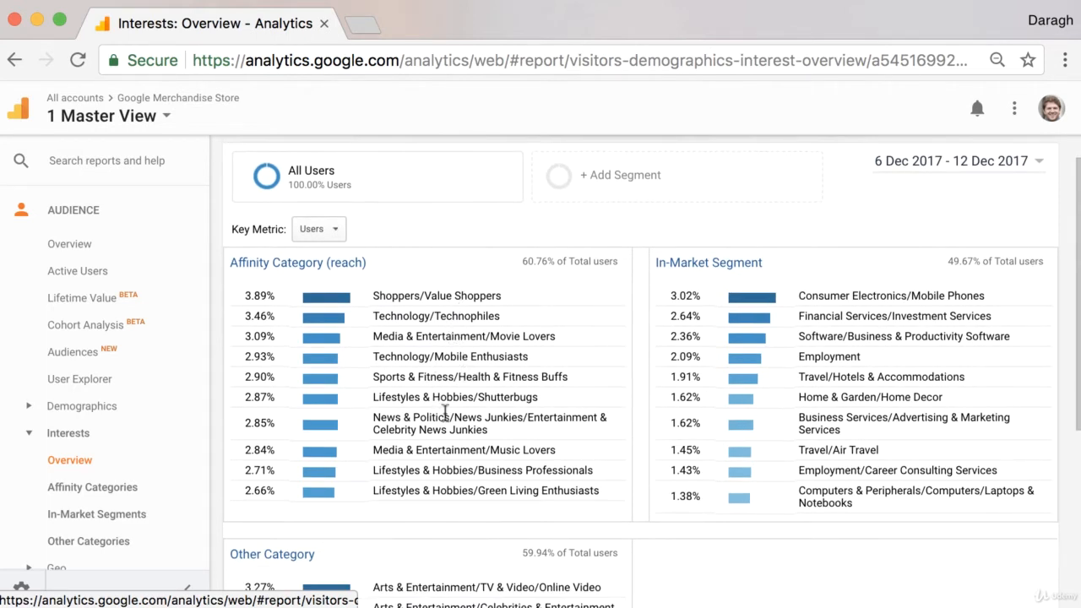
mouse_move(449, 507)
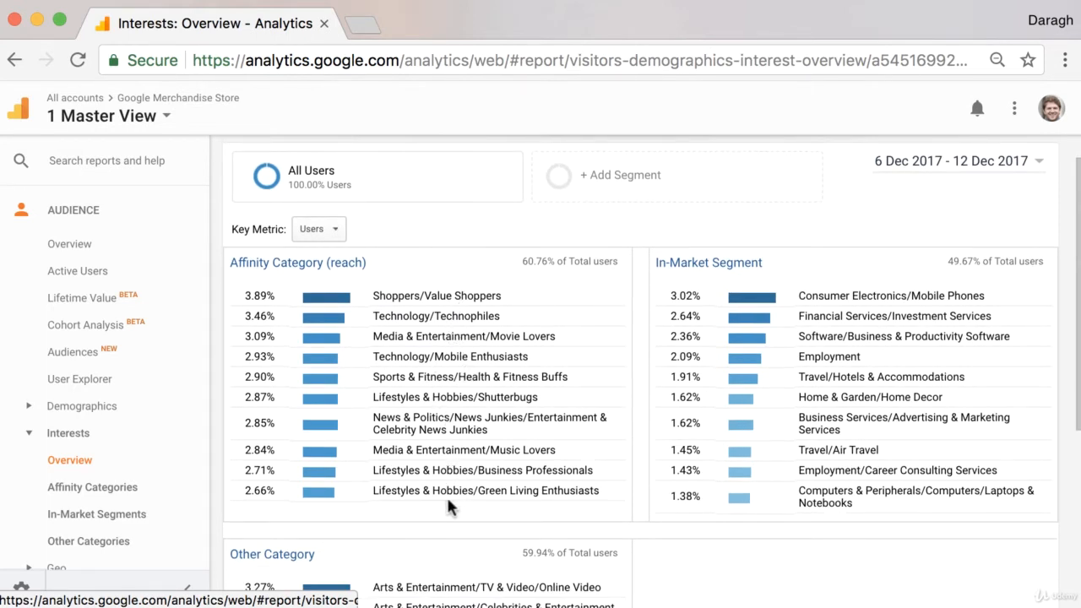
mouse_move(439, 371)
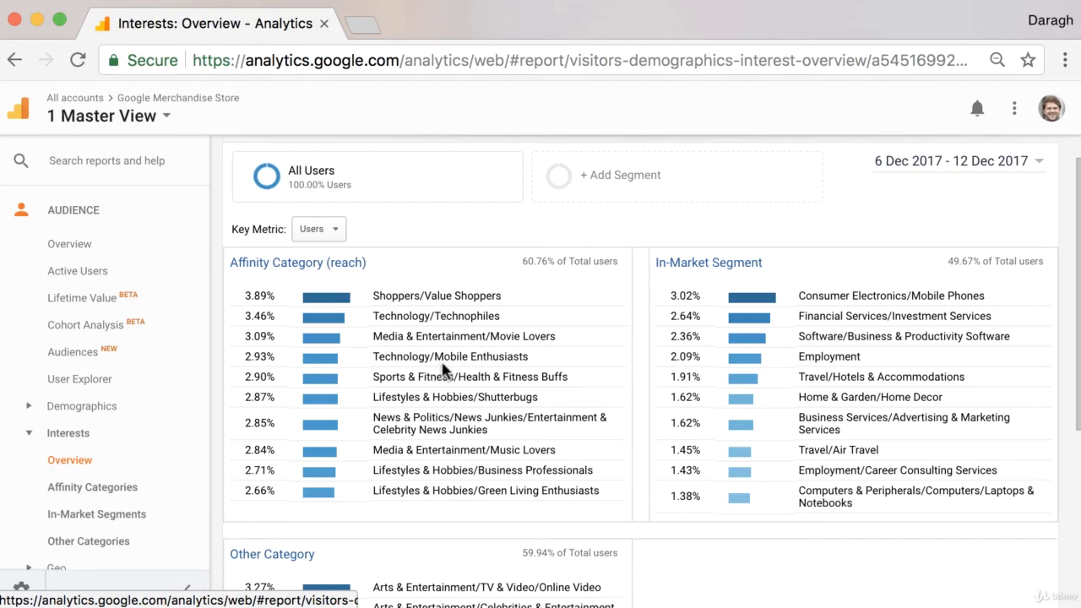
mouse_move(478, 334)
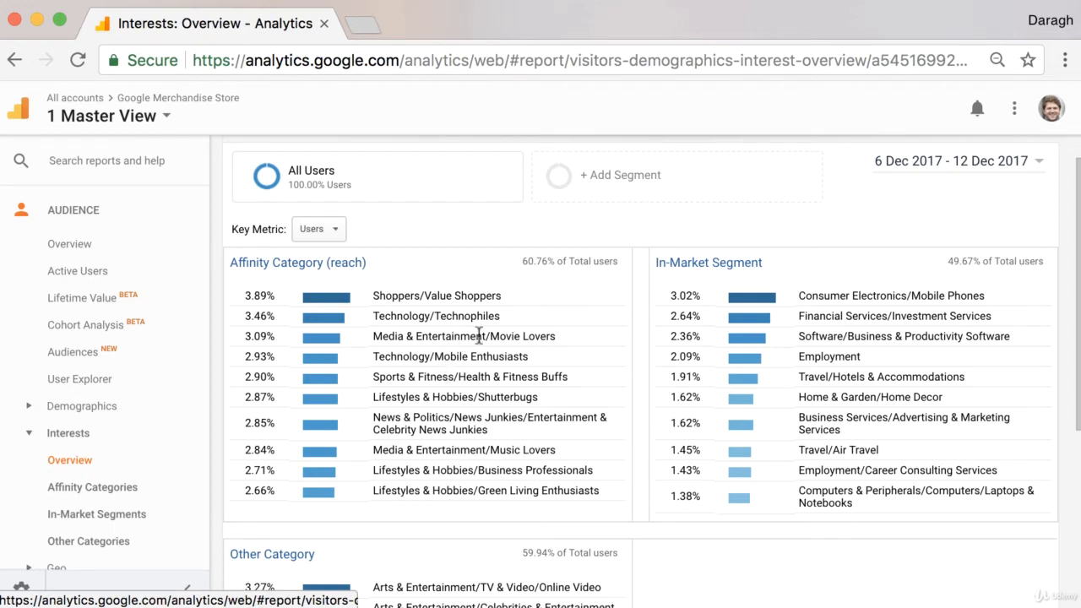
mouse_move(413, 315)
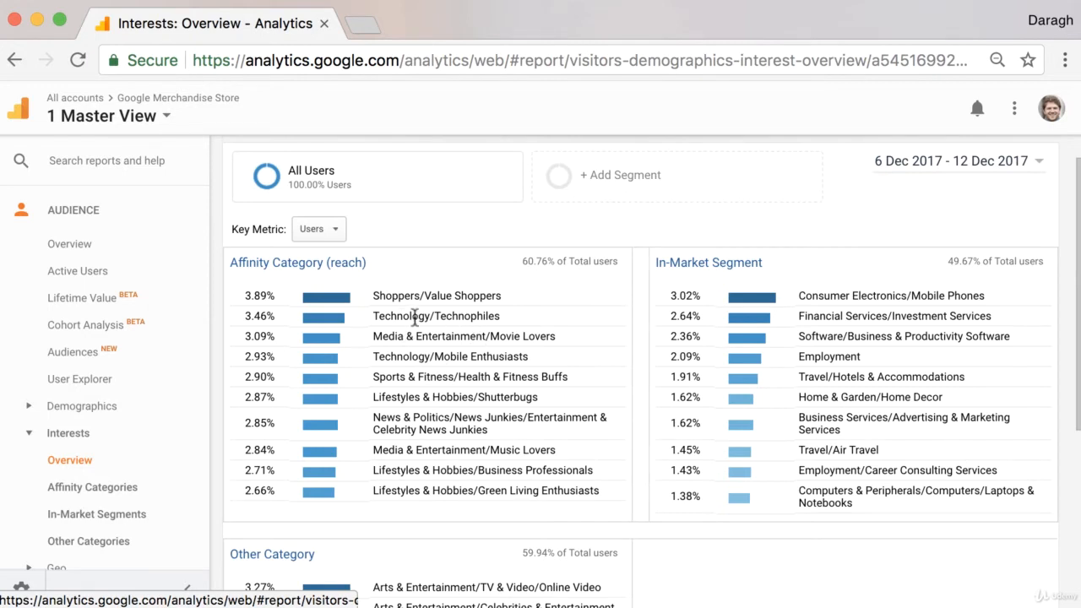
mouse_move(470, 340)
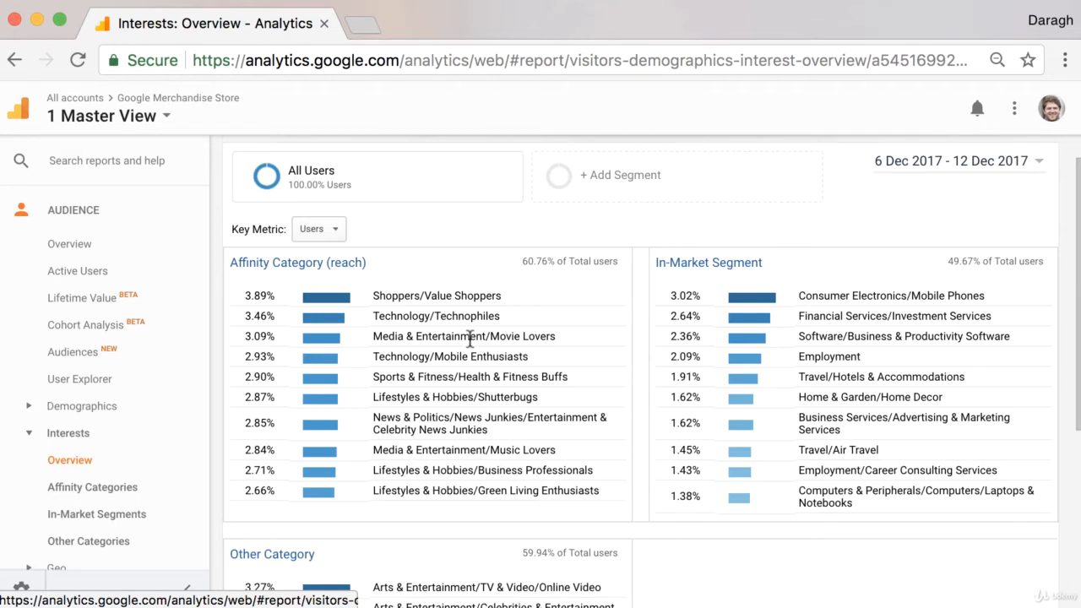
scroll("down", 3)
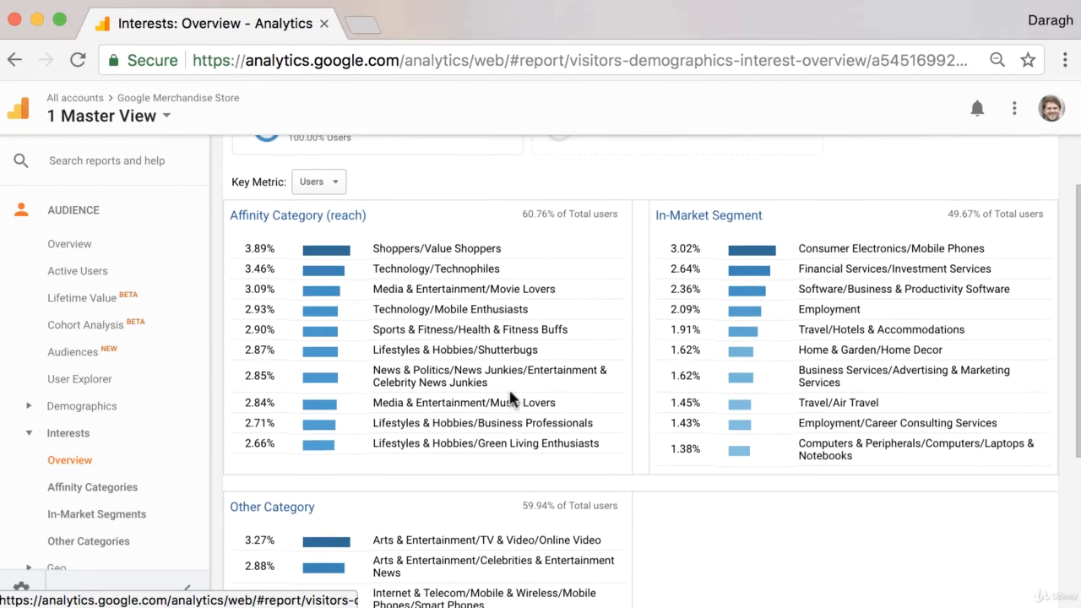
scroll("down", 3)
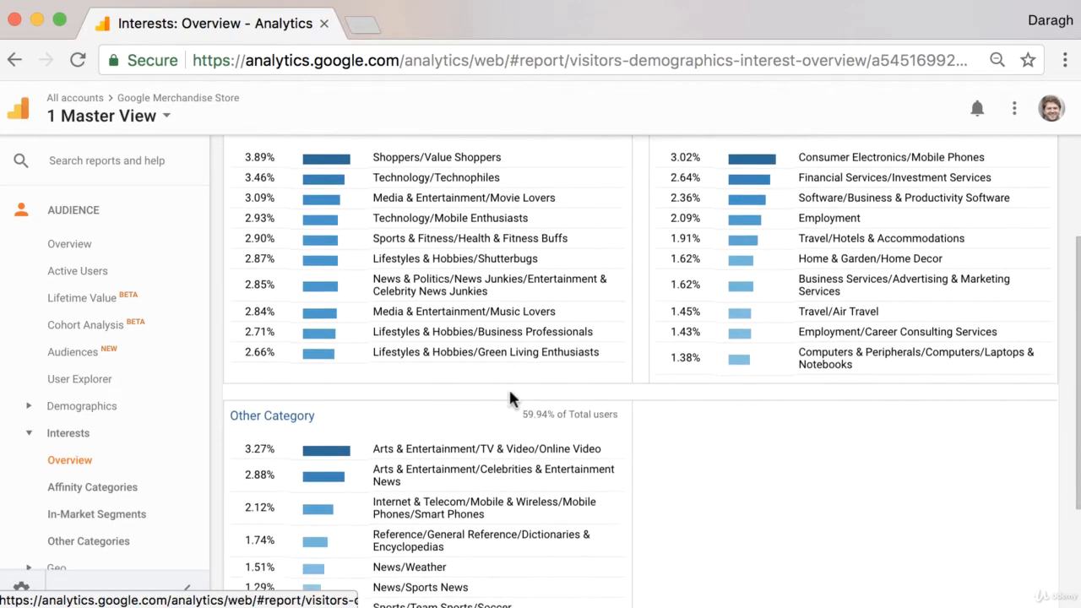
scroll("down", 3)
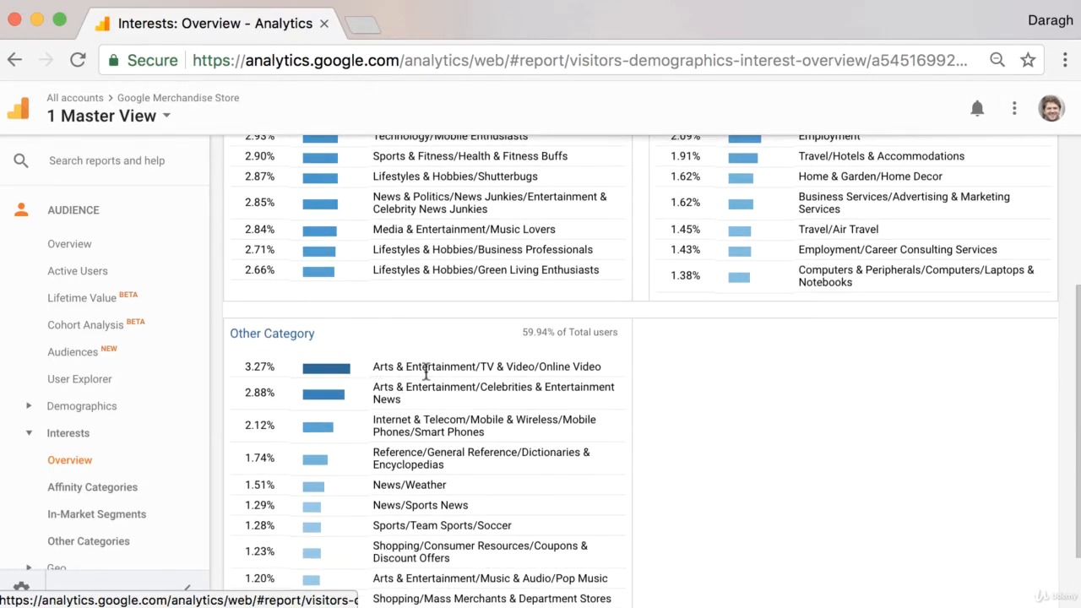
mouse_move(79, 378)
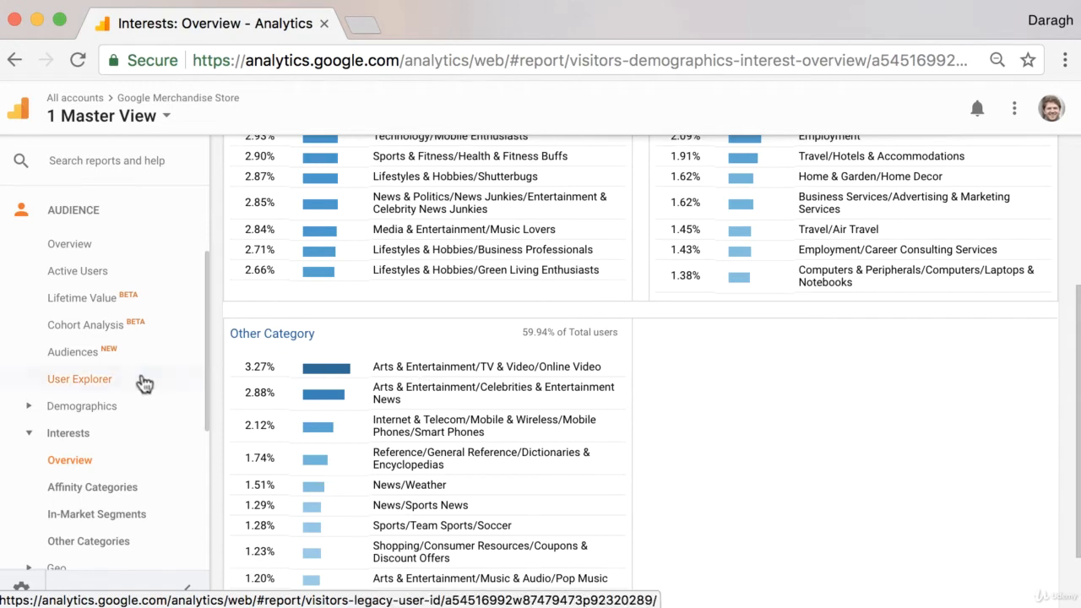
Step: Load the Geo Language report of visitors
left_click(88, 382)
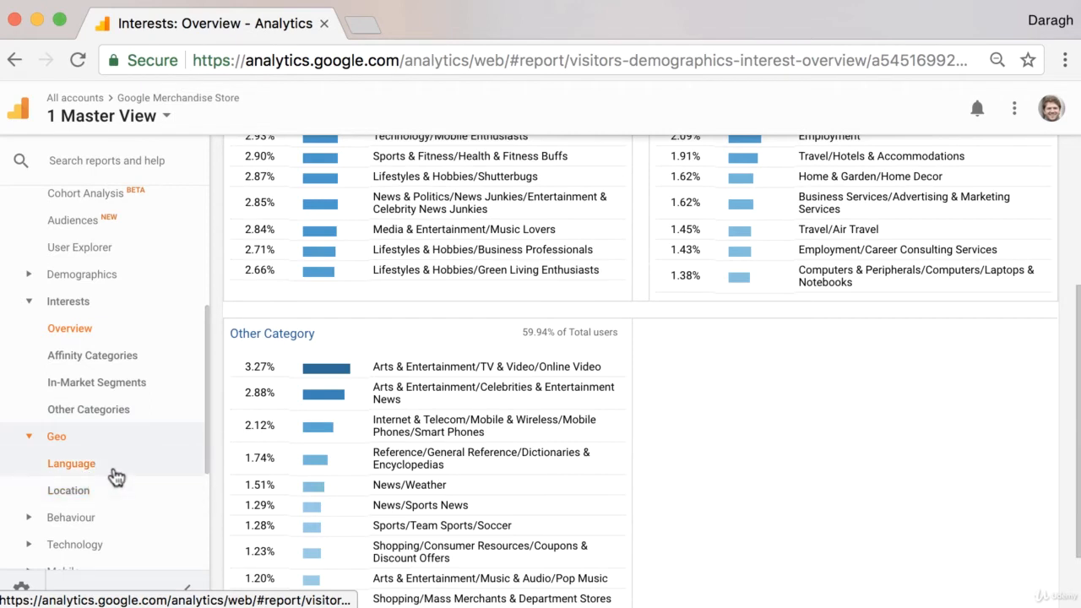
left_click(71, 462)
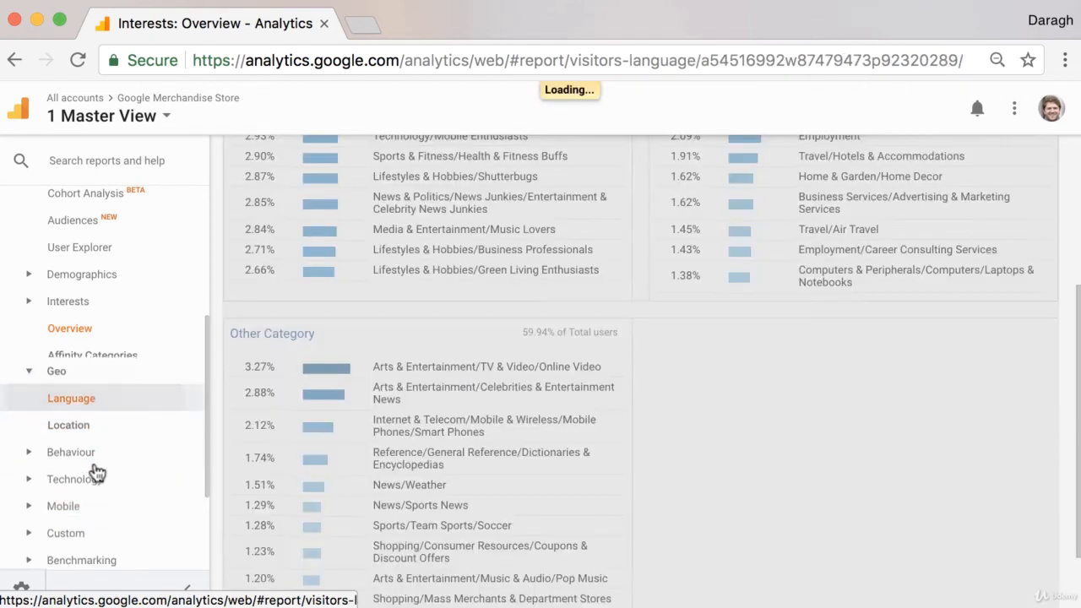
Step: Highlight en-us leading with 15,285 users (61.34%), then switch to the Geo Location report
left_click(71, 398)
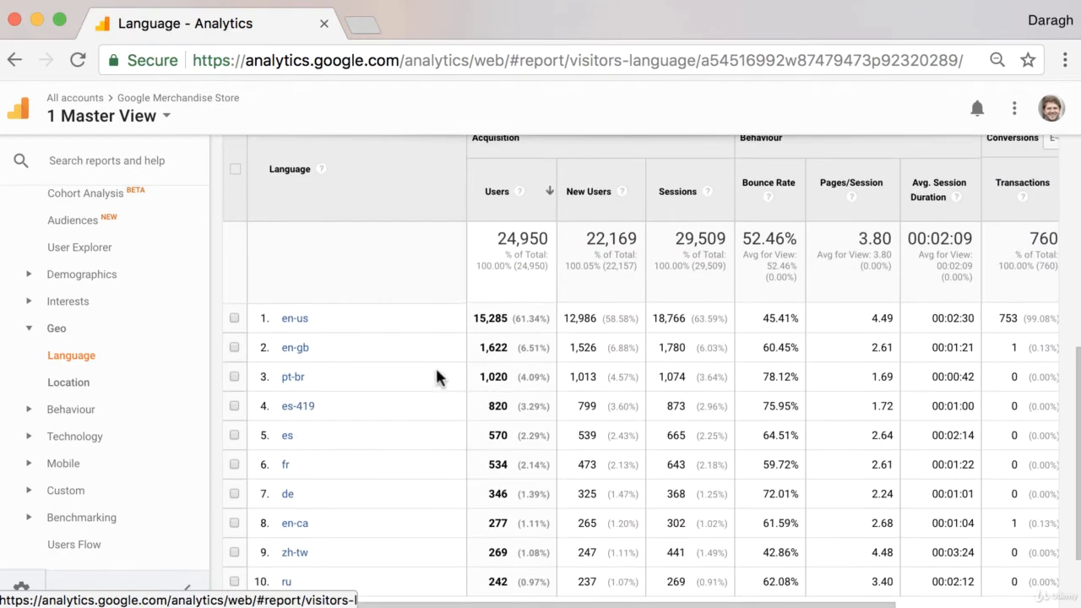
mouse_move(516, 320)
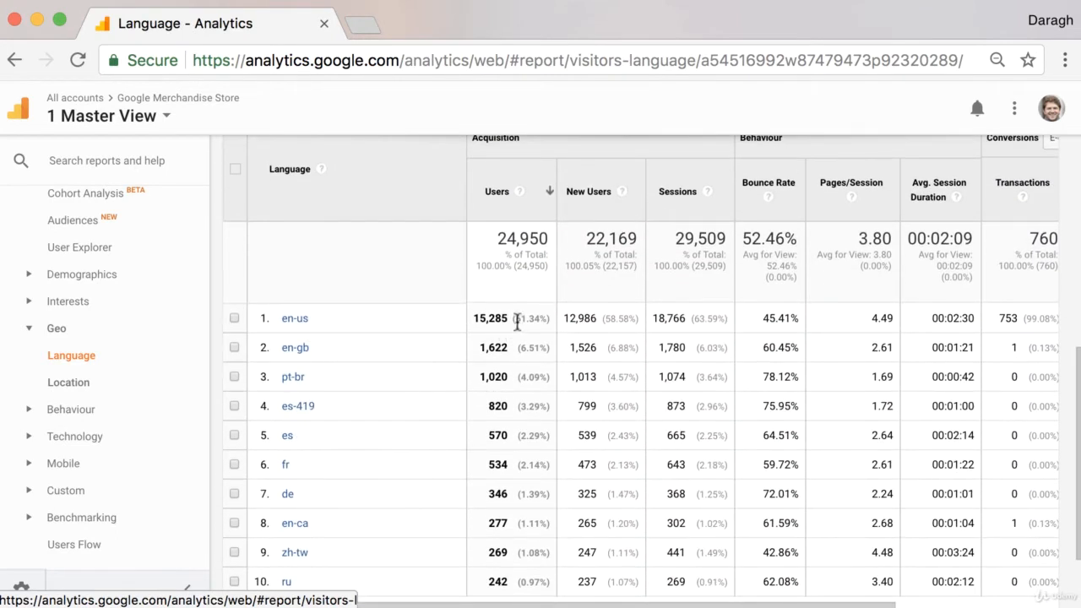
double_click(526, 317)
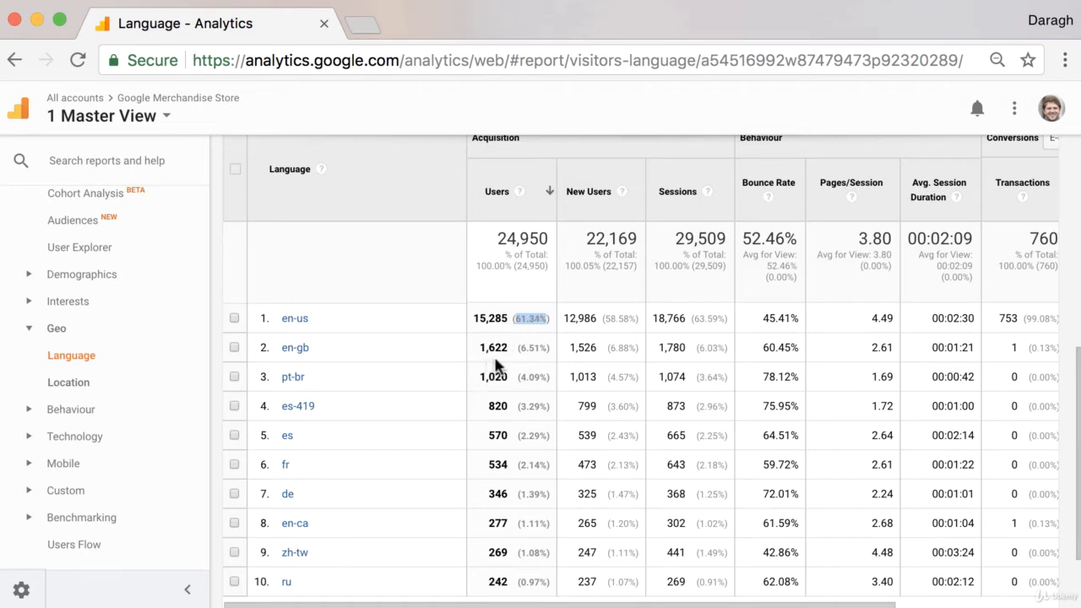
mouse_move(549, 364)
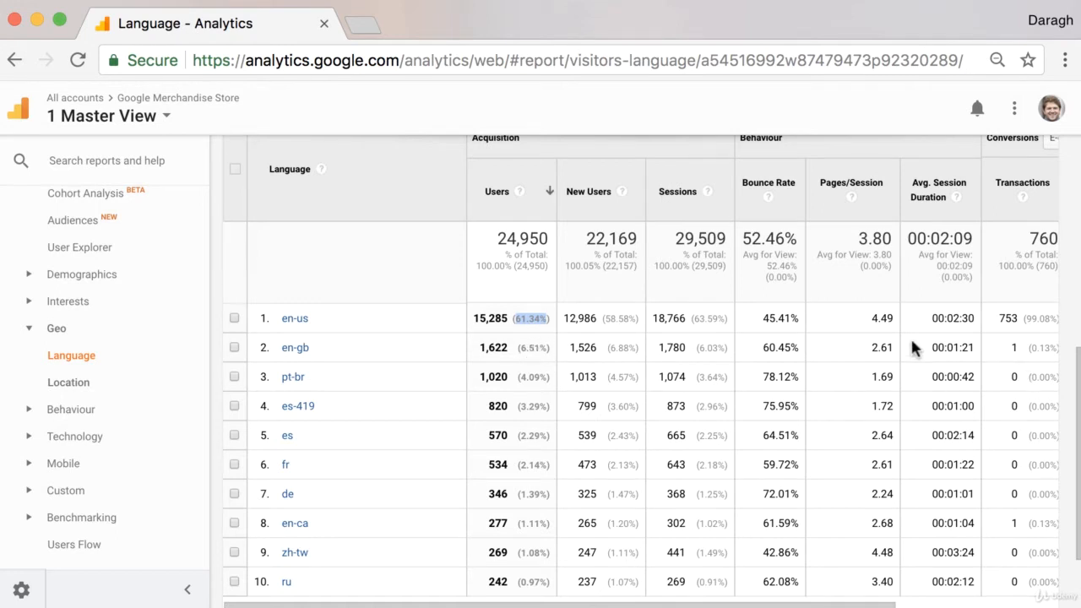
mouse_move(979, 356)
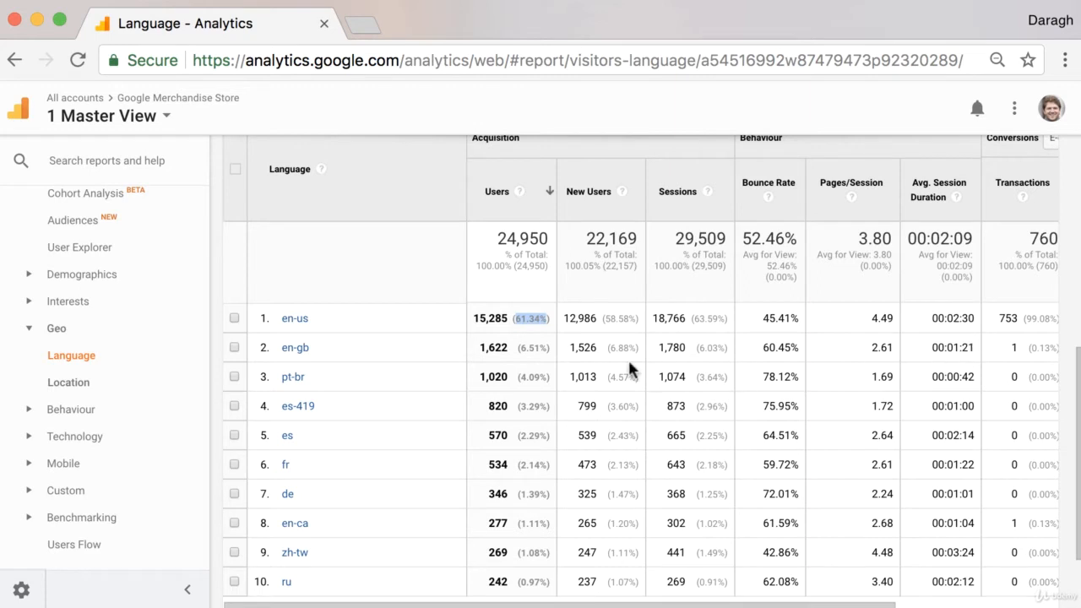
mouse_move(295, 374)
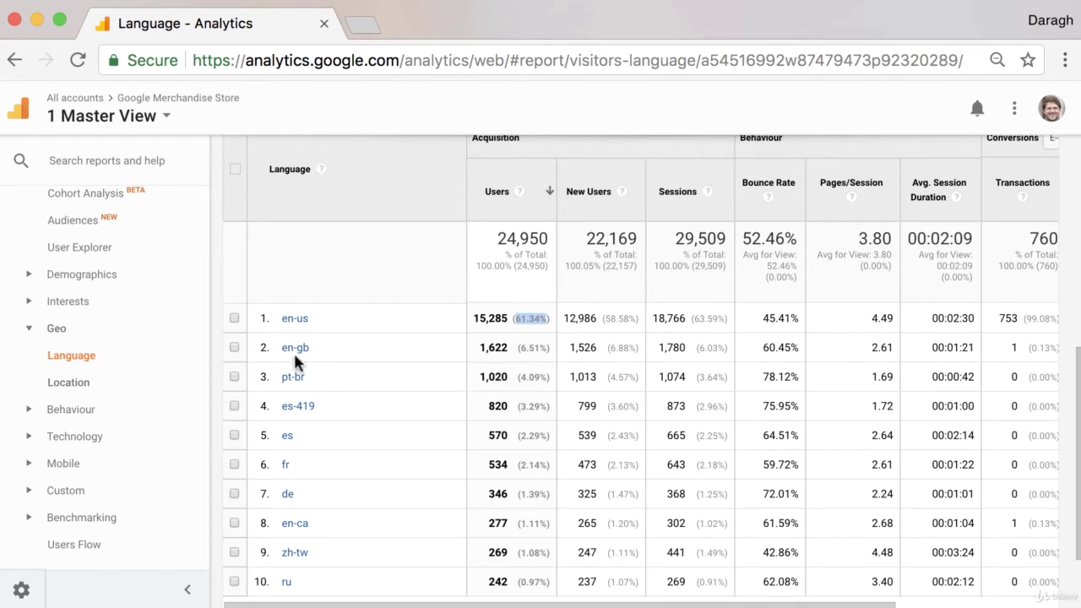
mouse_move(425, 470)
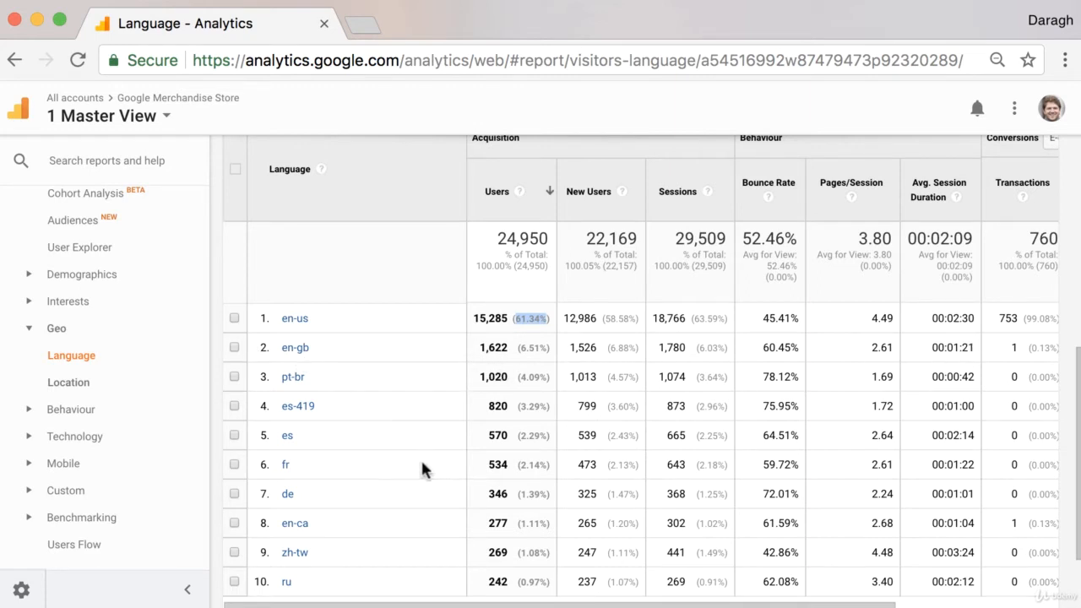
left_click(67, 381)
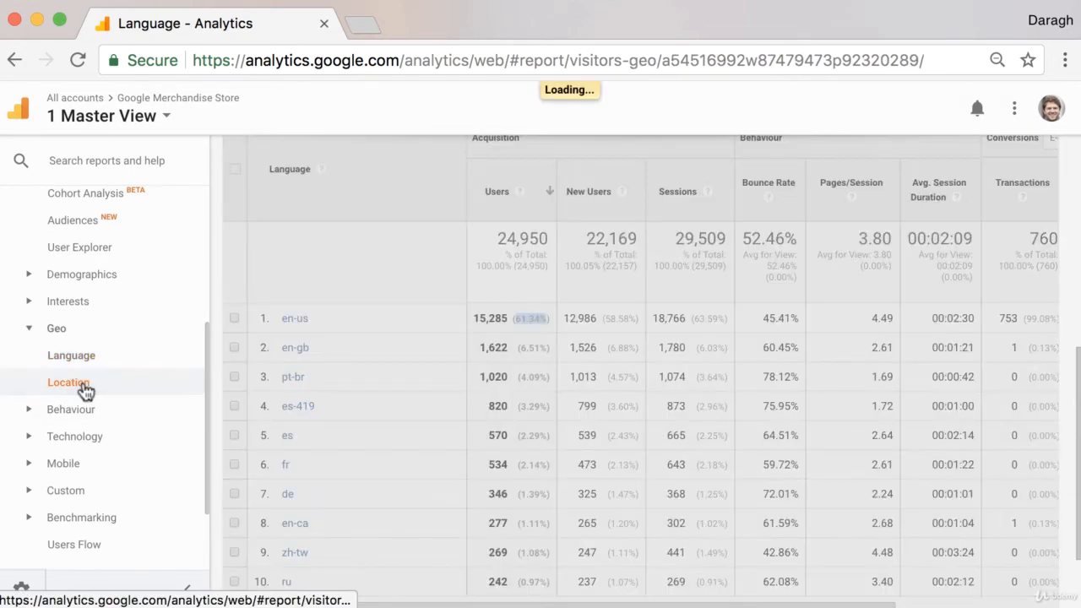
left_click(67, 382)
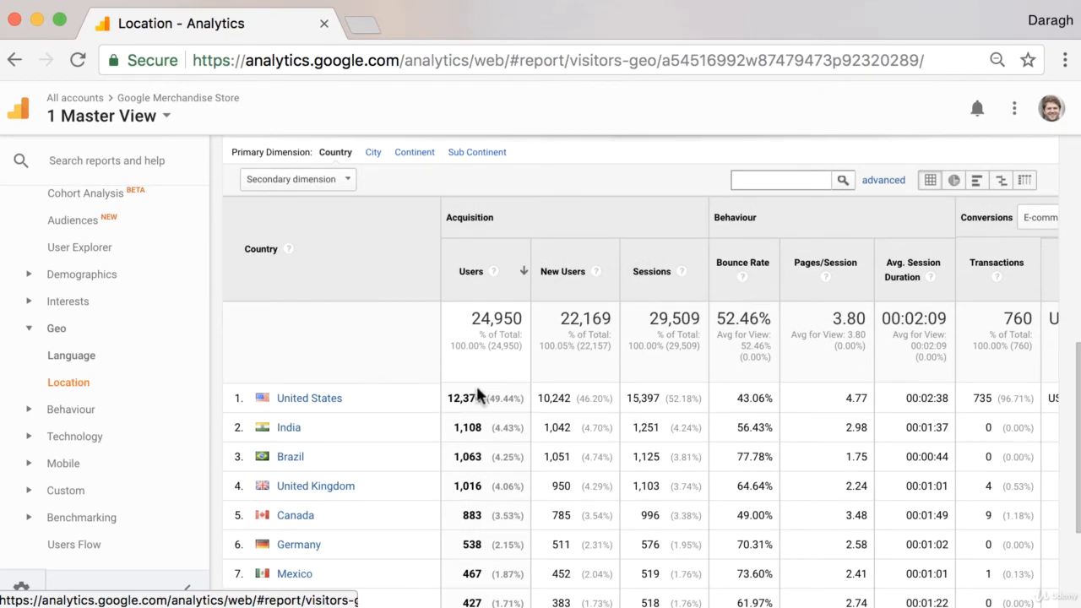
mouse_move(481, 402)
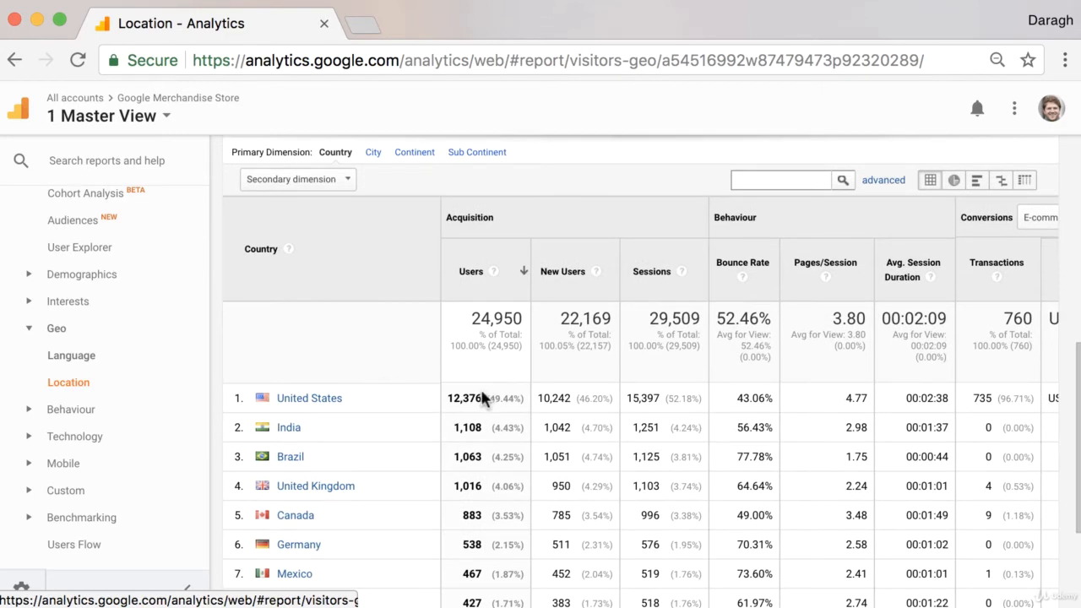
mouse_move(448, 414)
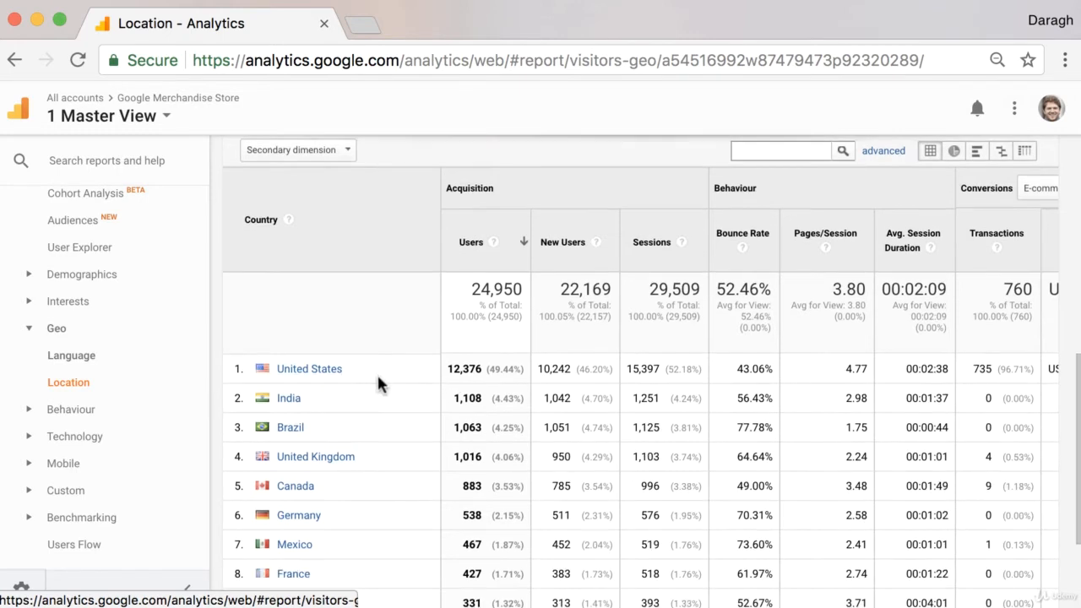
mouse_move(370, 387)
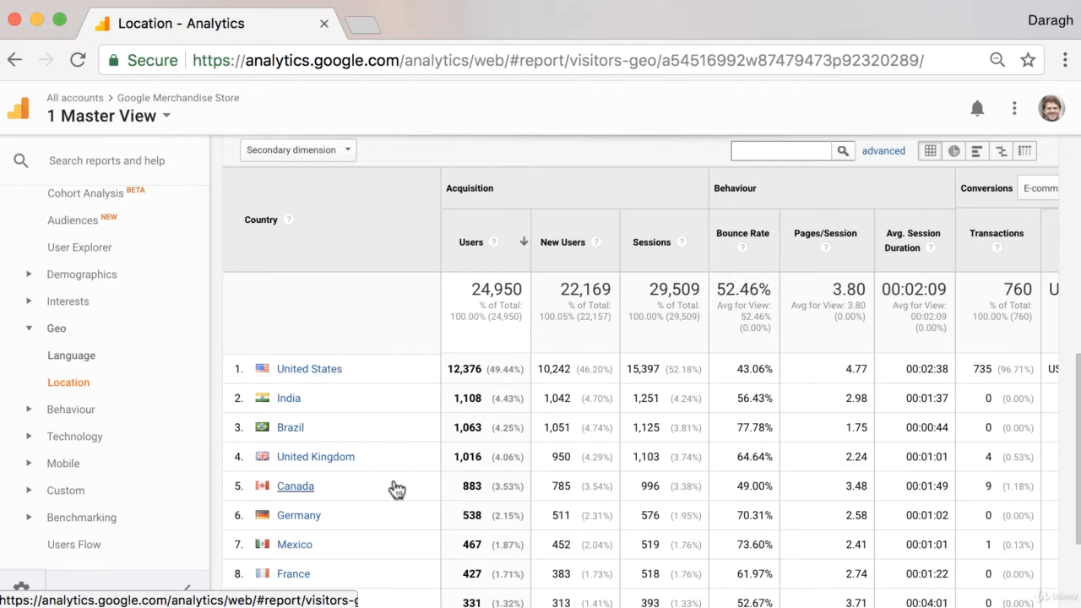
scroll("down", 3)
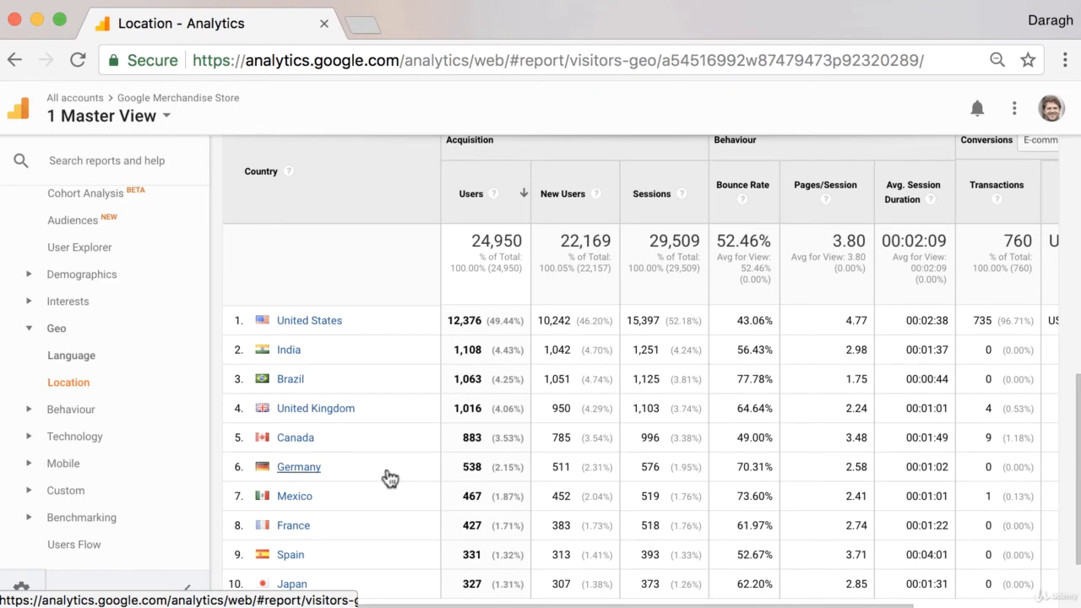
mouse_move(348, 338)
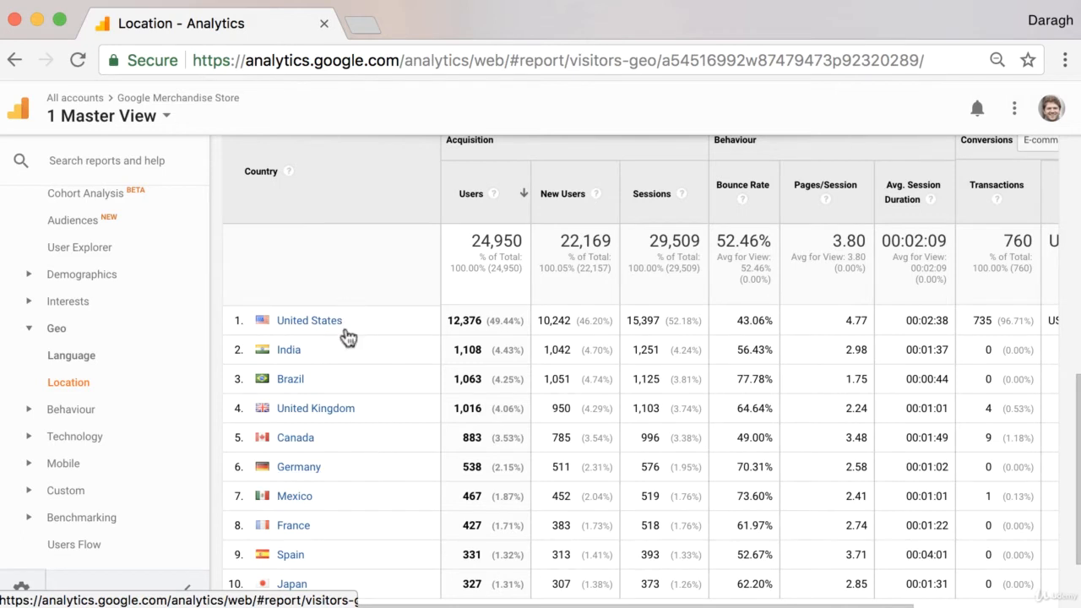
mouse_move(336, 291)
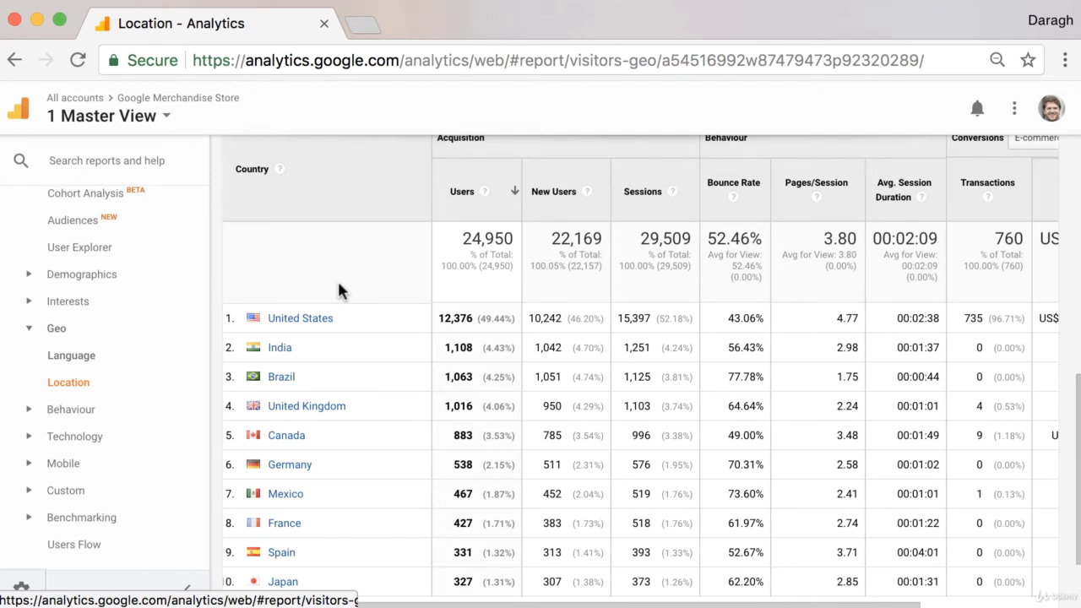
mouse_move(321, 346)
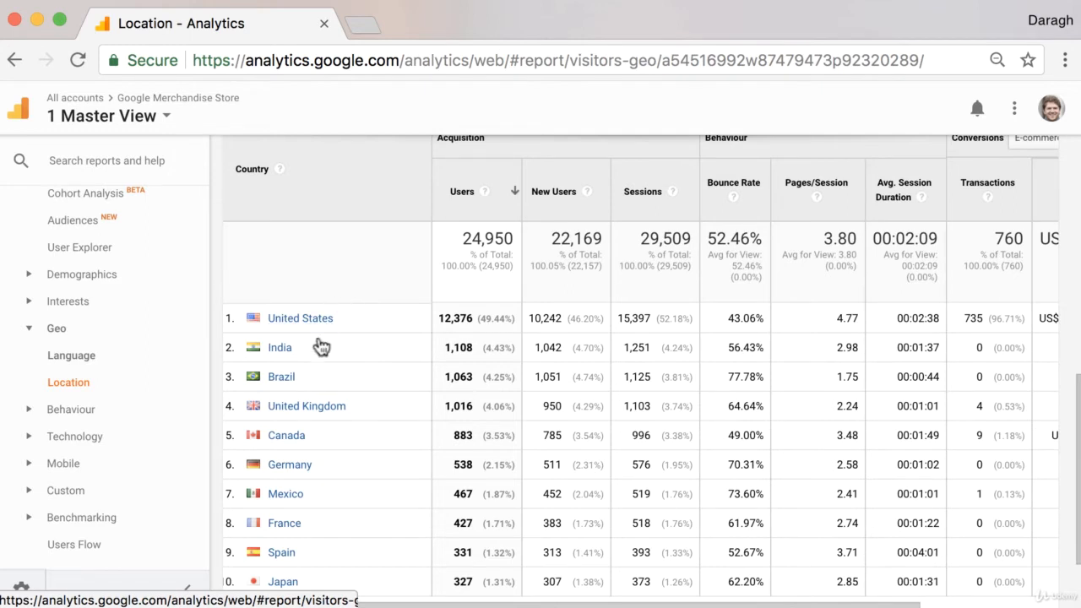
mouse_move(290, 358)
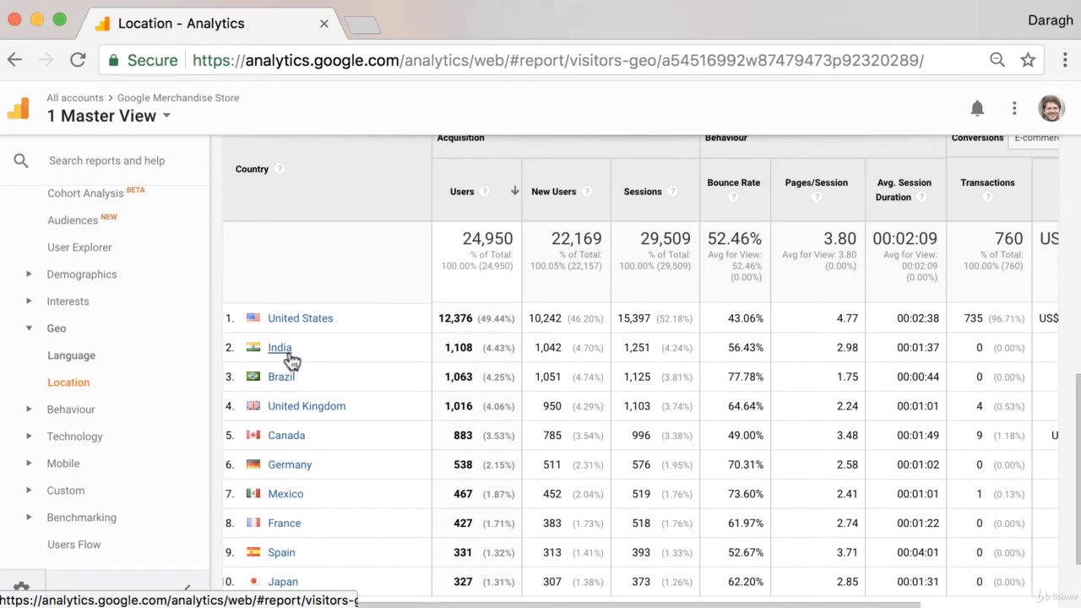
mouse_move(375, 329)
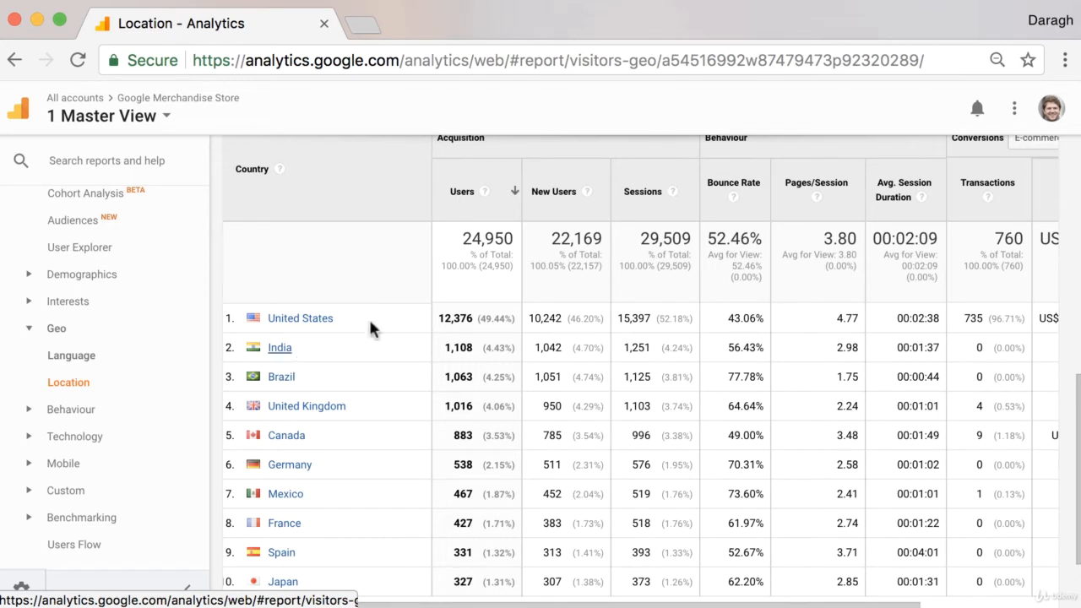
mouse_move(398, 297)
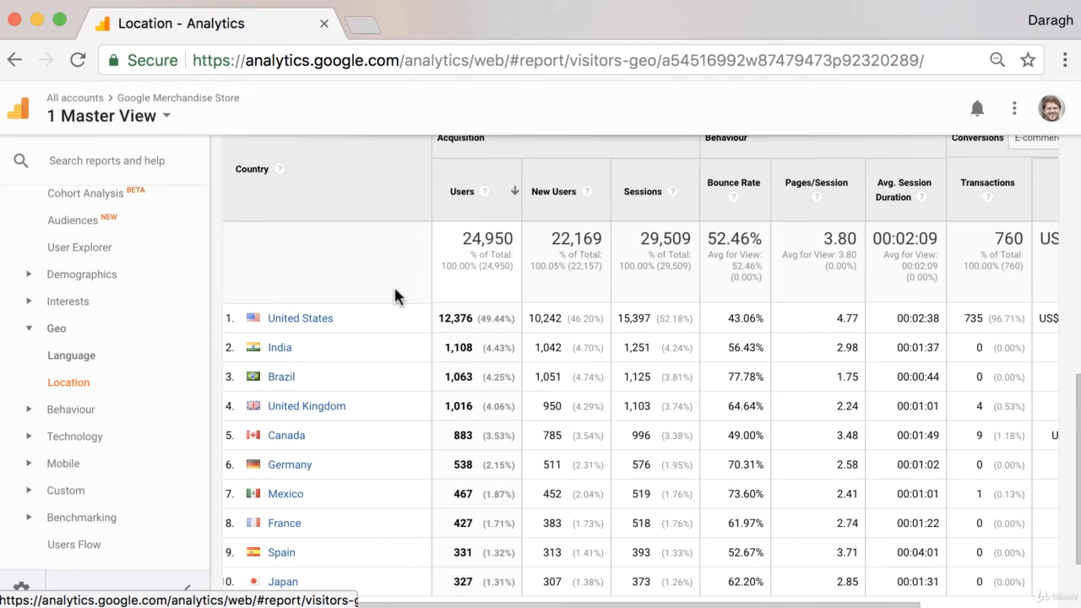
mouse_move(469, 346)
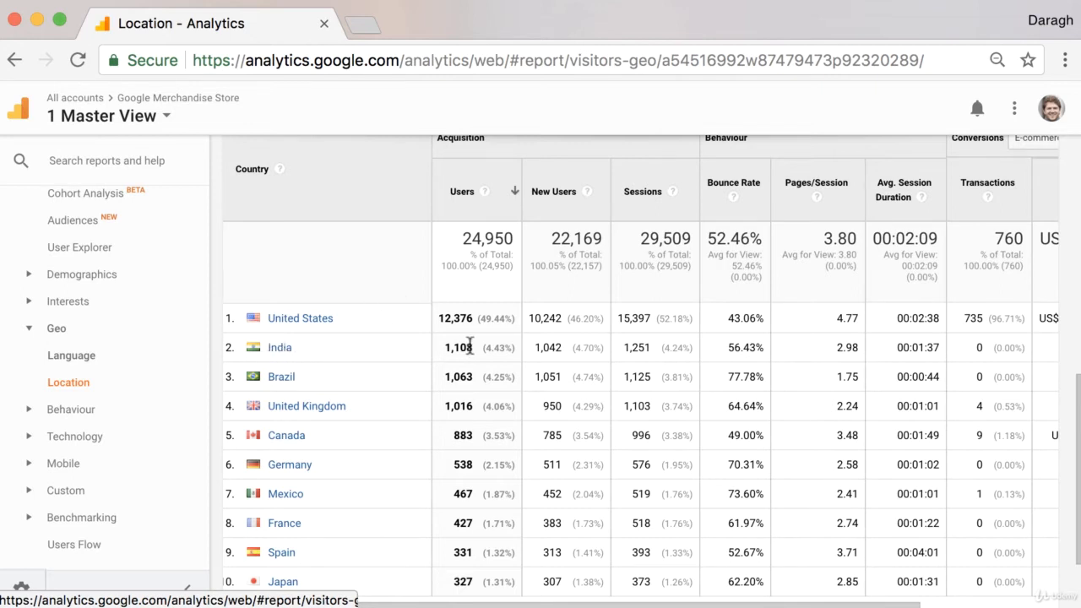
mouse_move(385, 362)
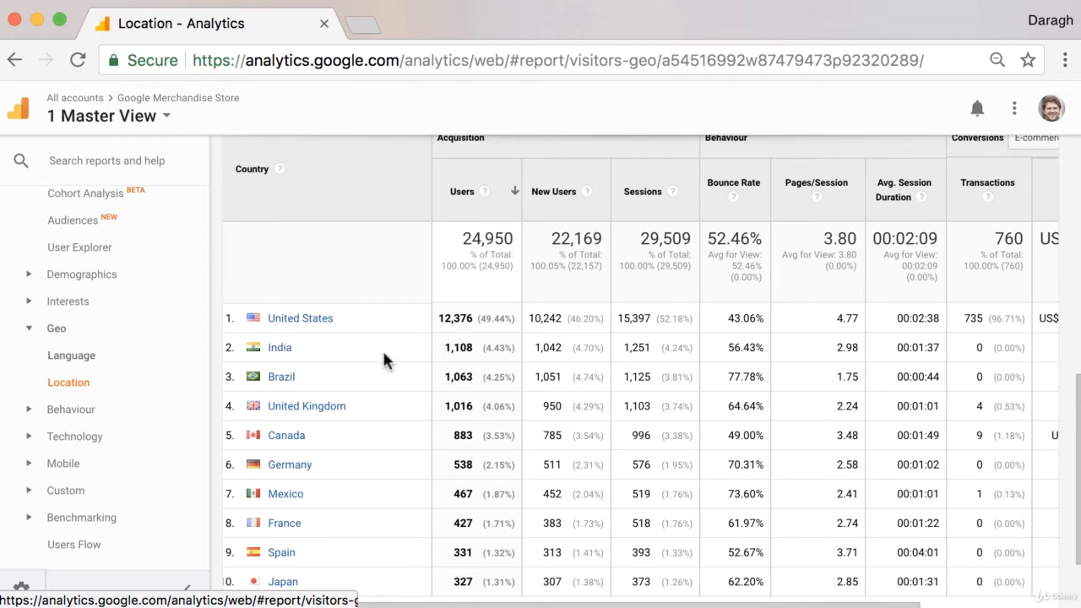
mouse_move(345, 363)
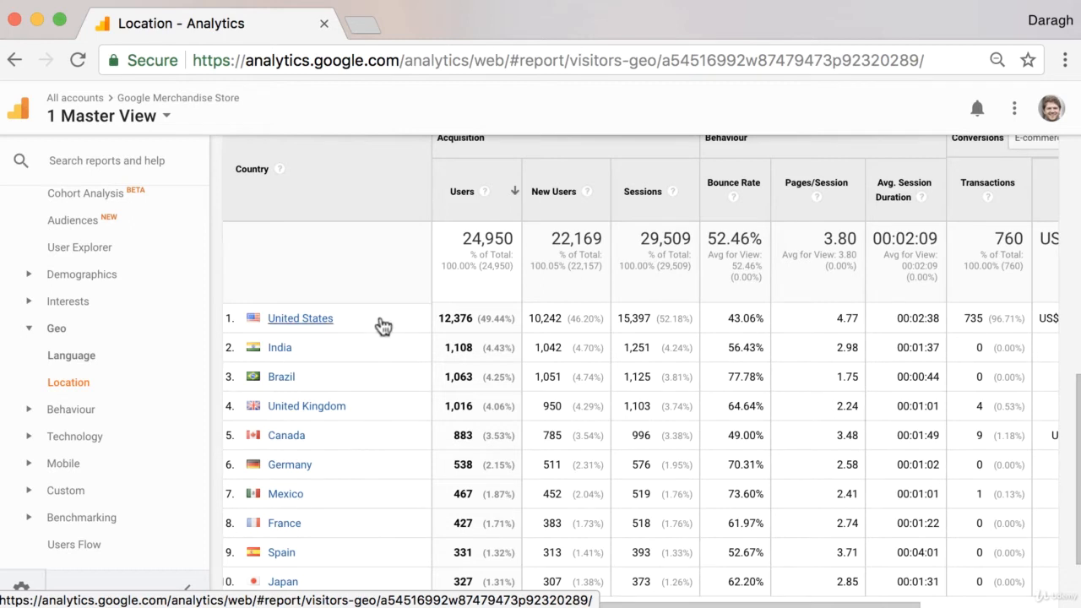
mouse_move(380, 306)
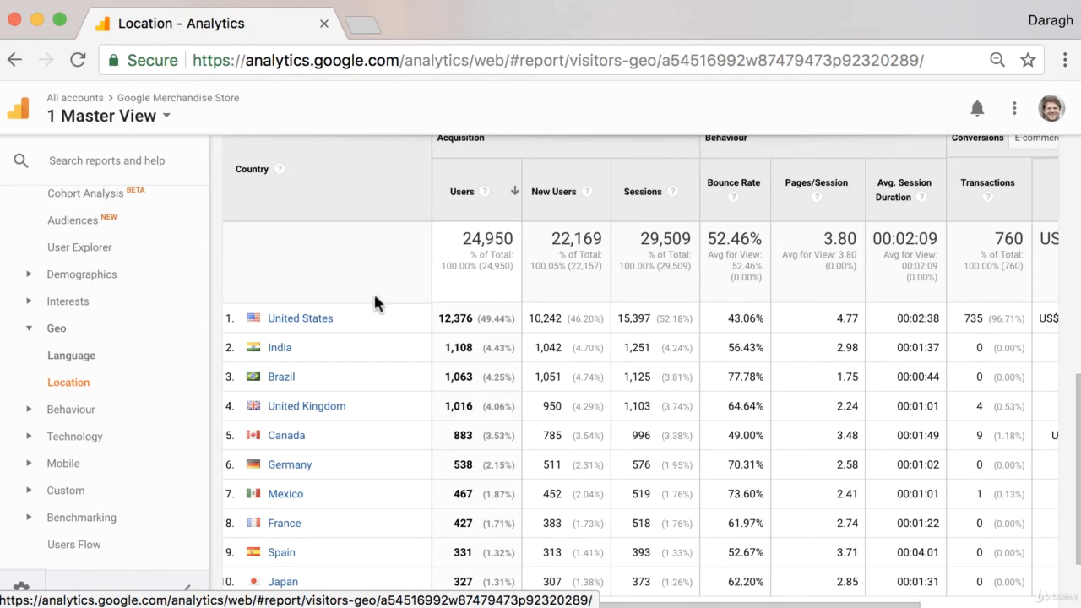
mouse_move(64, 462)
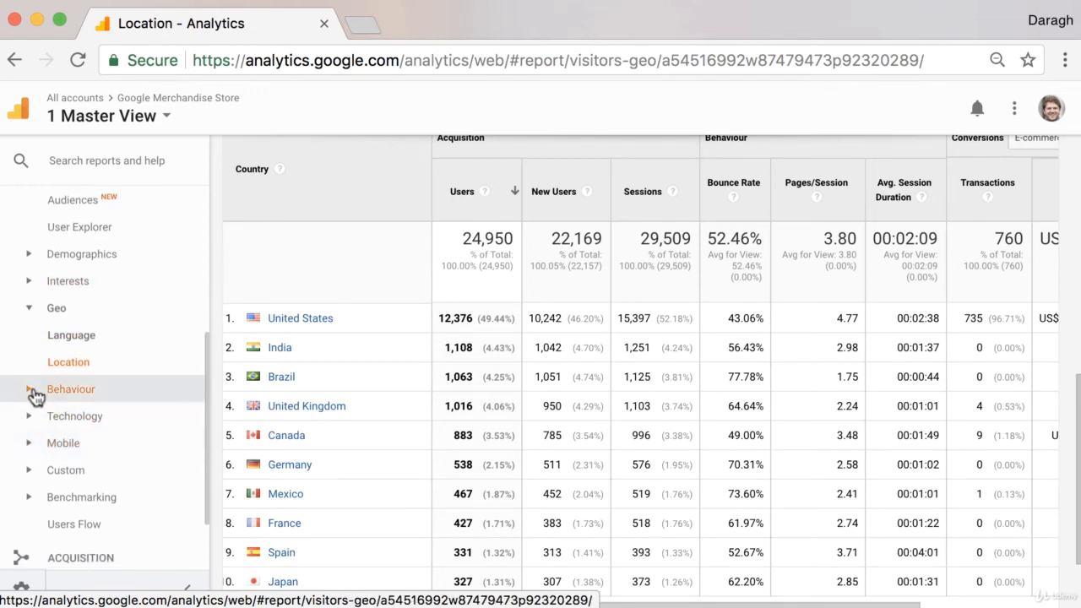
Step: Show Behaviour New vs Returning and highlight the 81.71% new-visitor share against 18.29% returning
left_click(71, 388)
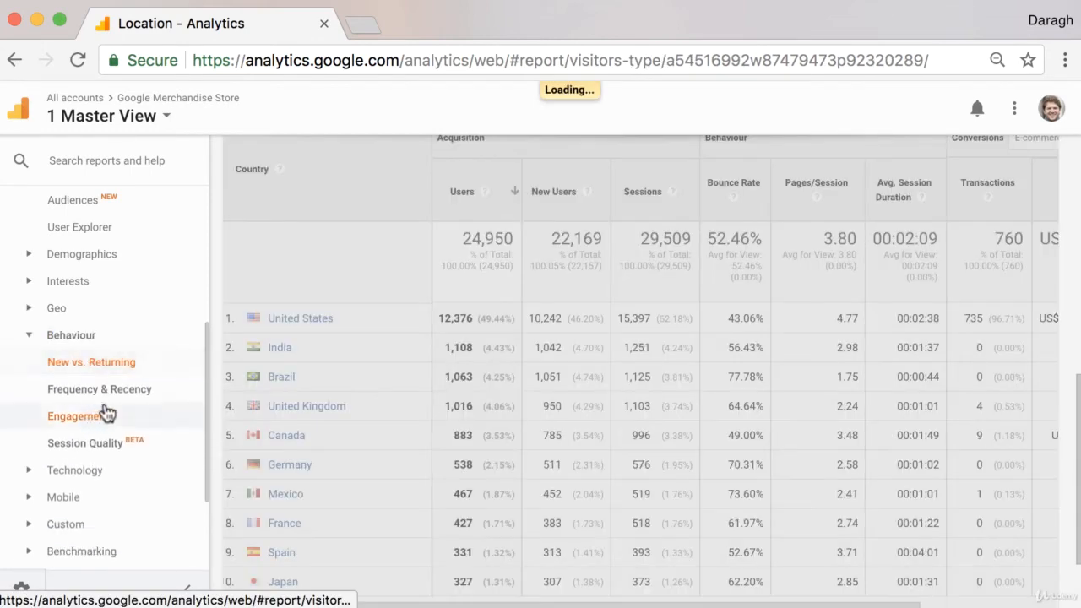
left_click(91, 362)
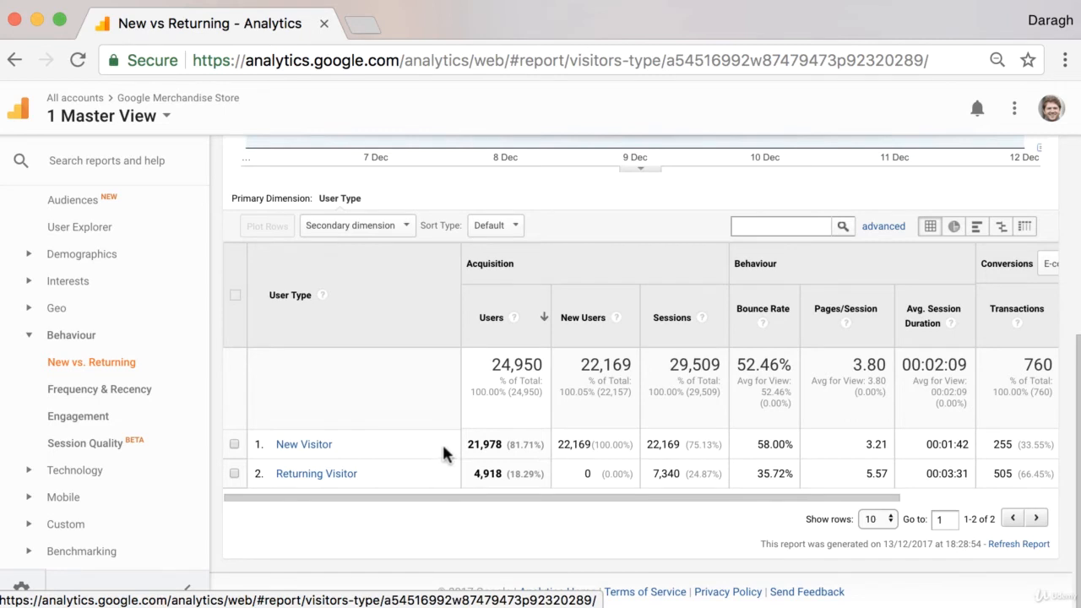
mouse_move(341, 446)
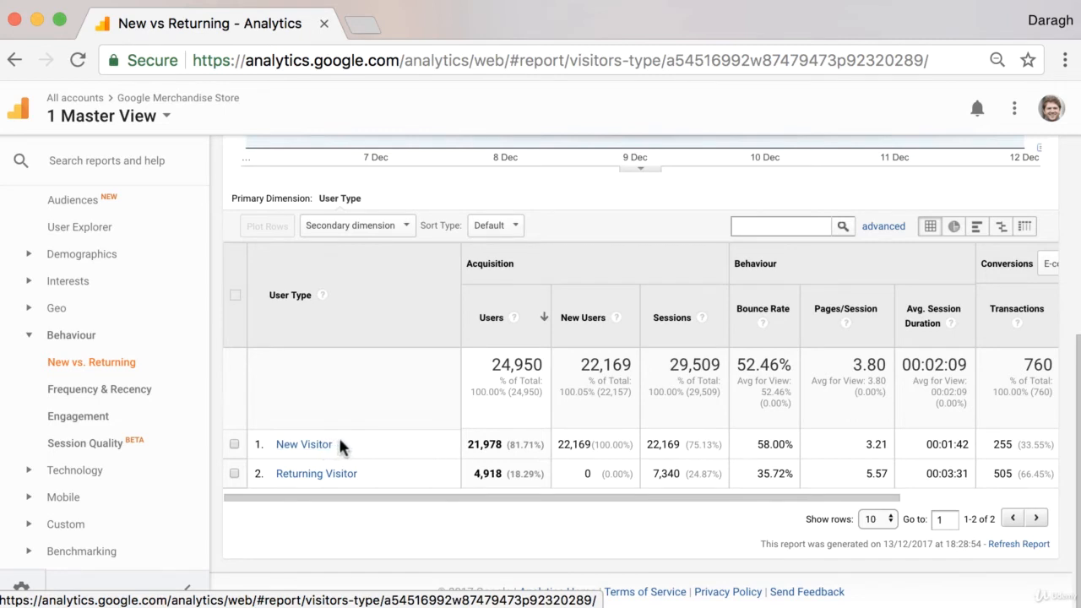
mouse_move(354, 446)
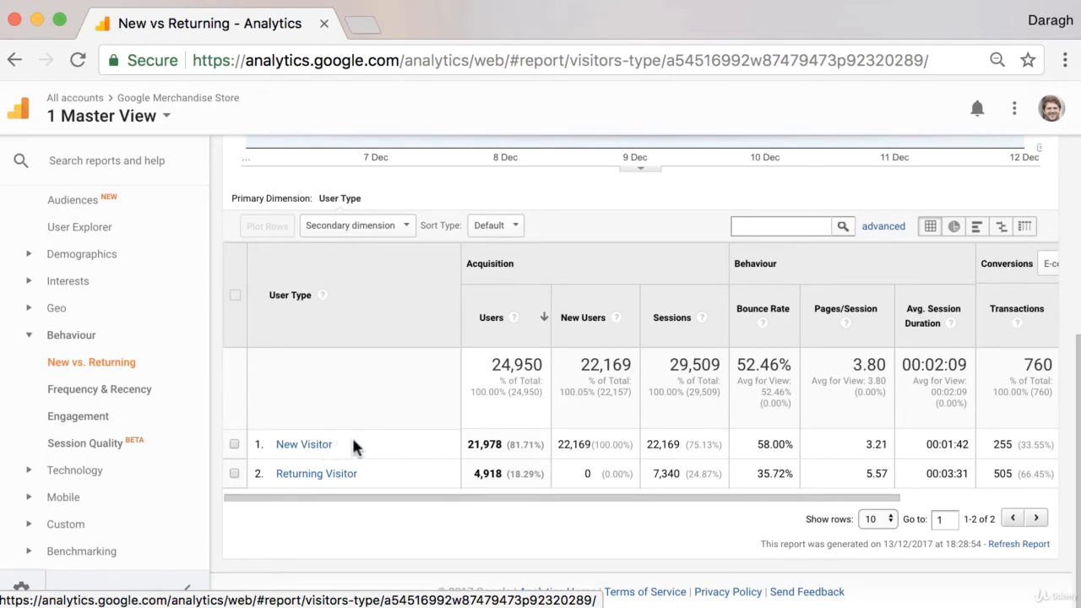
mouse_move(471, 443)
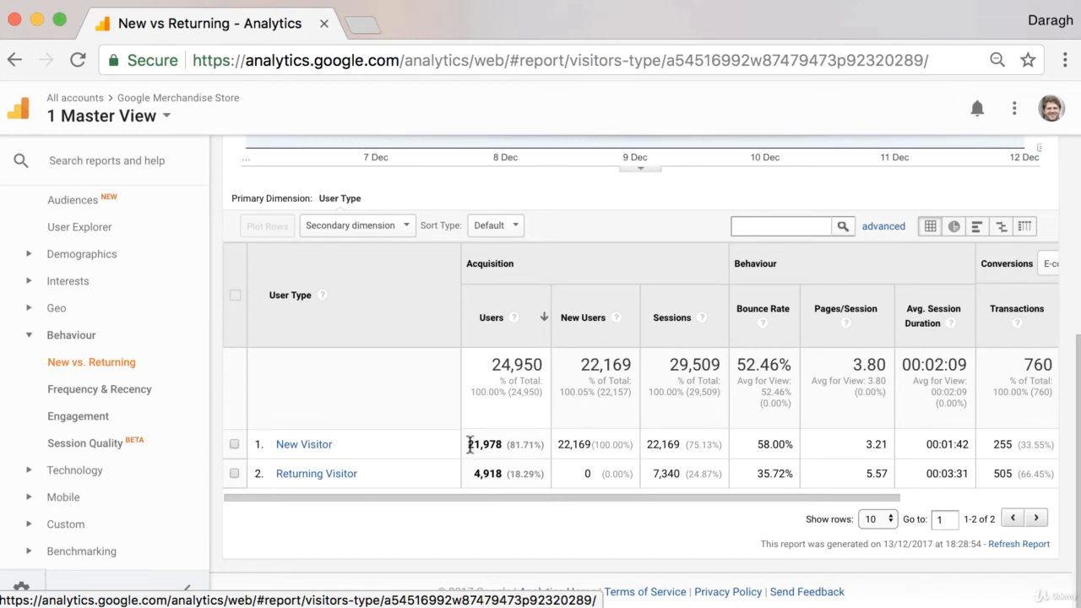
double_click(523, 444)
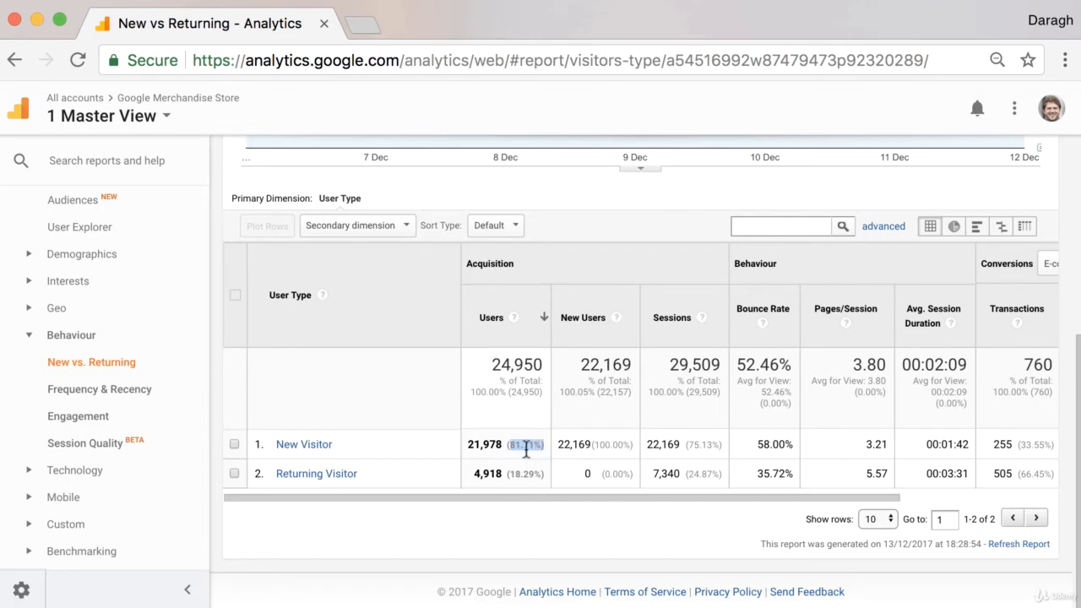
mouse_move(515, 473)
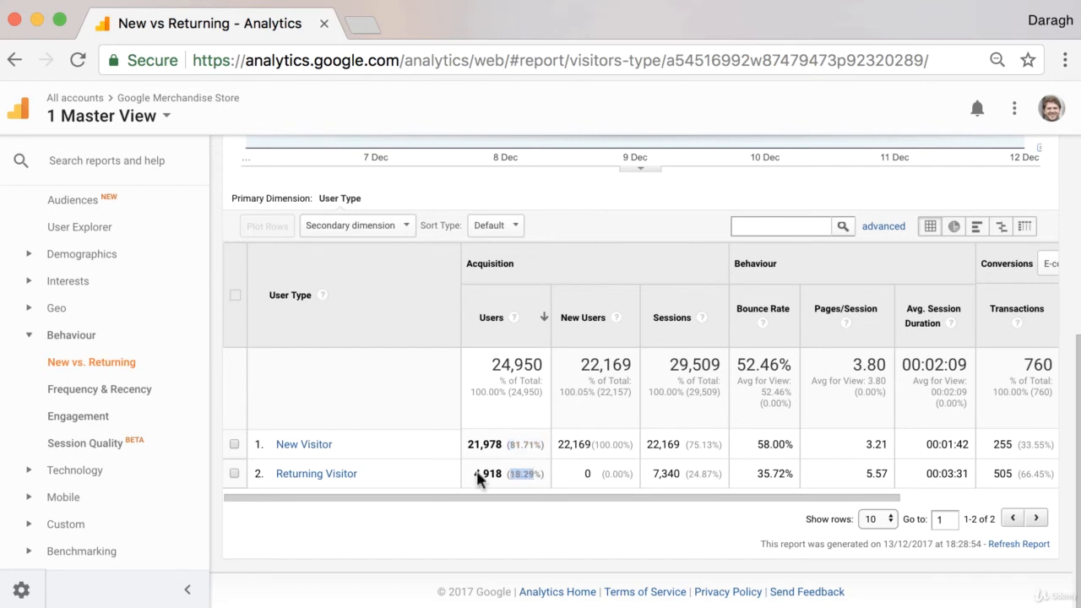
mouse_move(316, 473)
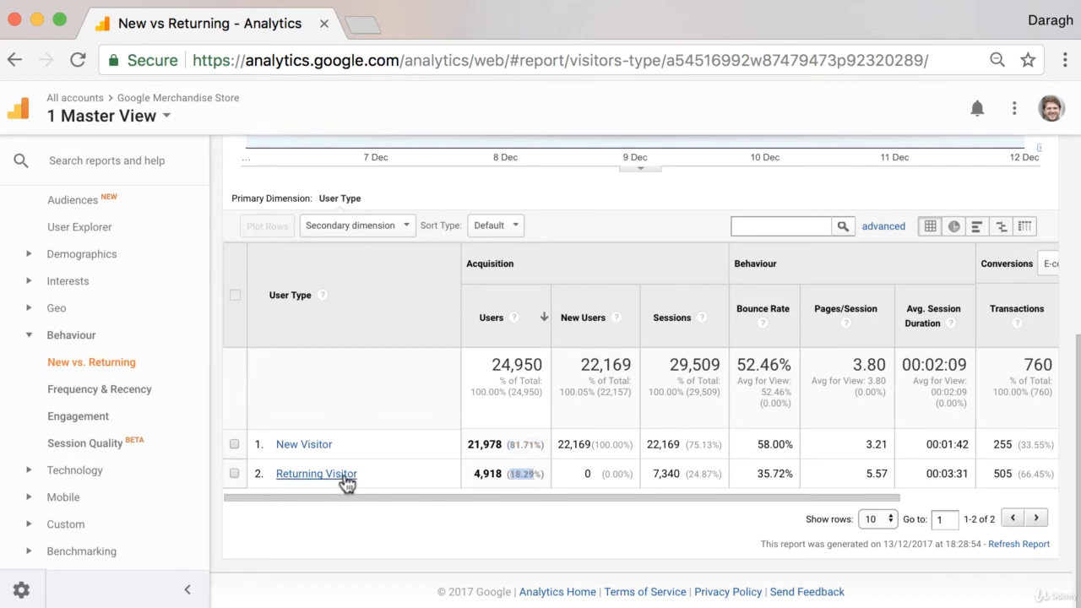
mouse_move(466, 479)
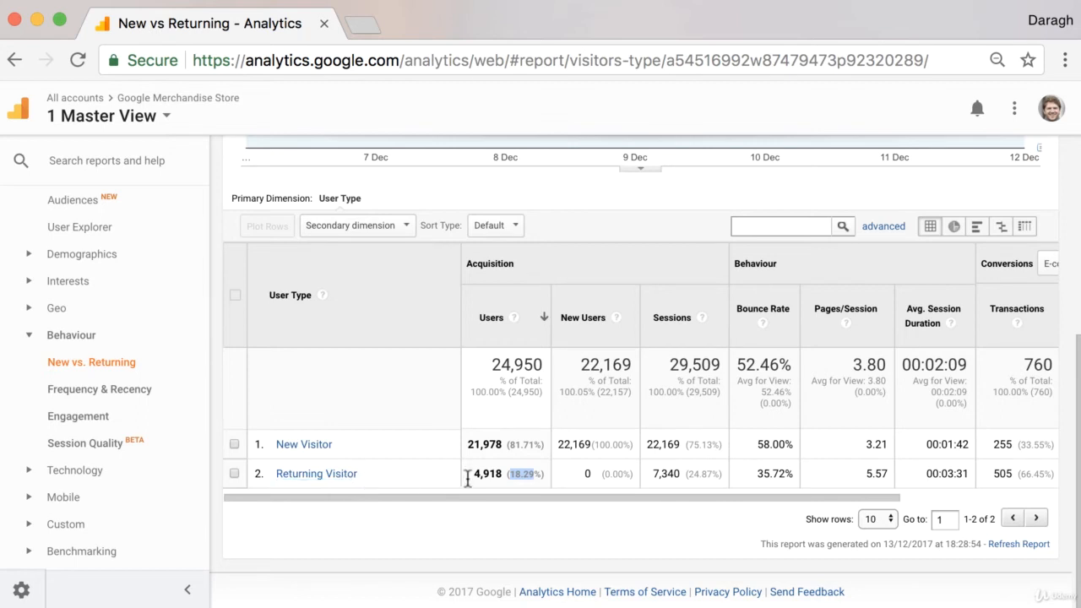
mouse_move(523, 489)
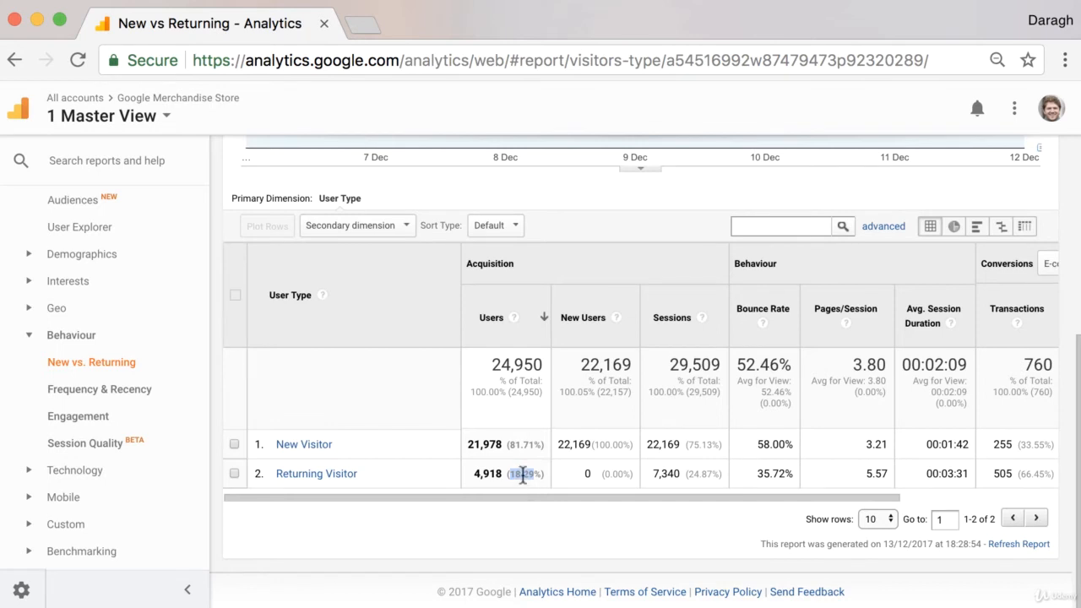
mouse_move(532, 462)
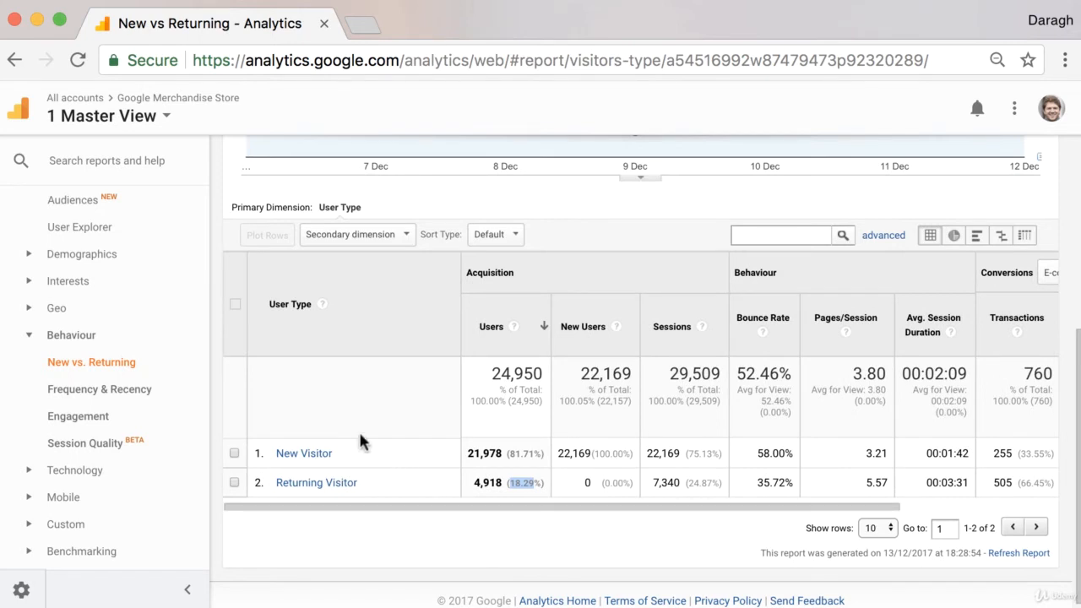
Step: Load the Technology Browser & OS report, led by Chrome at 16,087 users (64.27%) then Safari at 4,441
scroll("down", 3)
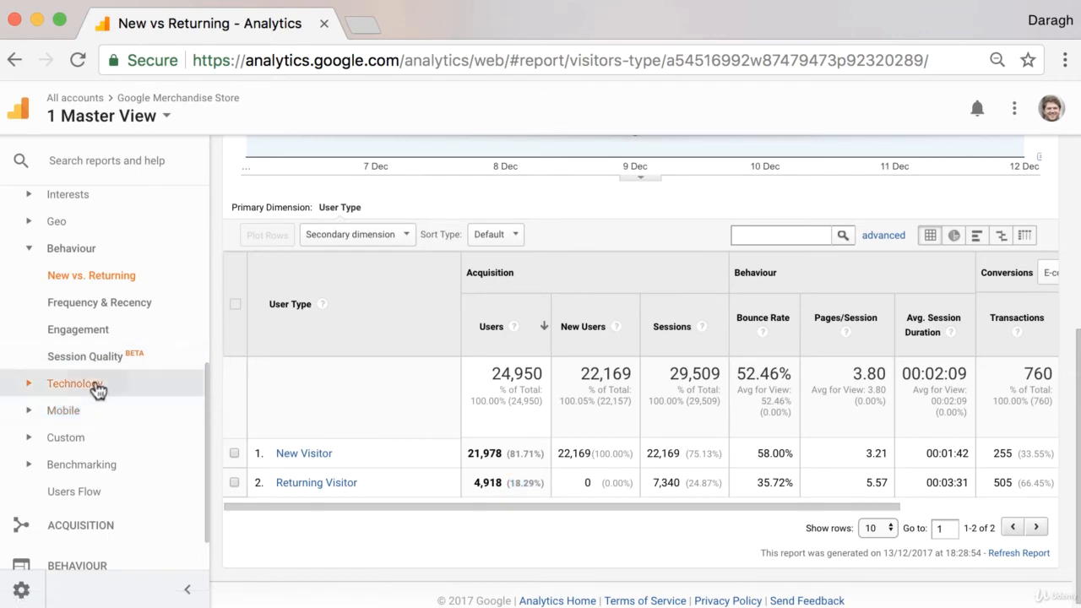
left_click(74, 382)
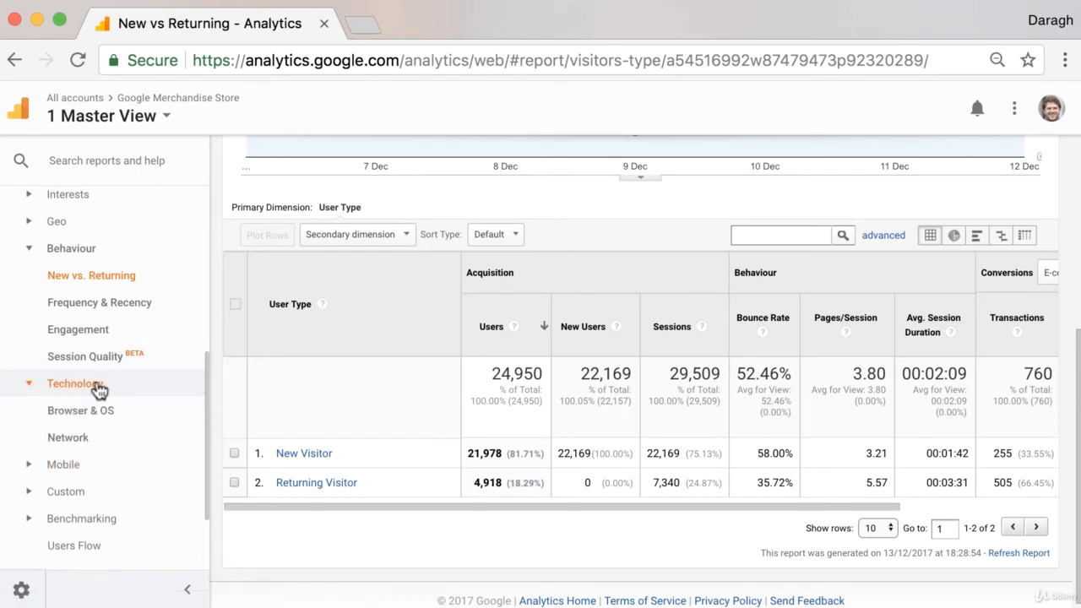
mouse_move(81, 410)
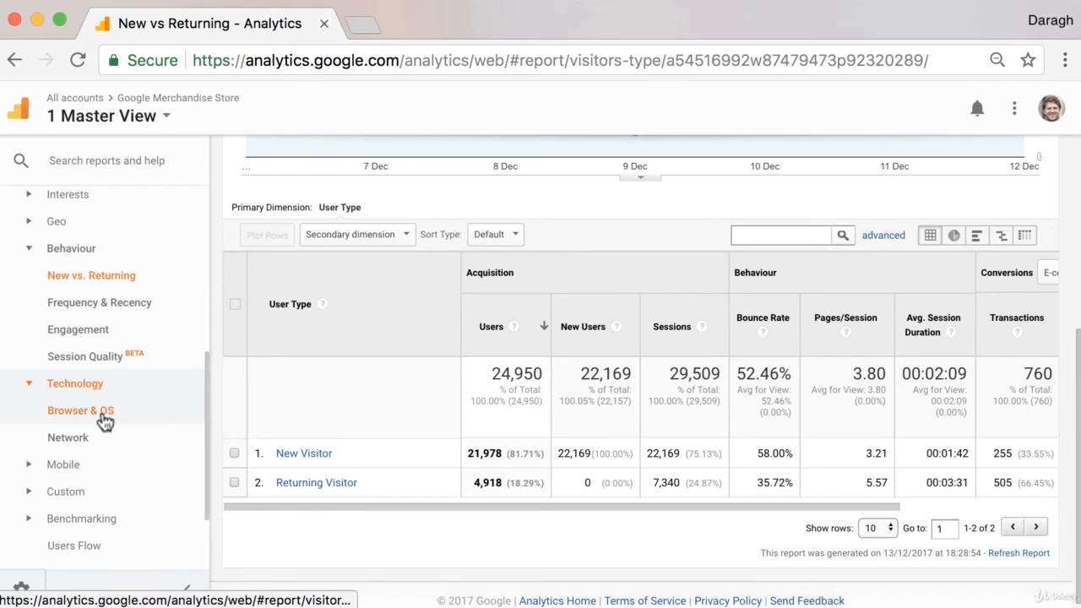
left_click(81, 421)
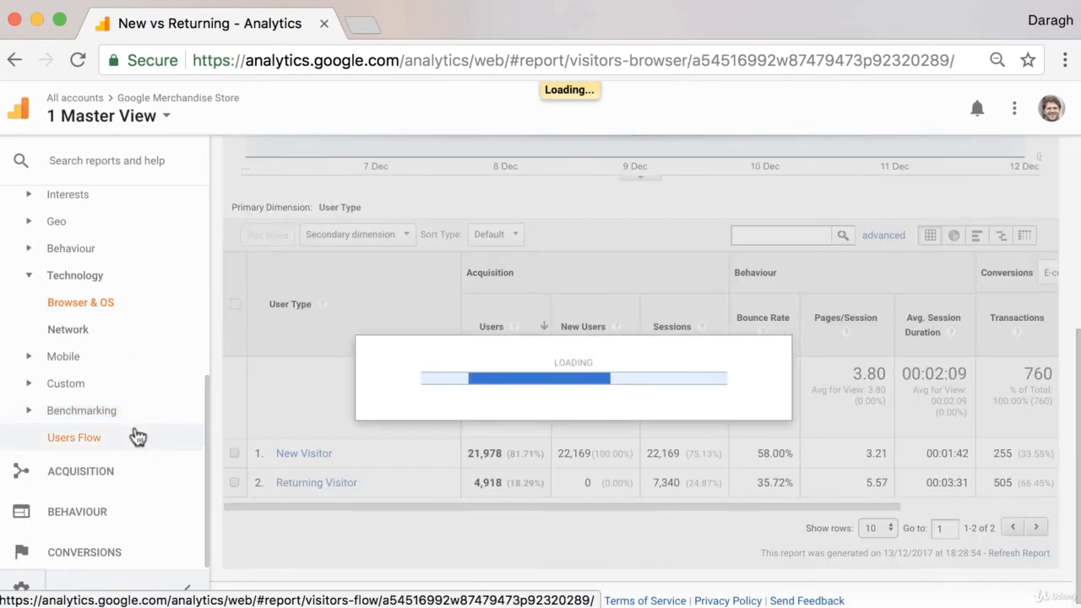
left_click(79, 301)
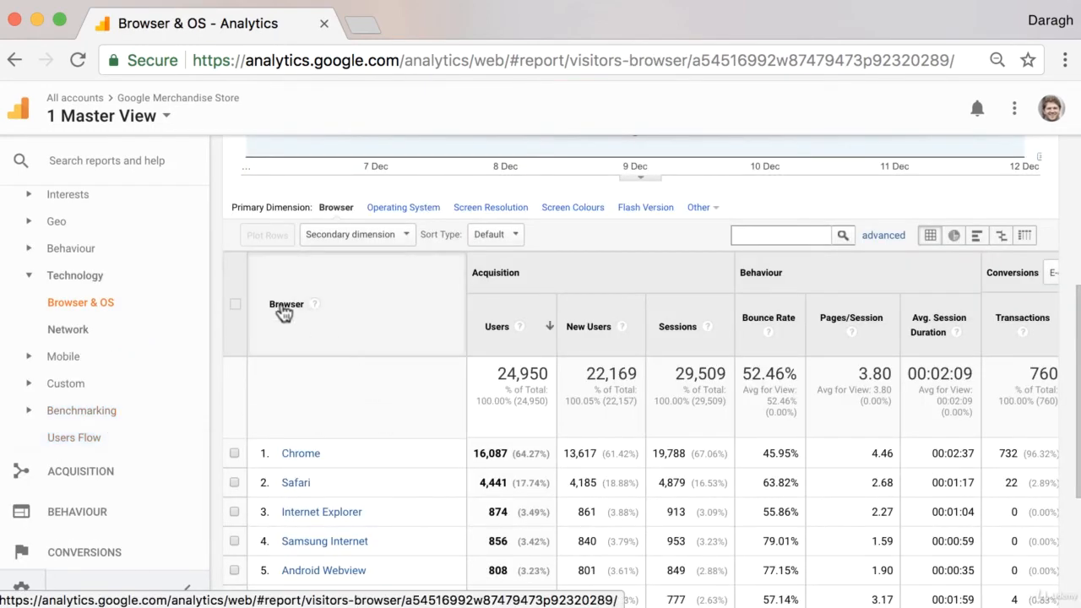
scroll("down", 3)
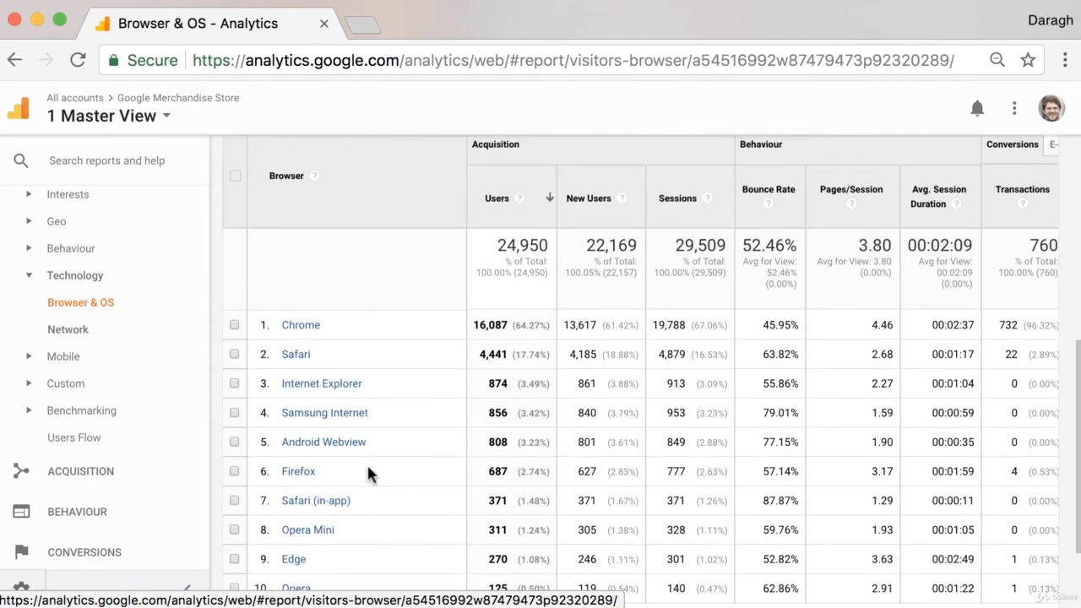
scroll("down", 3)
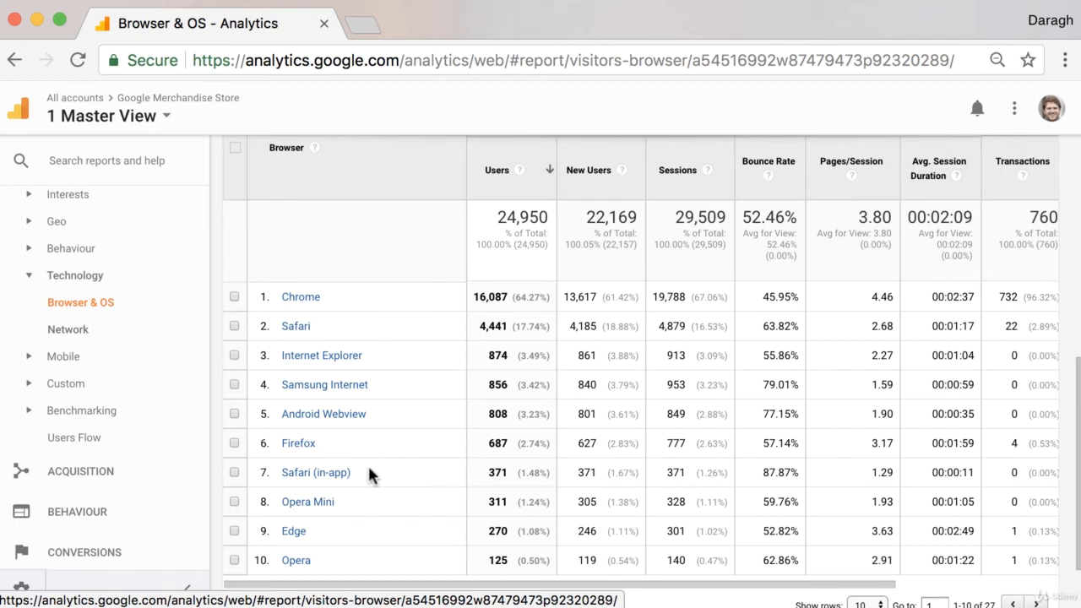
mouse_move(634, 437)
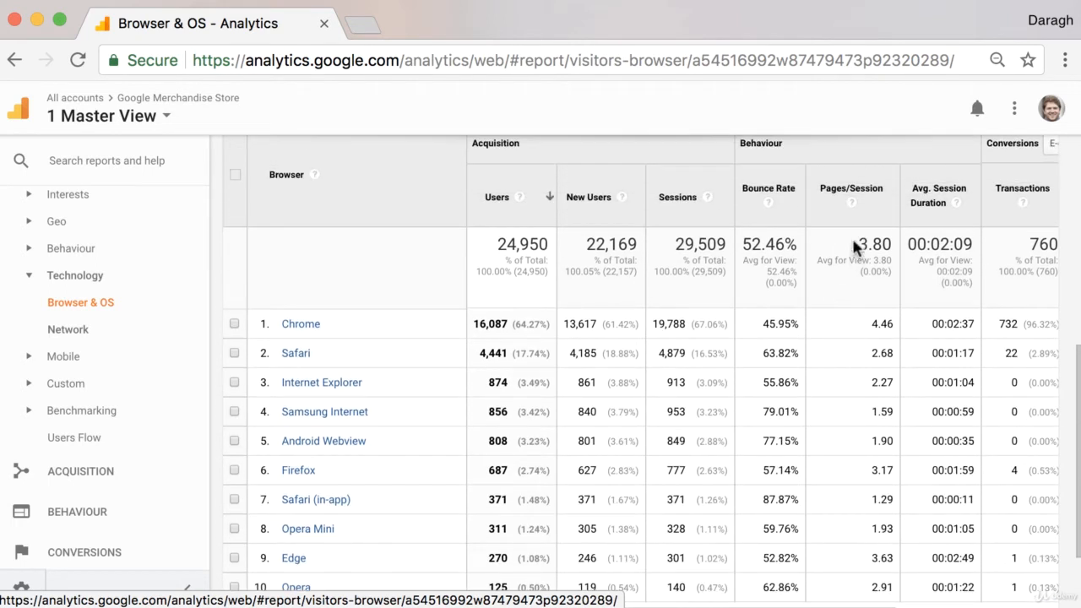
mouse_move(777, 456)
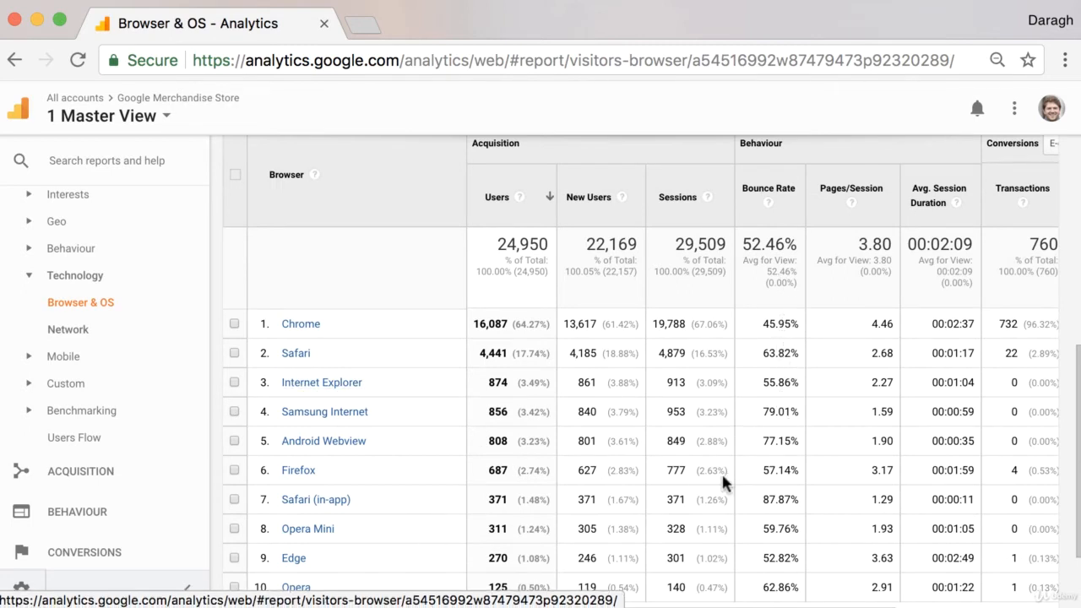
scroll("down", 3)
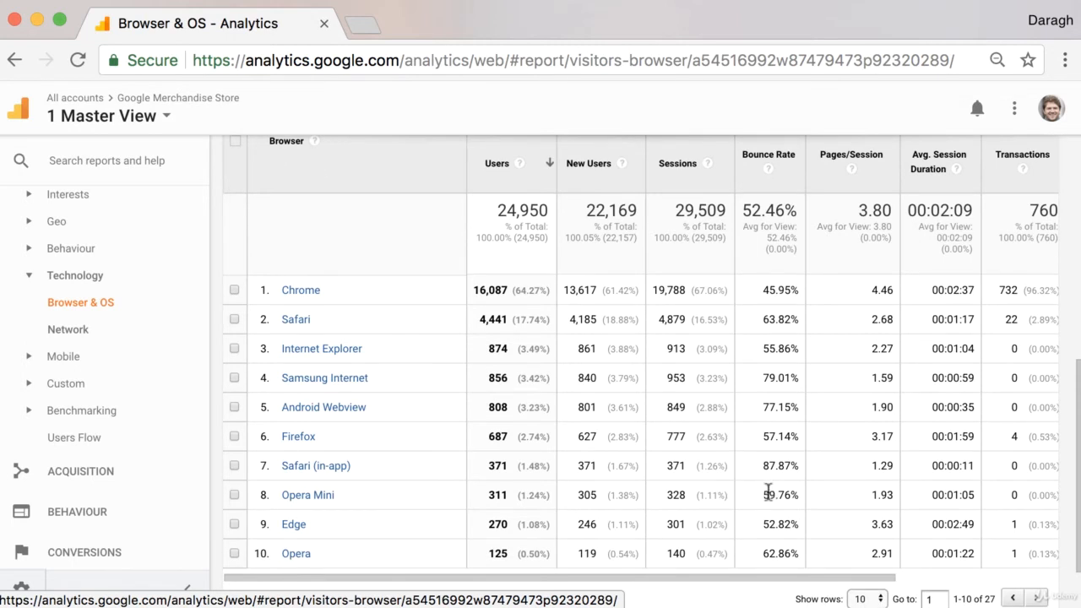
double_click(780, 495)
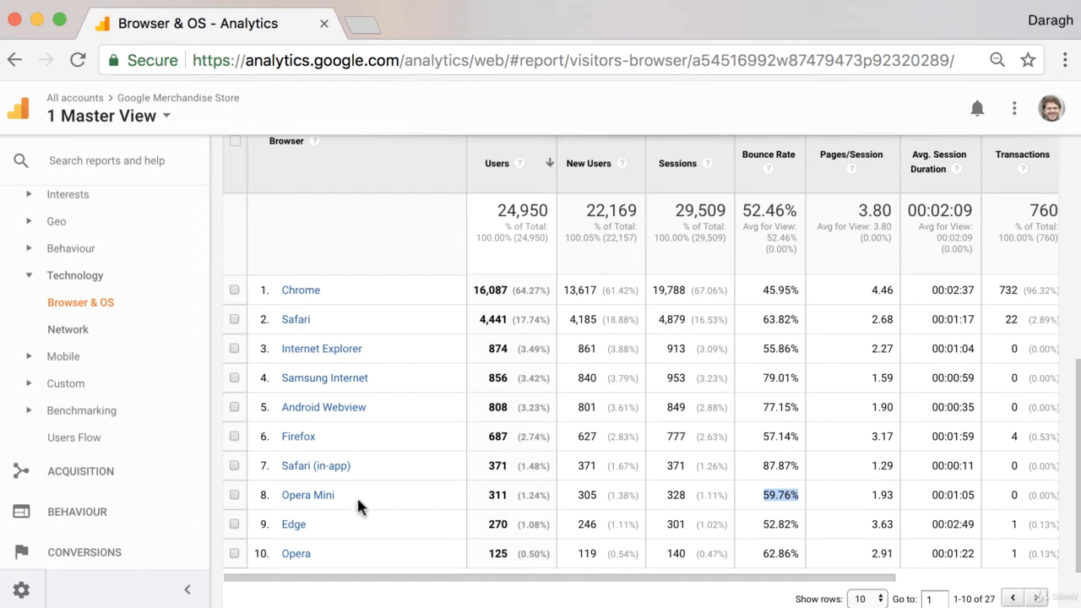
mouse_move(532, 495)
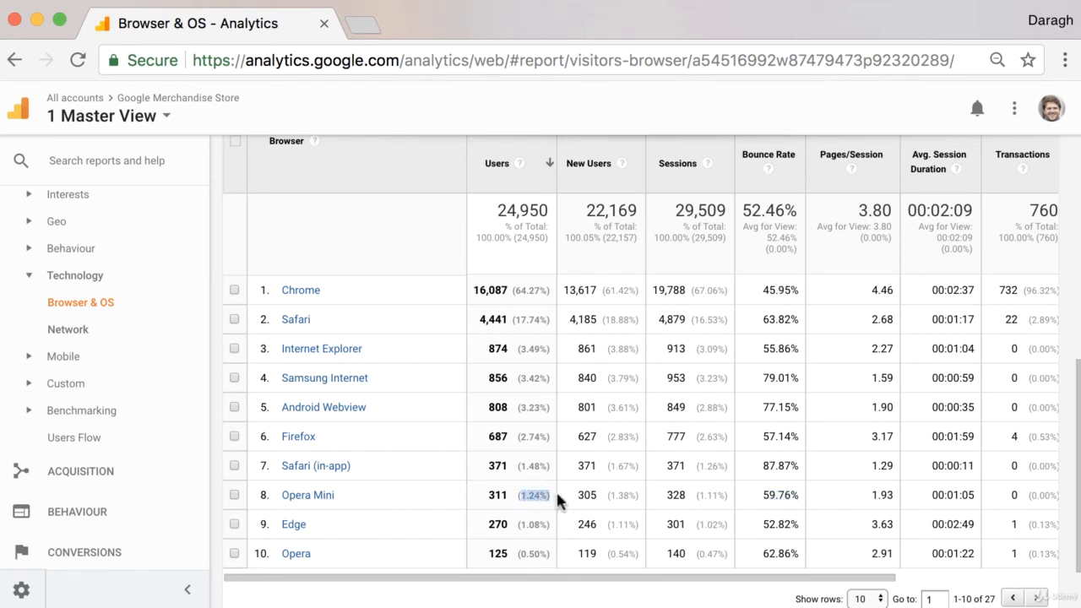
mouse_move(565, 499)
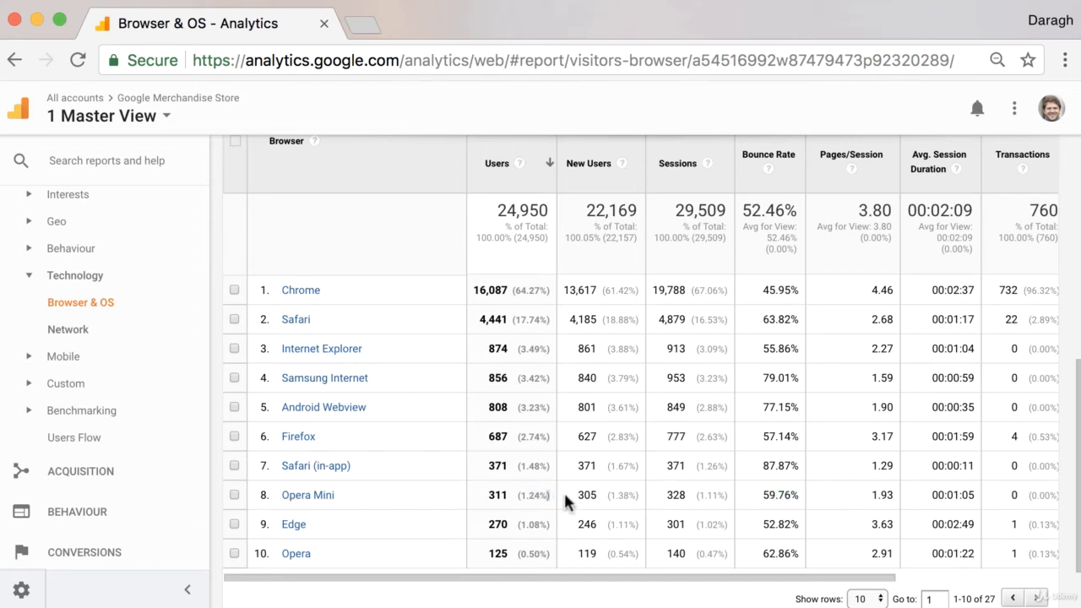
mouse_move(540, 481)
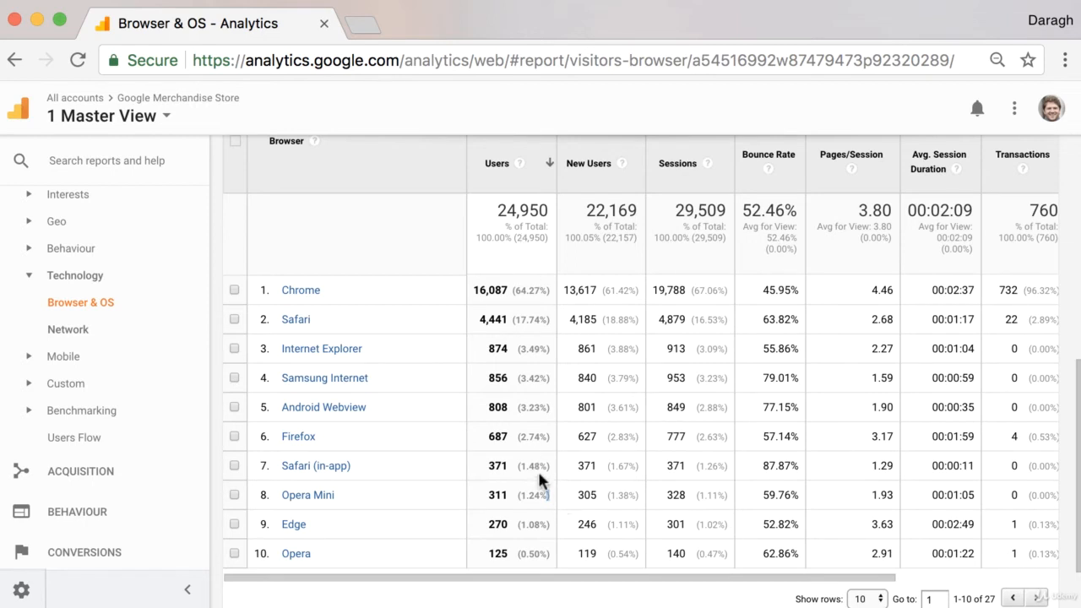
mouse_move(773, 493)
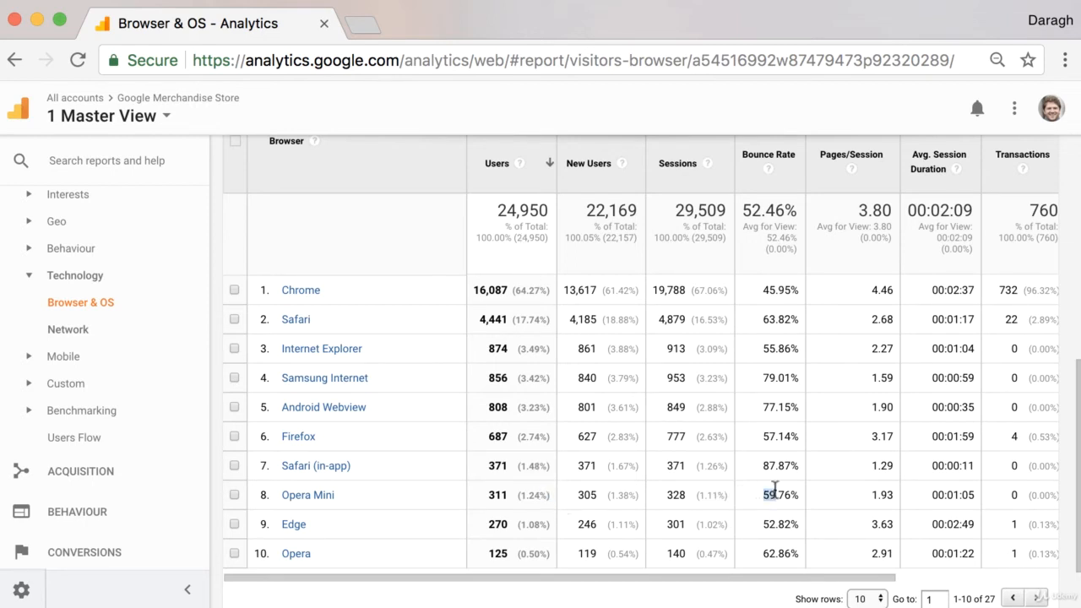
double_click(779, 495)
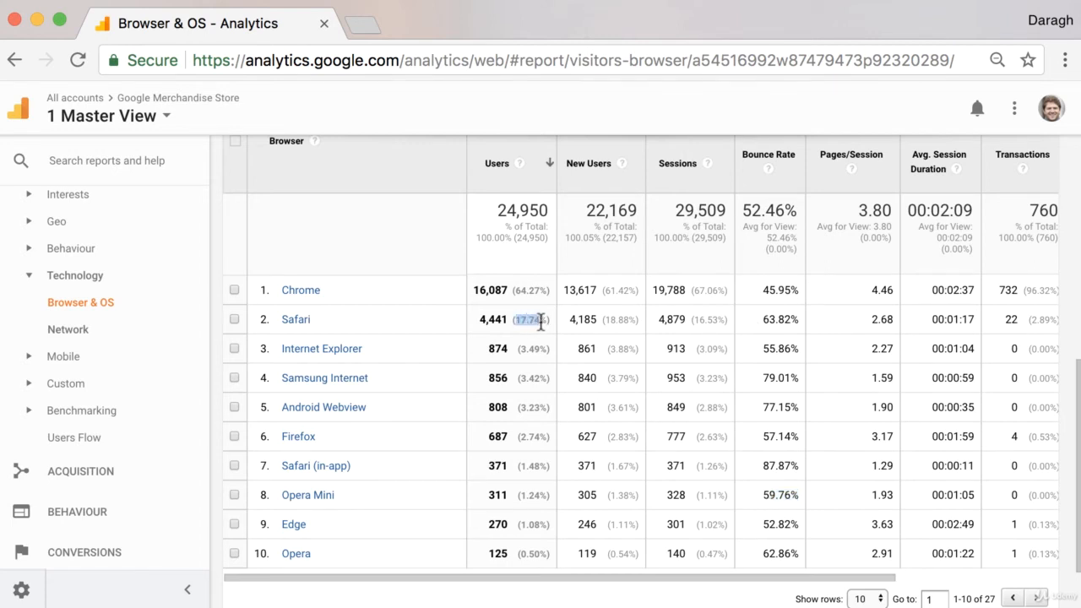
mouse_move(807, 327)
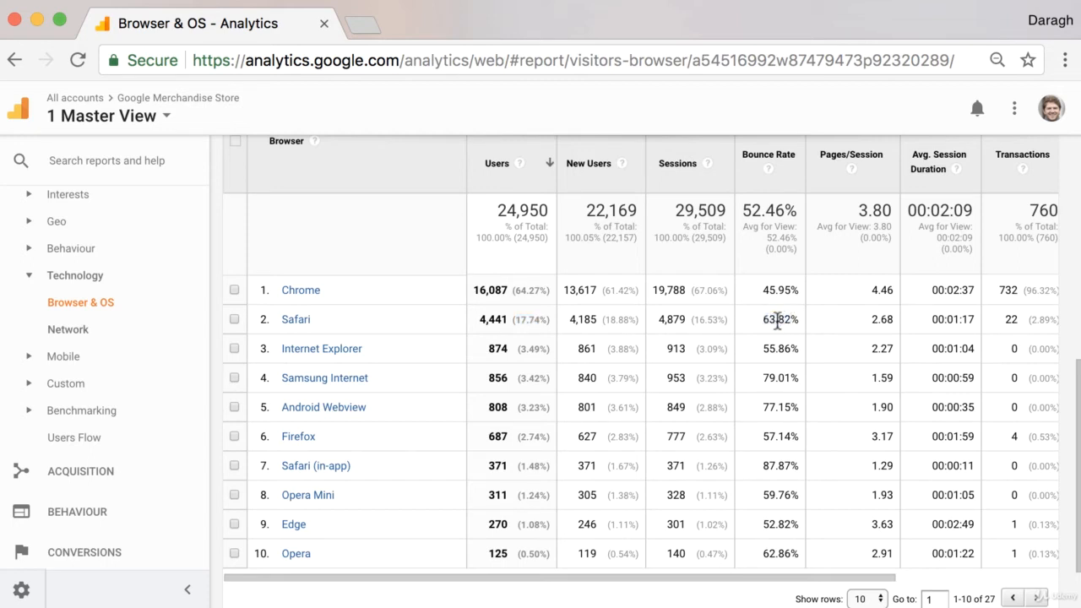
mouse_move(426, 329)
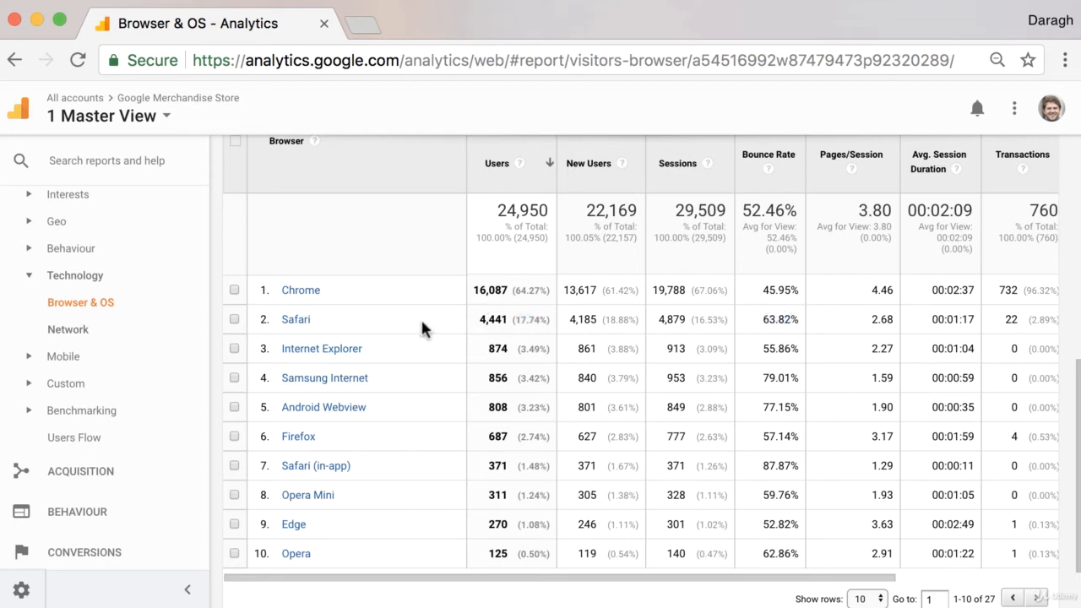
mouse_move(433, 348)
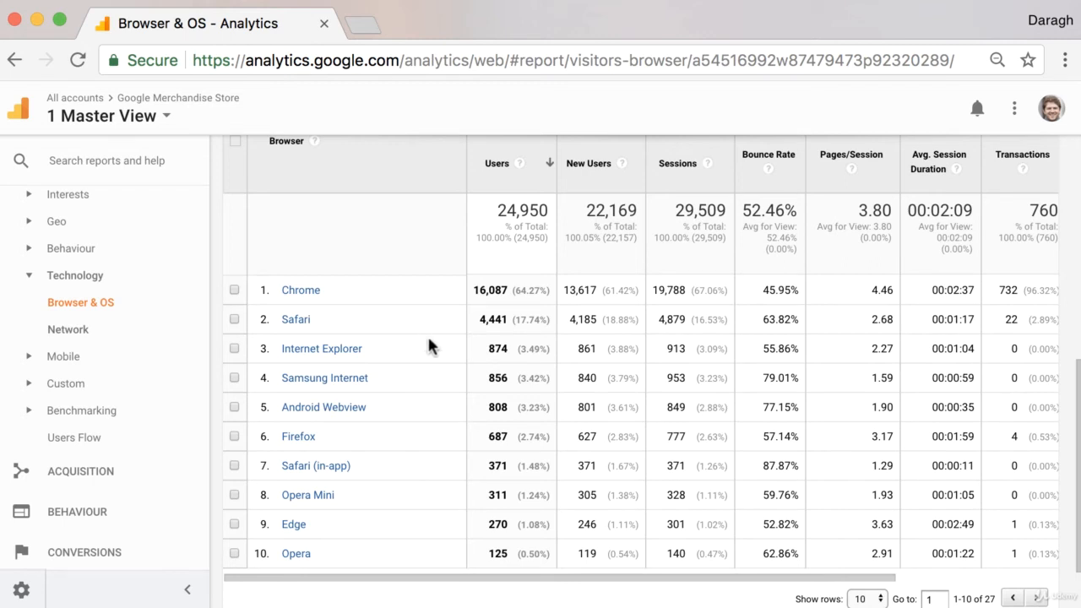
mouse_move(409, 350)
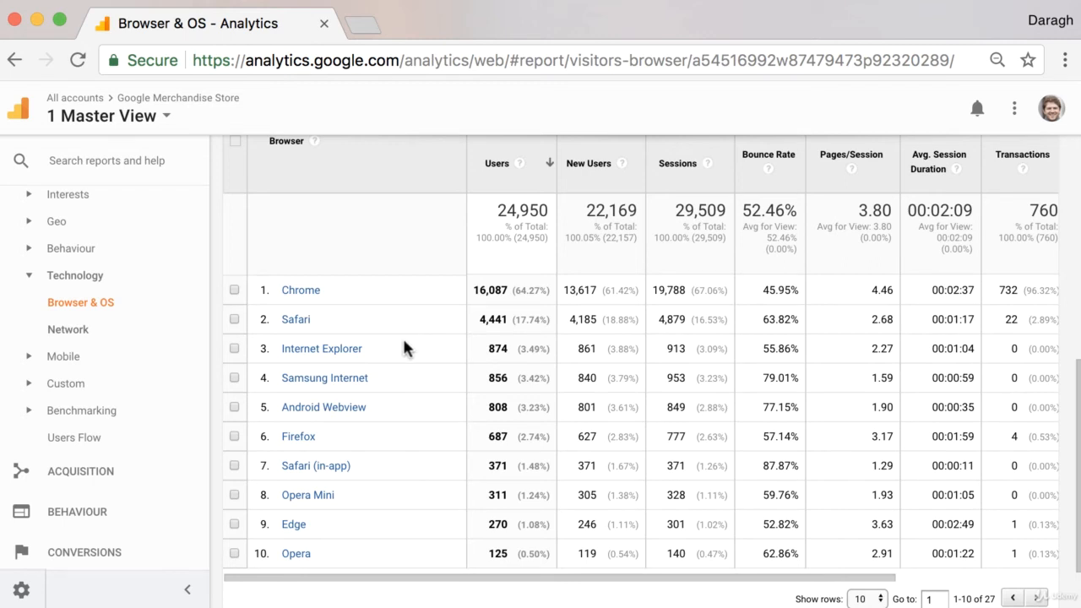
mouse_move(62, 355)
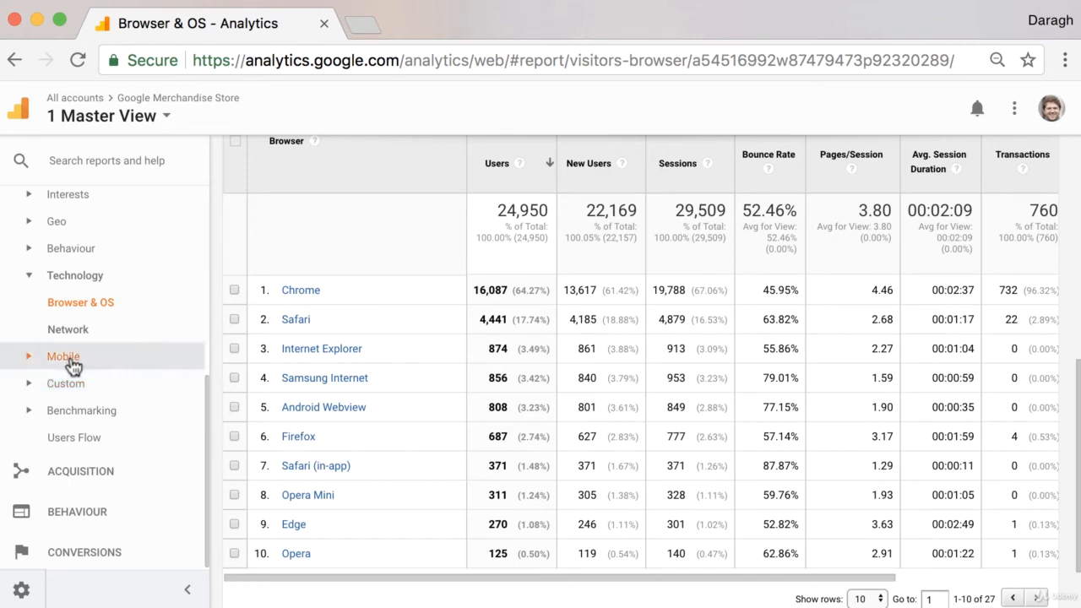
Step: Show the Mobile Overview device split: desktop 13,373, mobile 9,967, tablet 1,680 users
left_click(64, 354)
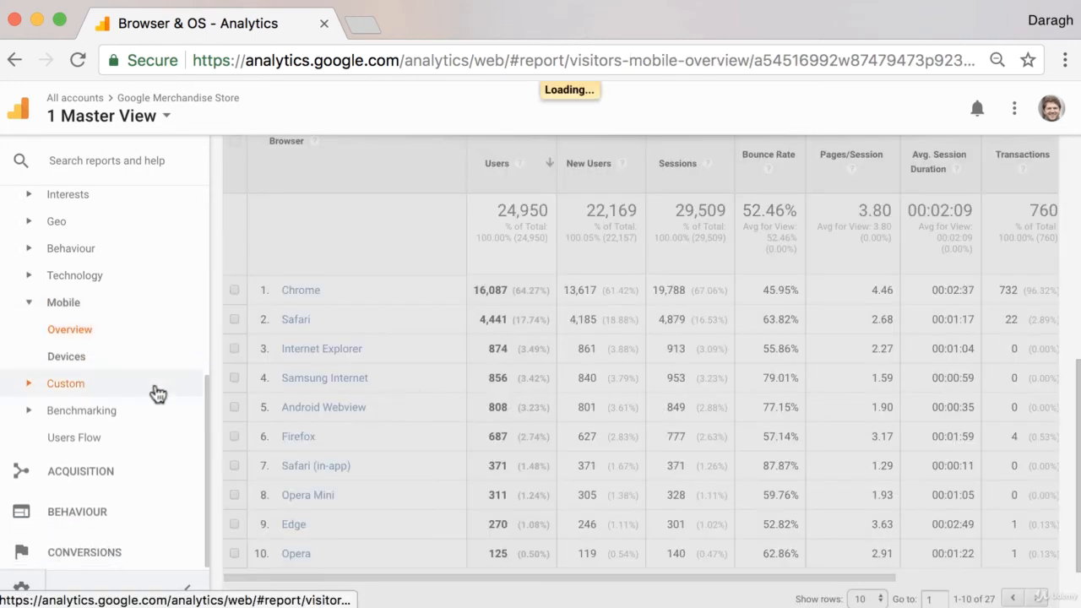
left_click(69, 329)
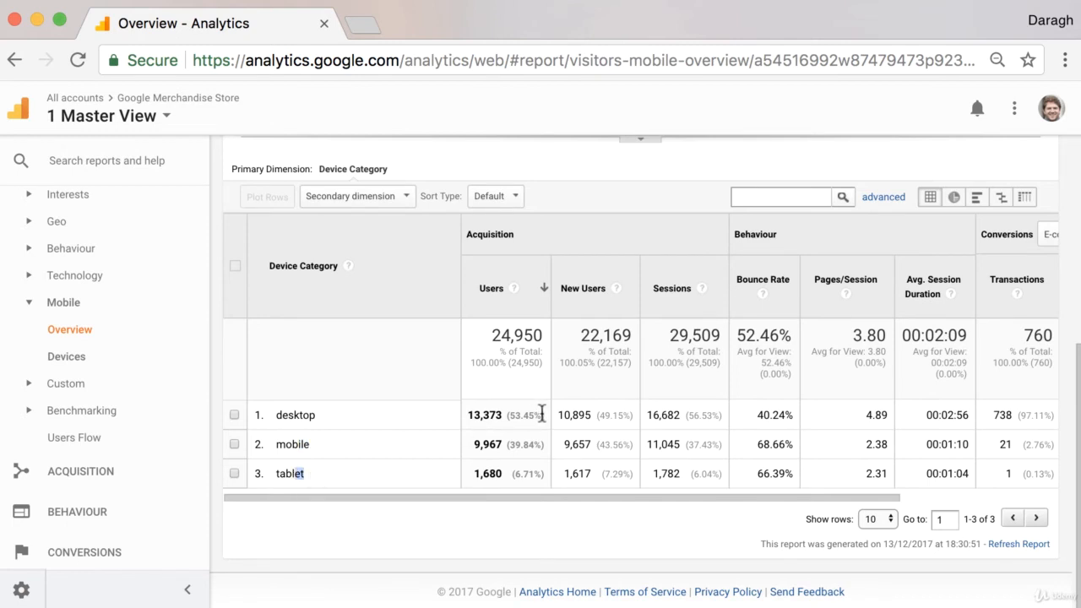
mouse_move(522, 415)
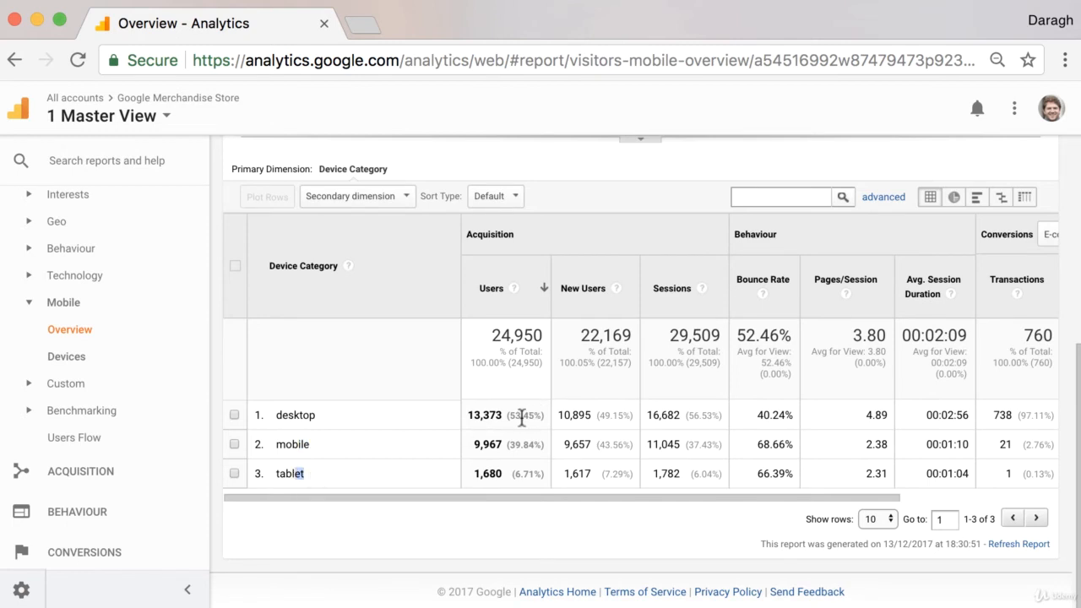
mouse_move(368, 424)
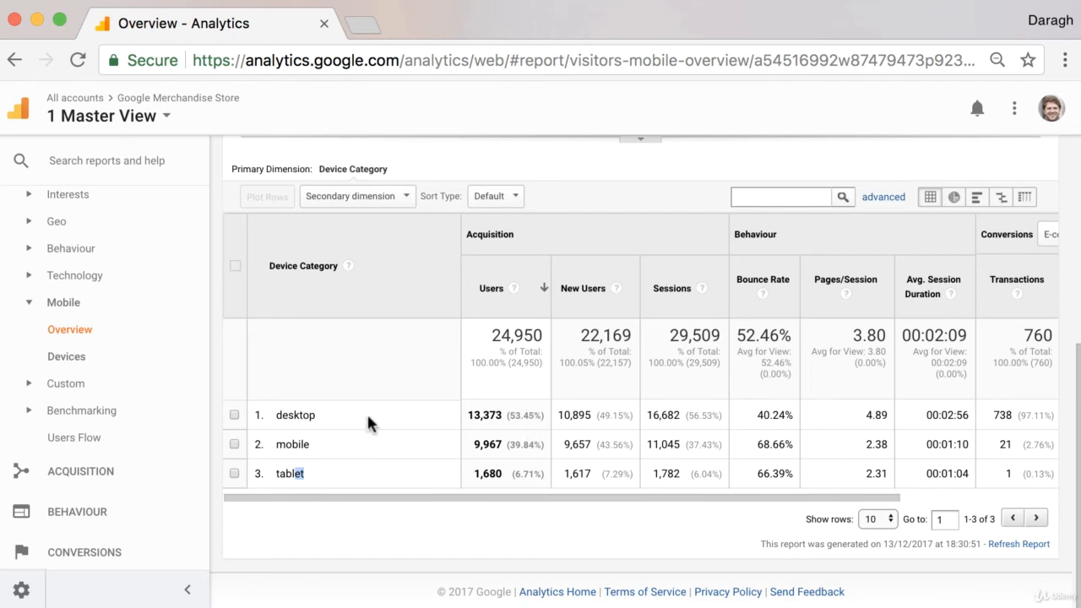
mouse_move(527, 470)
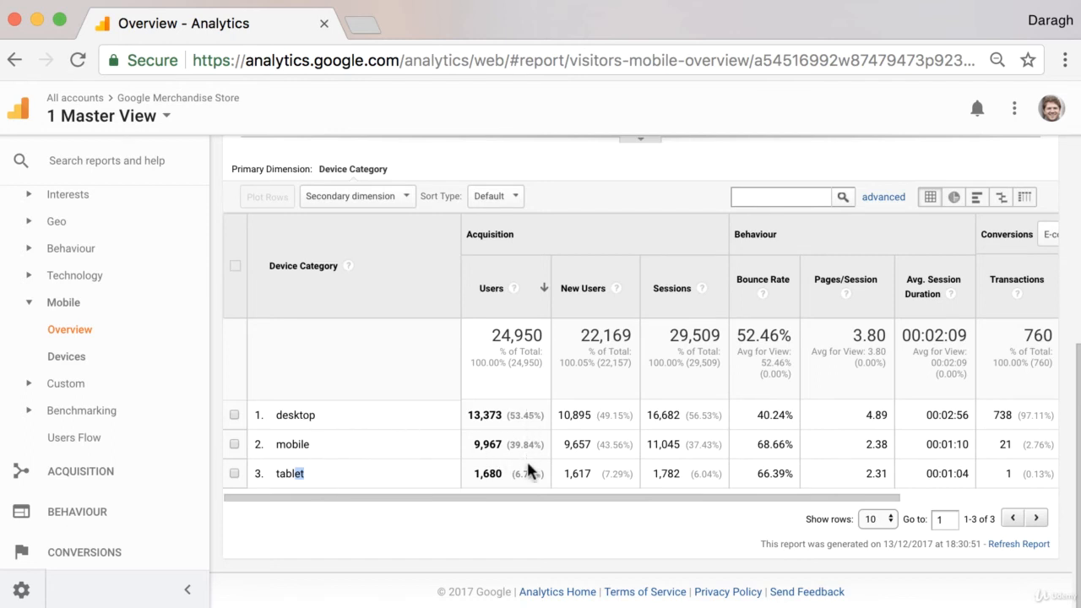
mouse_move(532, 442)
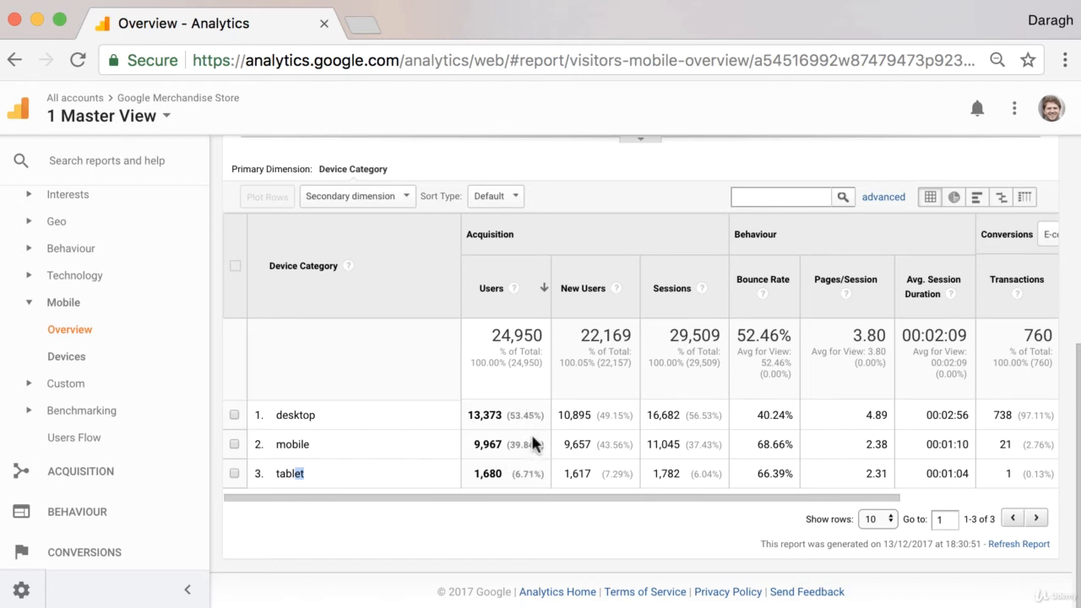
mouse_move(463, 405)
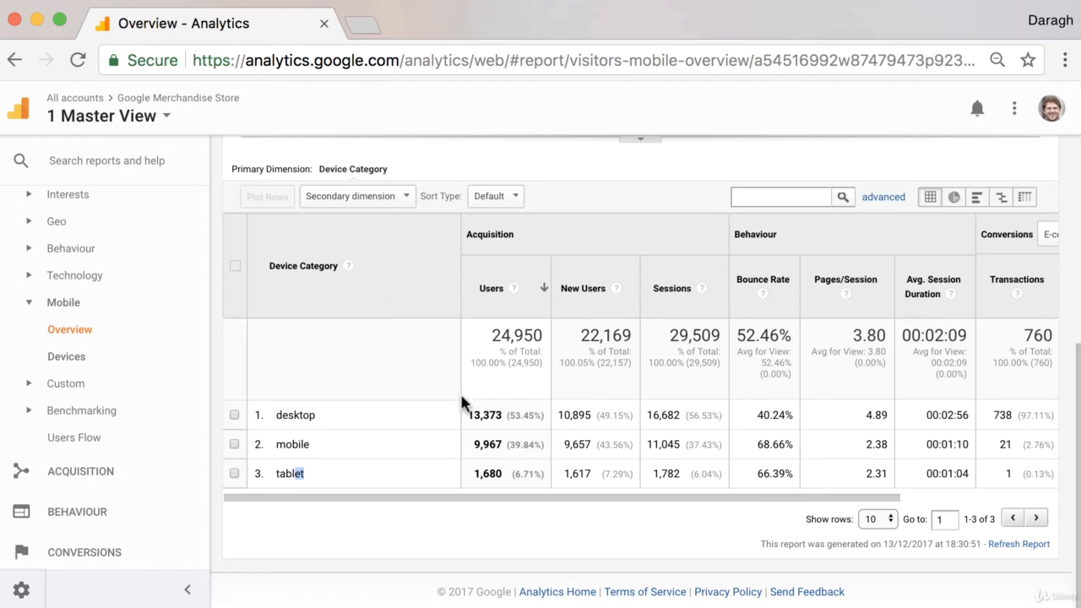
mouse_move(434, 392)
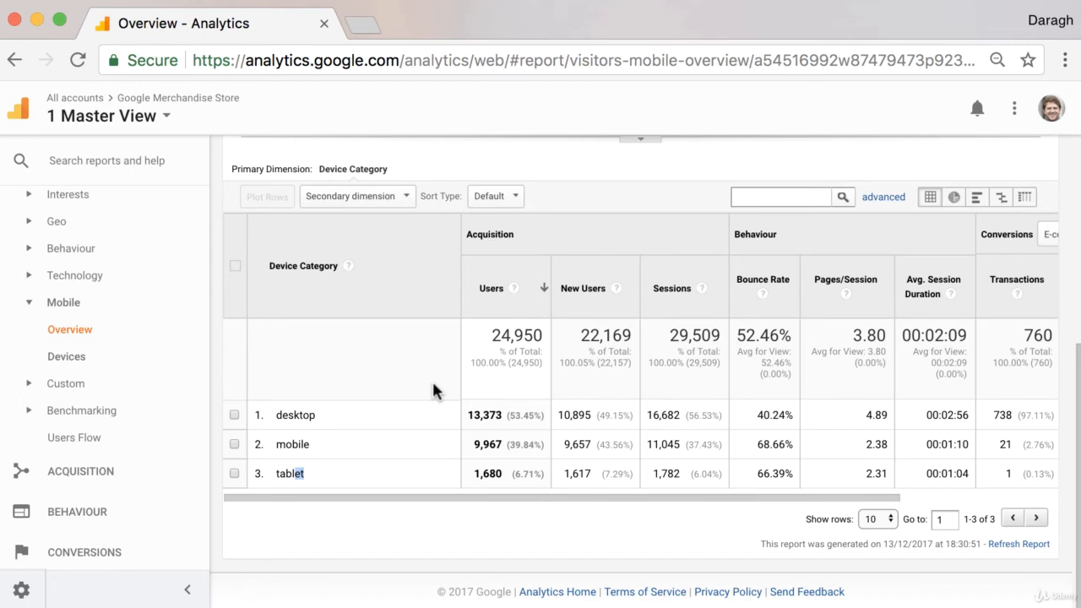
mouse_move(311, 412)
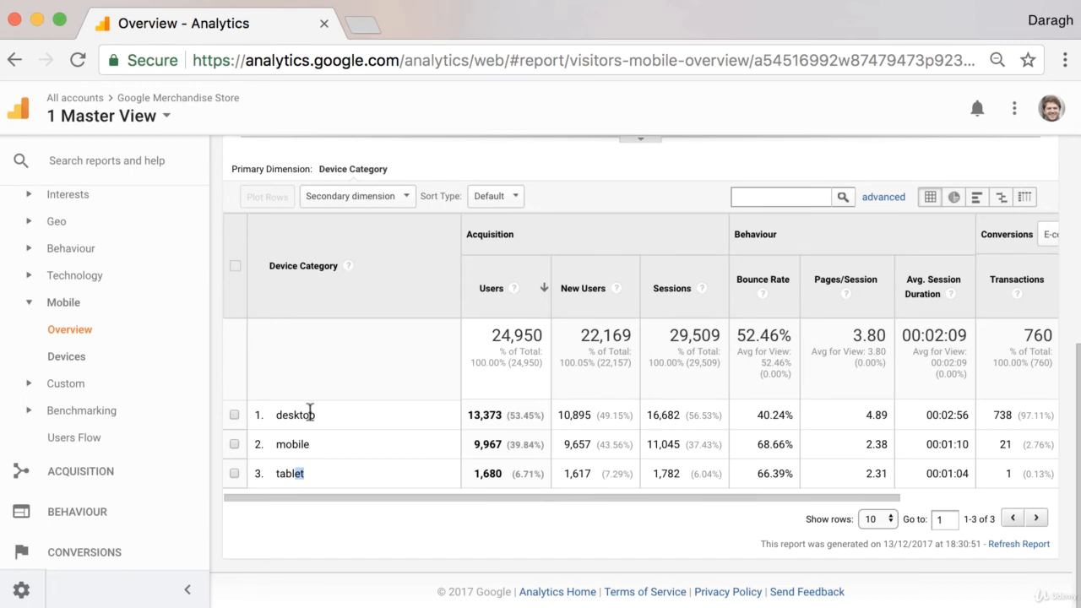
mouse_move(363, 378)
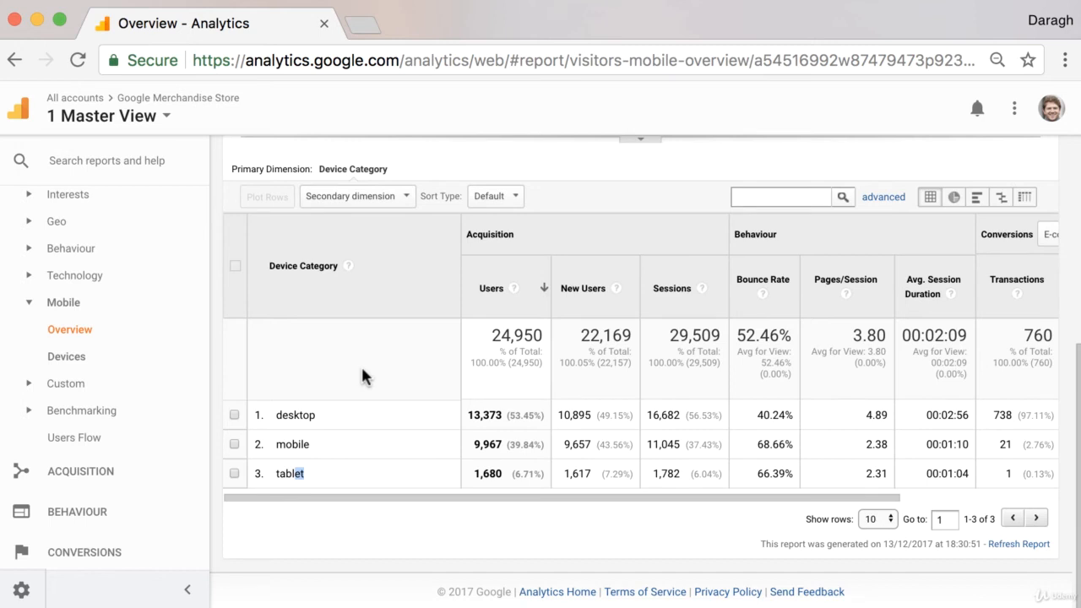
mouse_move(453, 436)
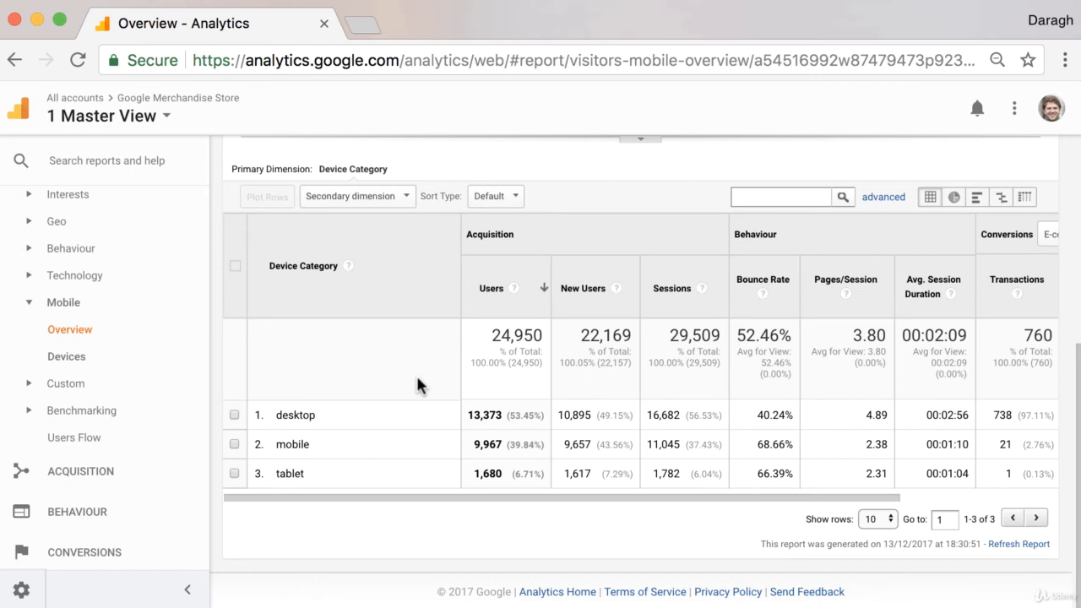
Step: Review Benchmarking Channels: sessions 45.89% above the Shopping benchmark, Referral leading at +438.72%
left_click(81, 410)
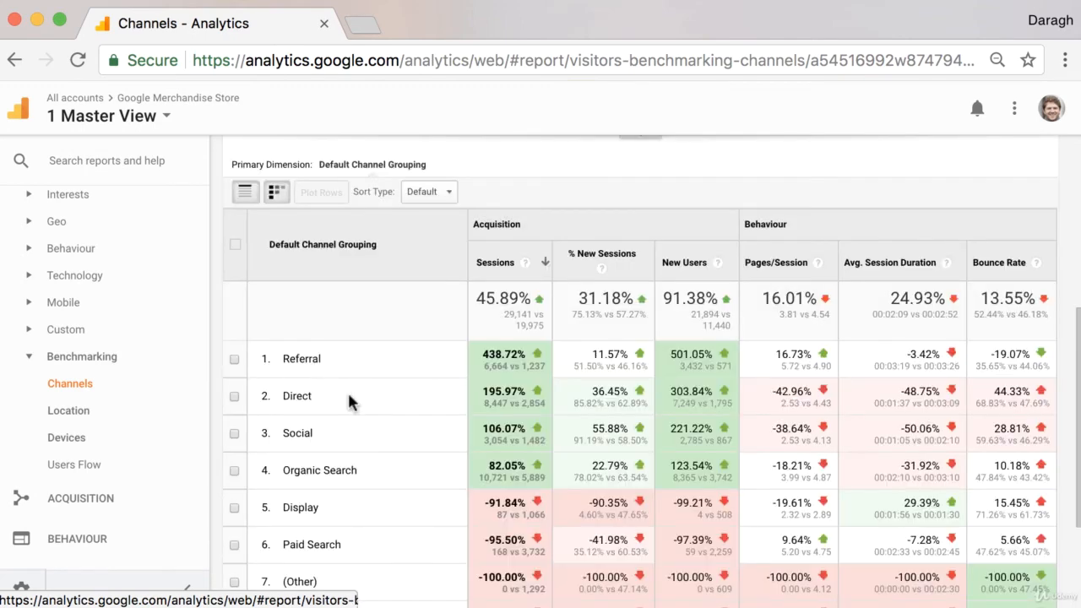
scroll("up", 3)
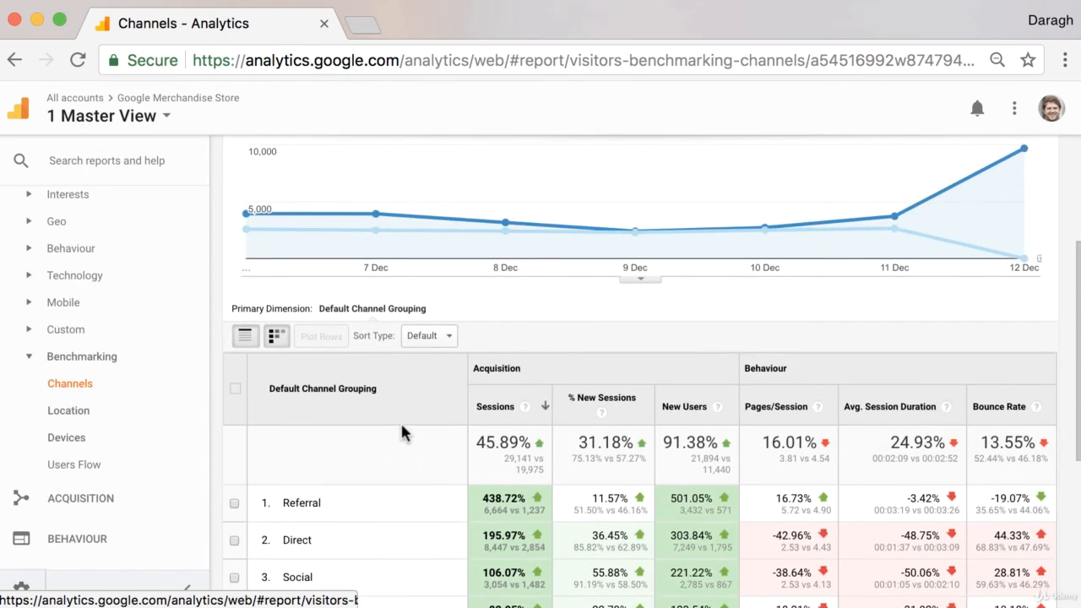
scroll("up", 3)
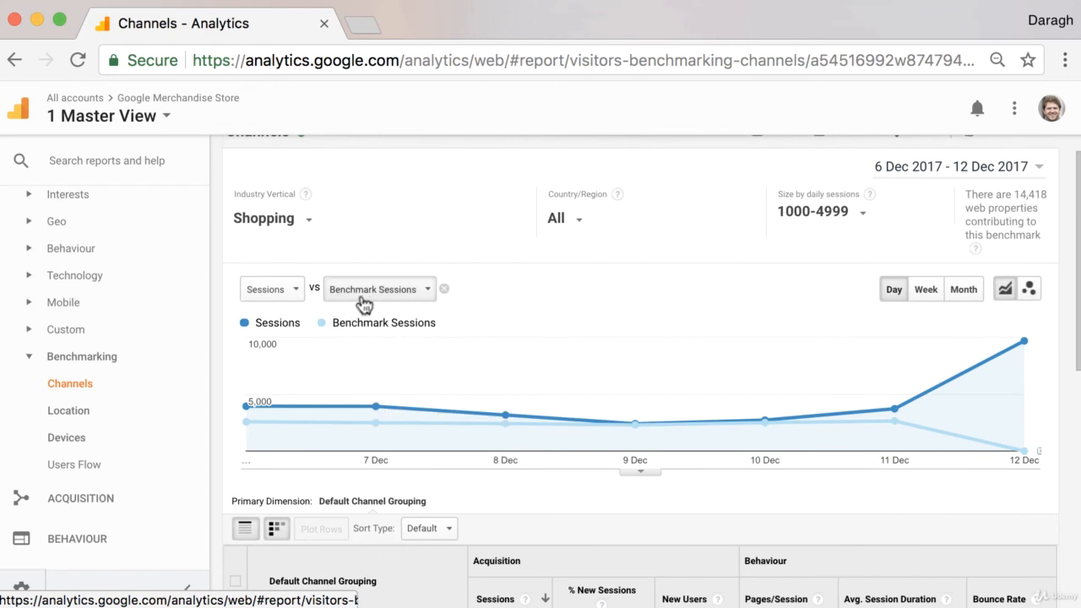
mouse_move(409, 306)
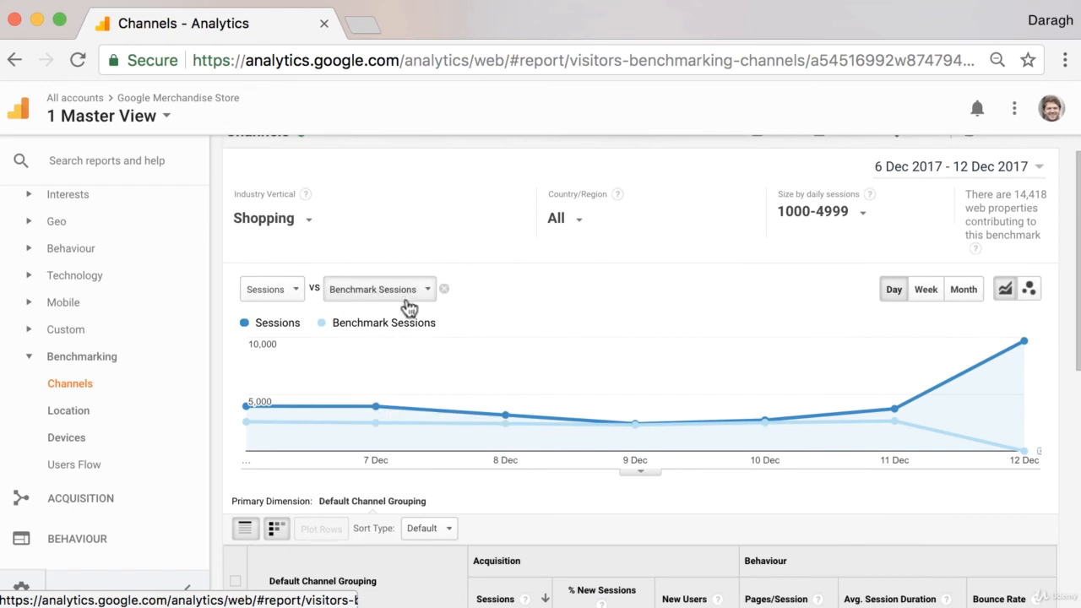
mouse_move(272, 219)
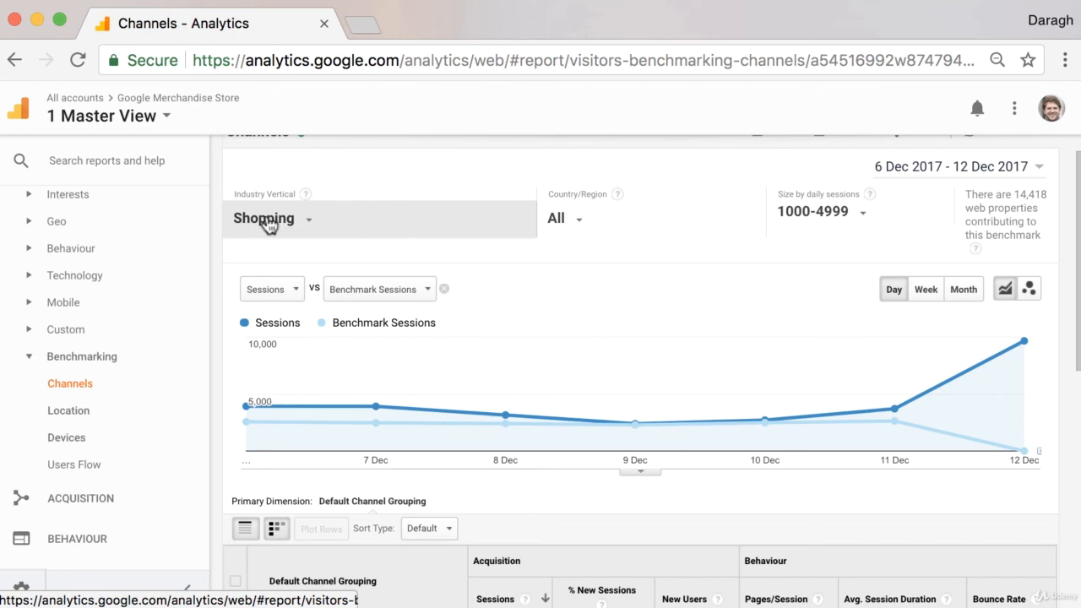
scroll("down", 3)
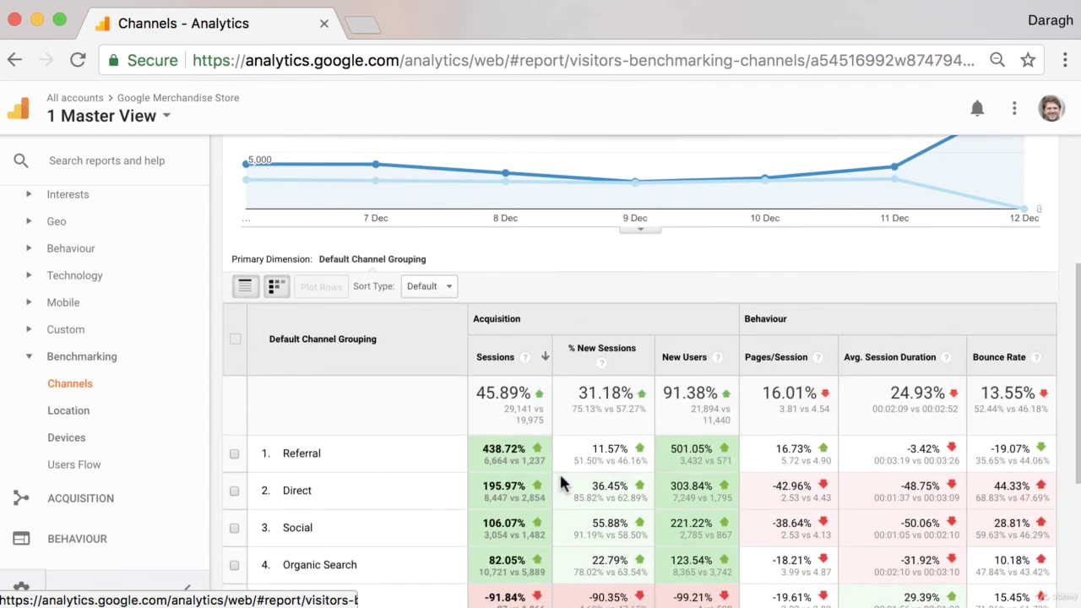
scroll("down", 3)
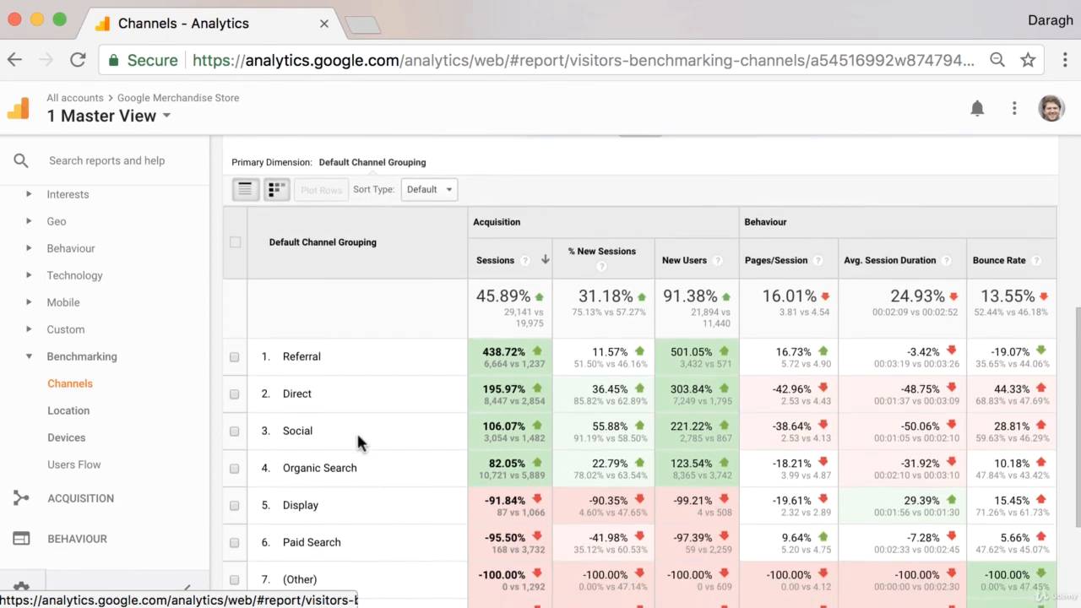
scroll("up", 3)
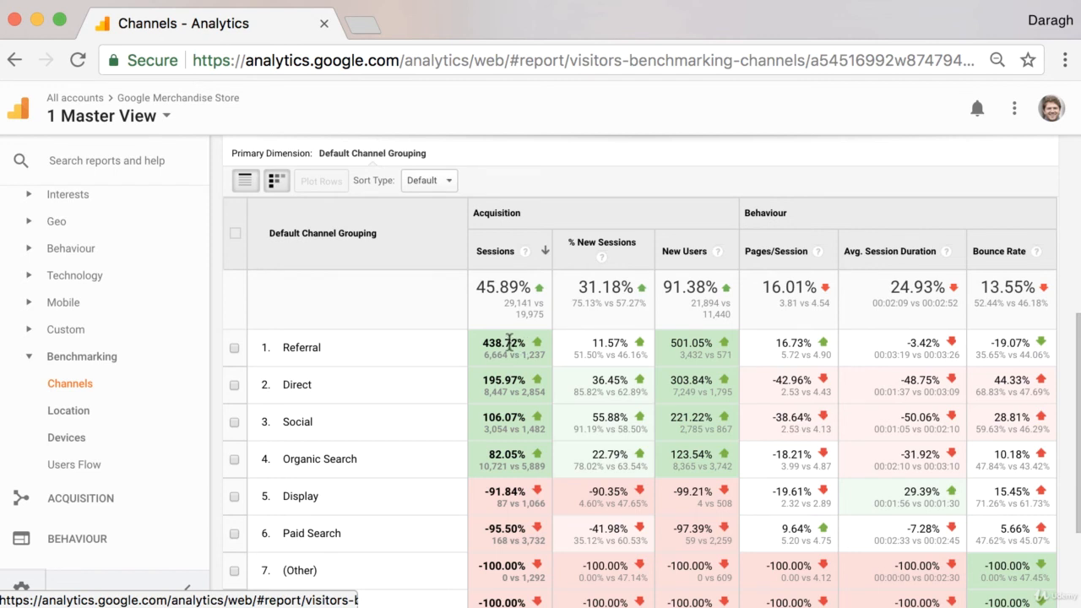
scroll("down", 3)
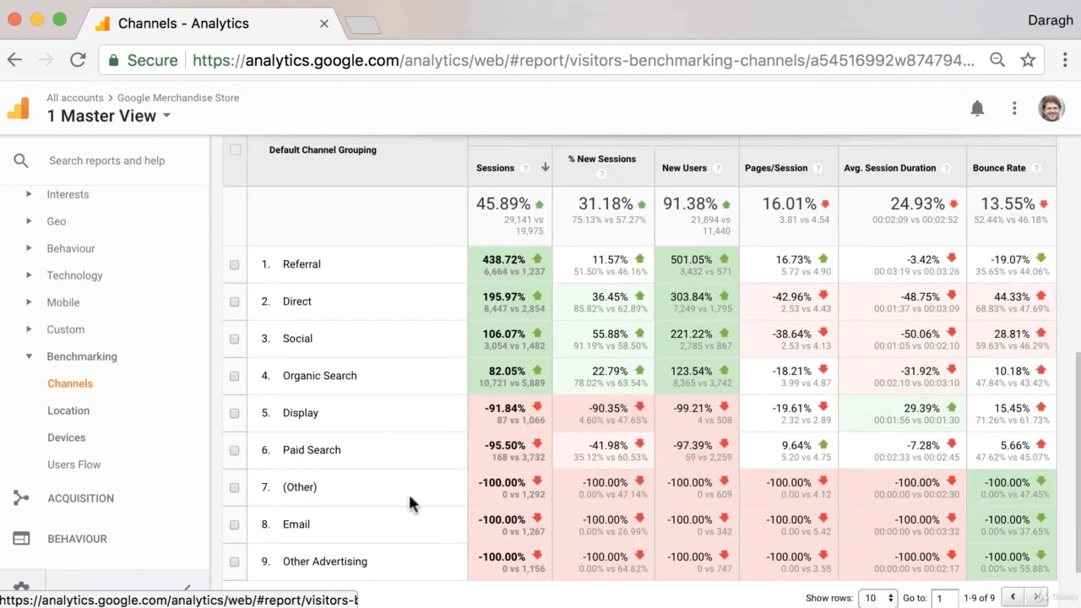
mouse_move(403, 496)
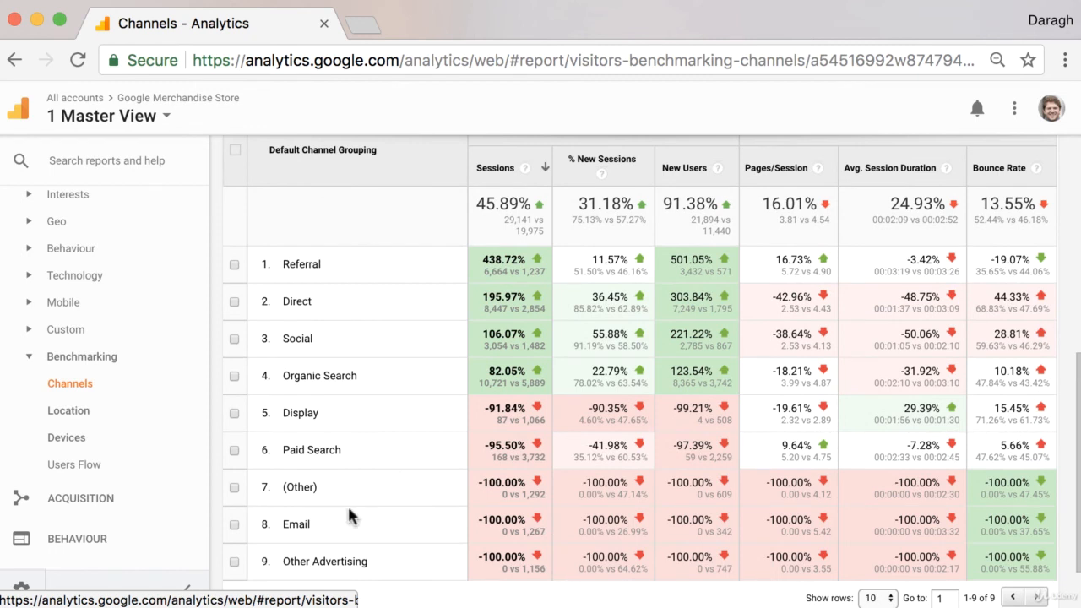
mouse_move(422, 380)
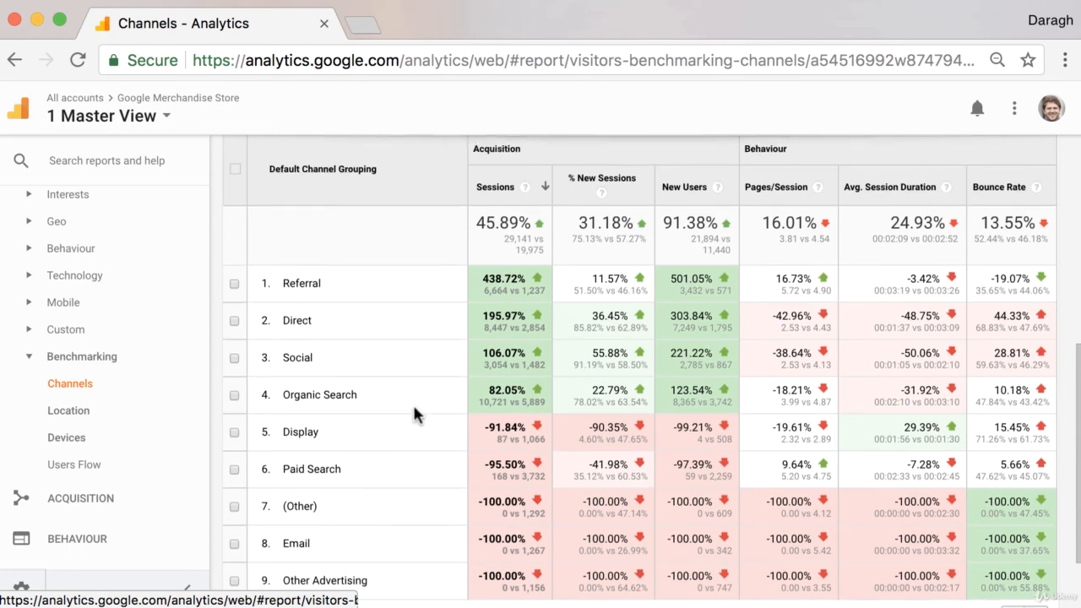
scroll("up", 3)
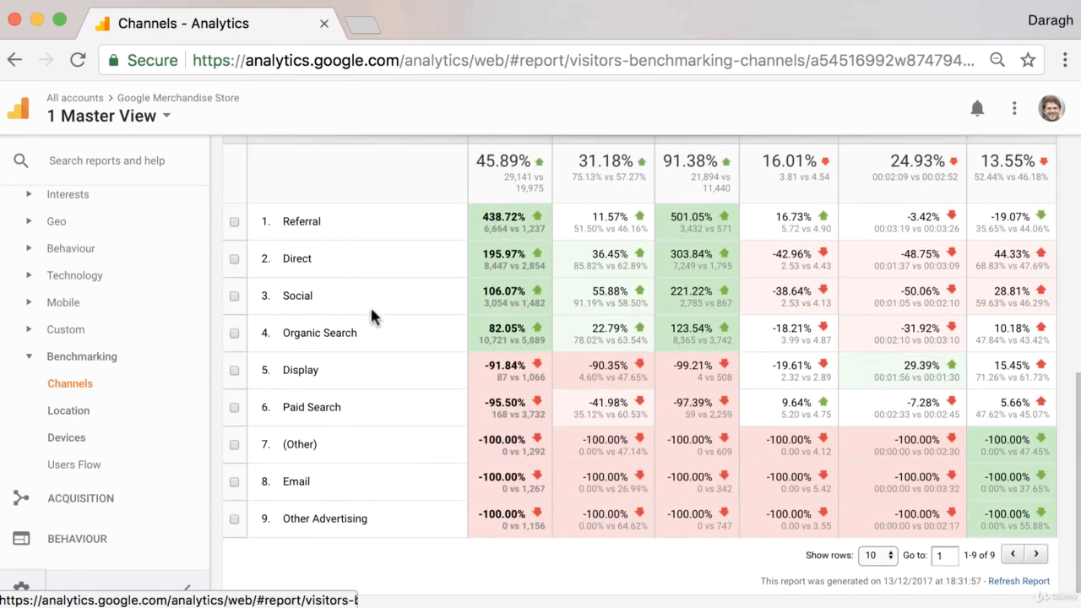
mouse_move(515, 329)
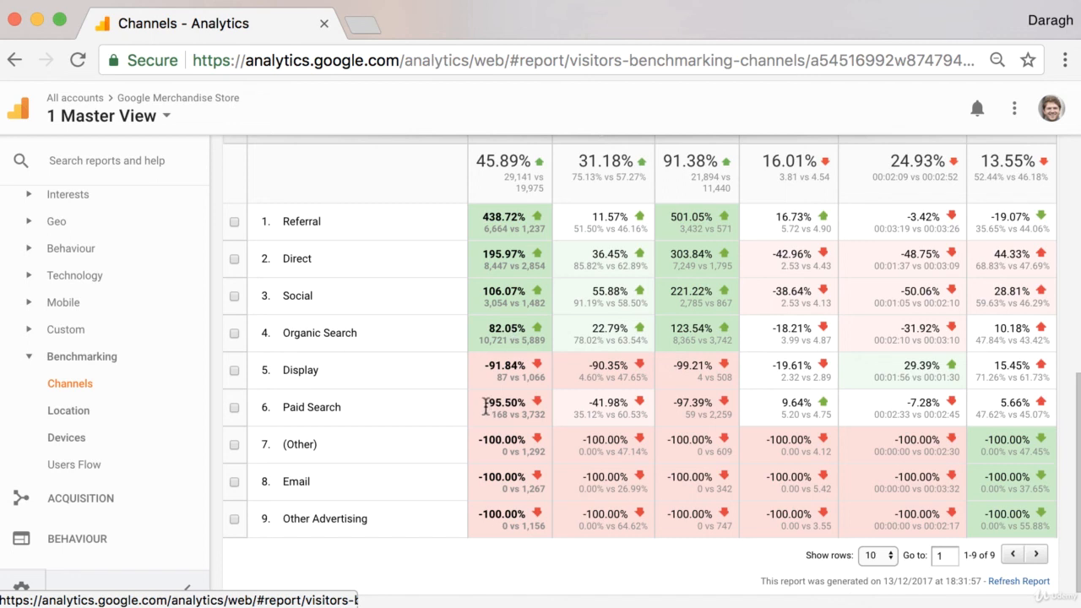
double_click(503, 402)
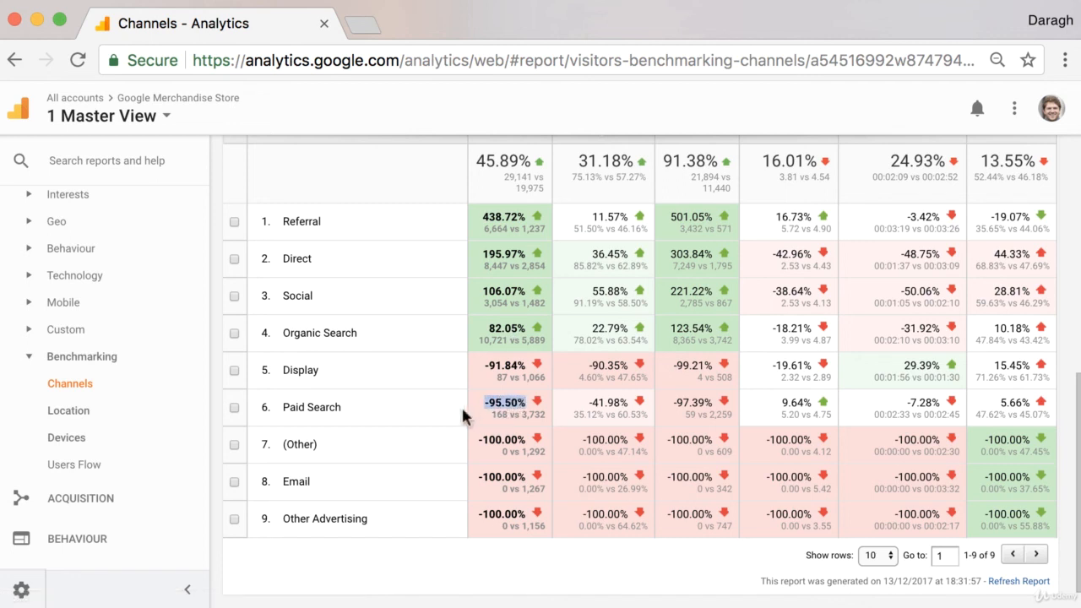
mouse_move(284, 410)
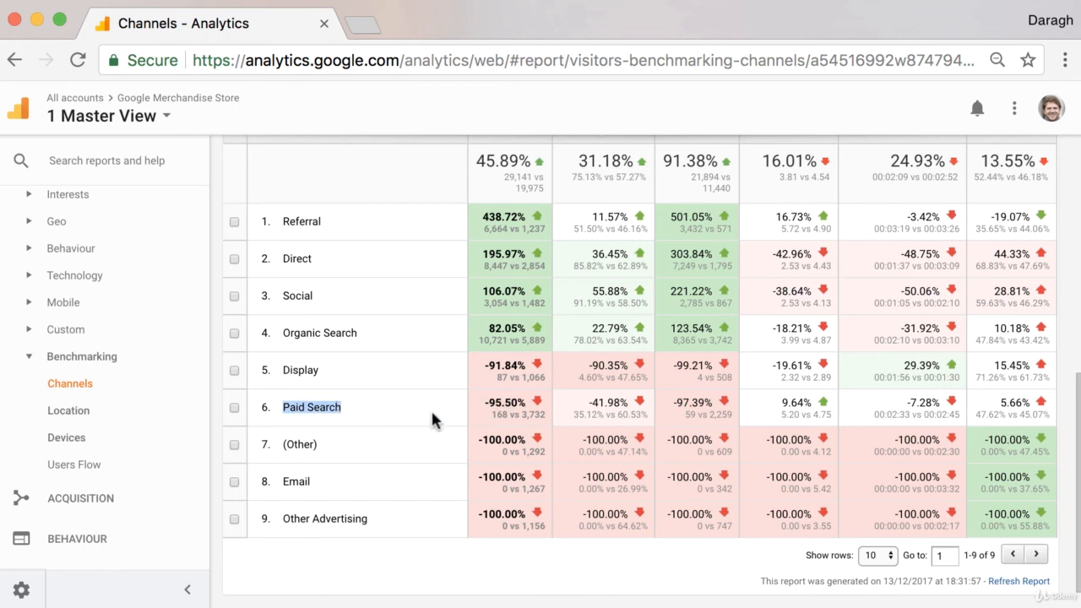
mouse_move(355, 481)
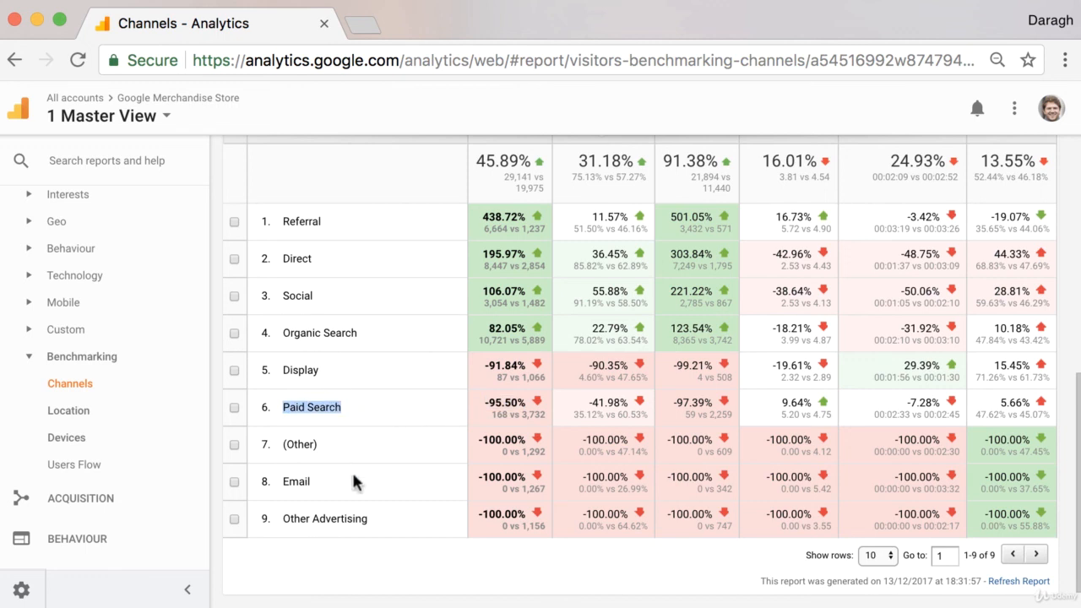
mouse_move(414, 493)
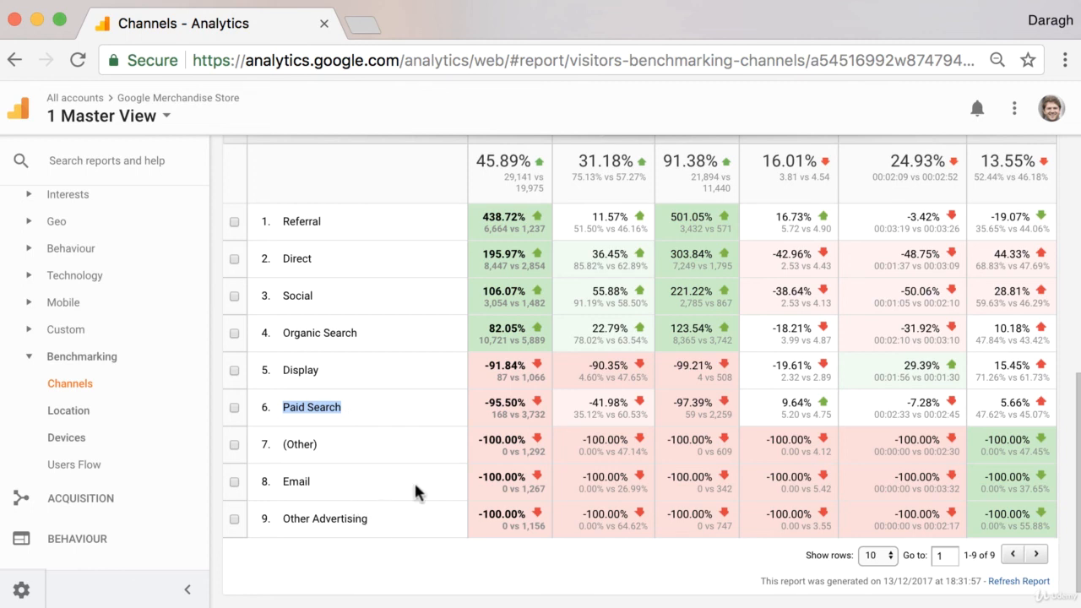
scroll("up", 3)
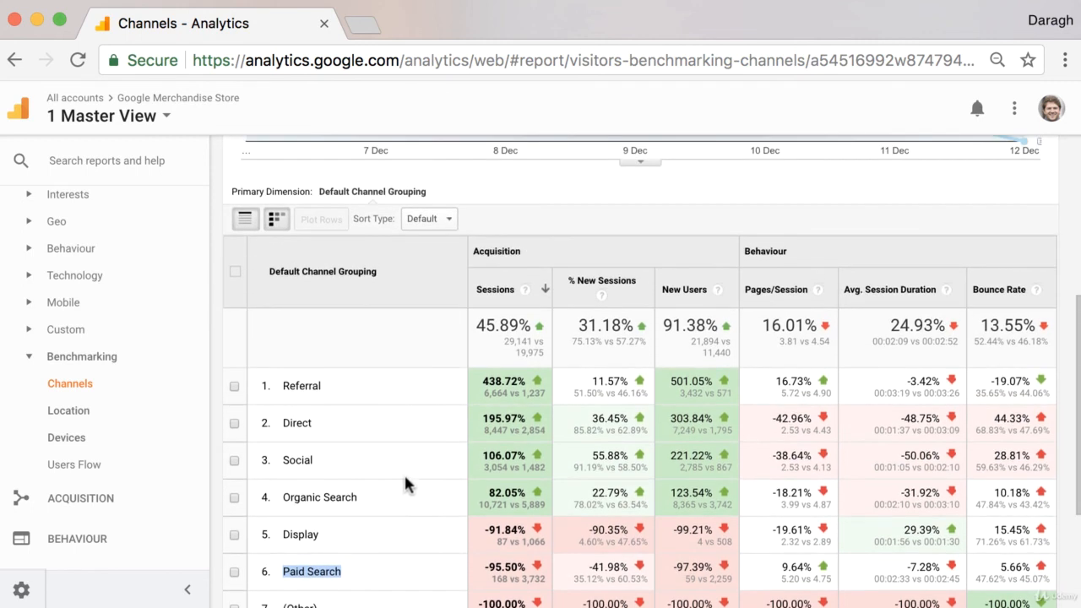
mouse_move(402, 488)
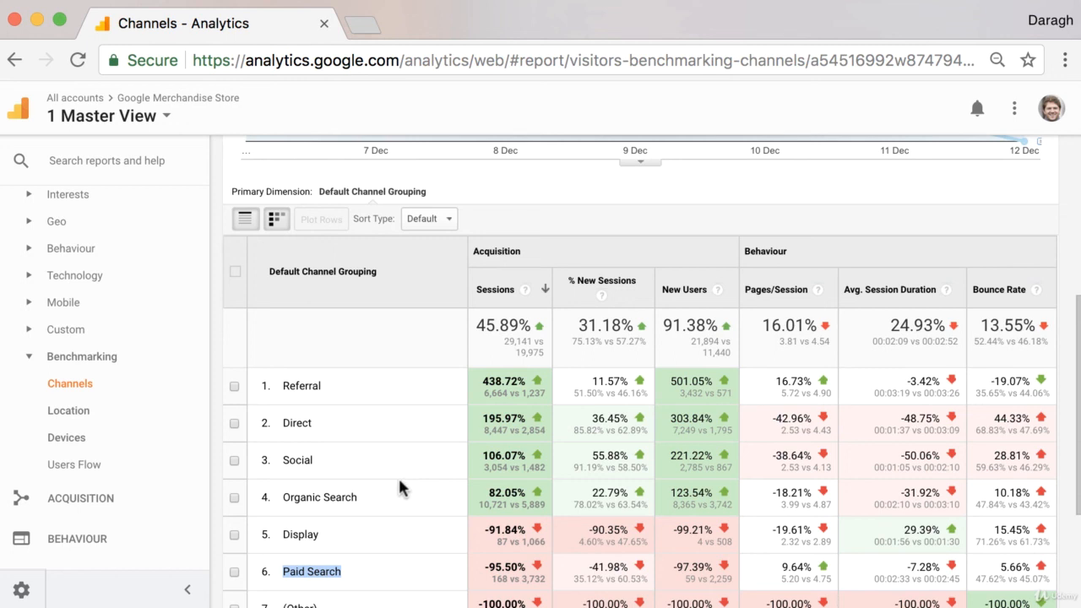
mouse_move(397, 350)
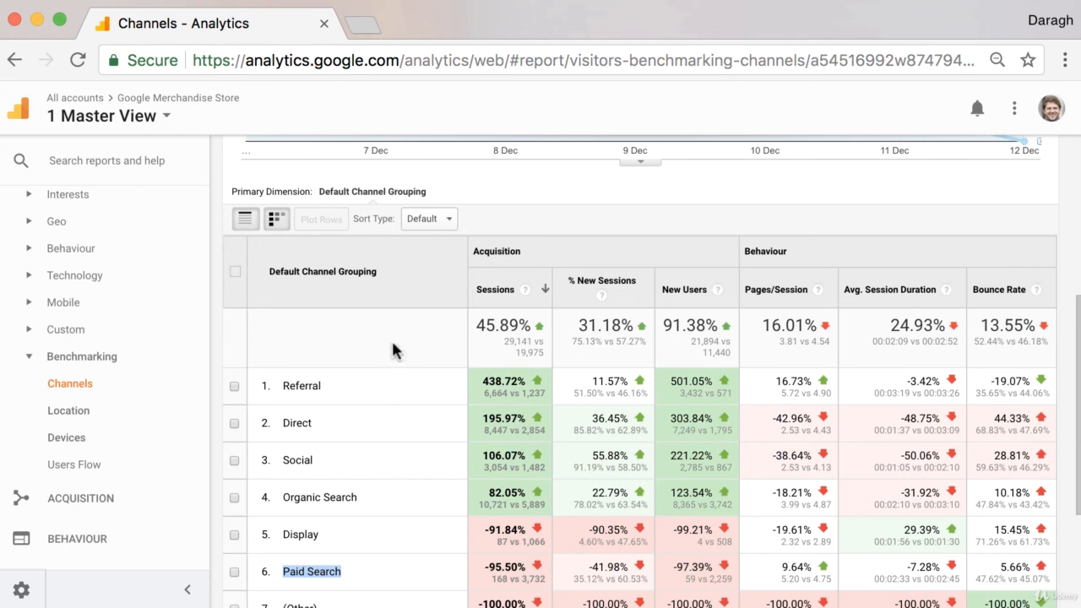
scroll("down", 3)
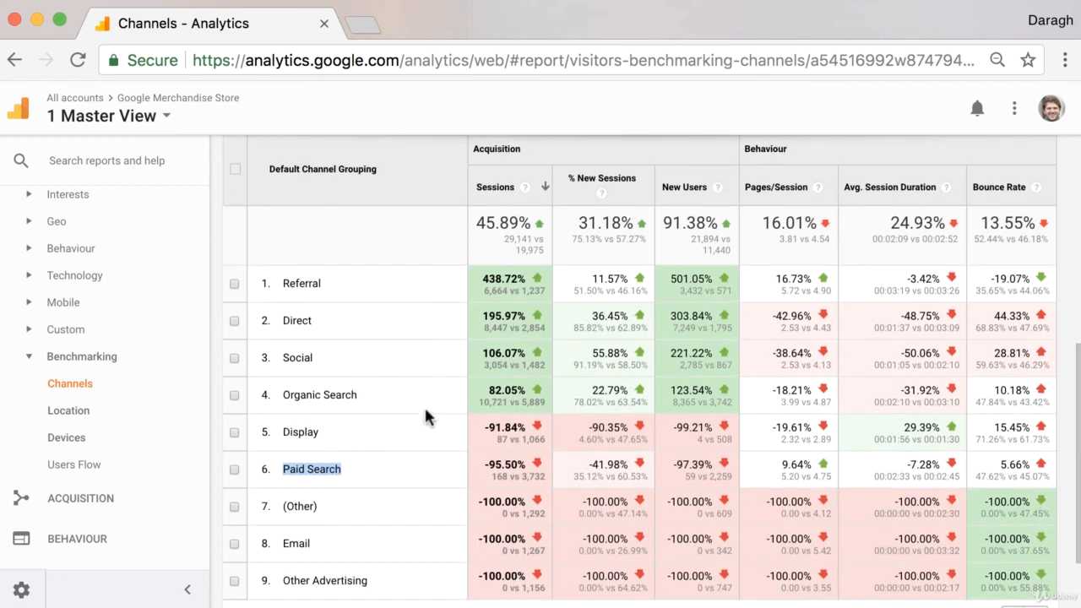
mouse_move(424, 448)
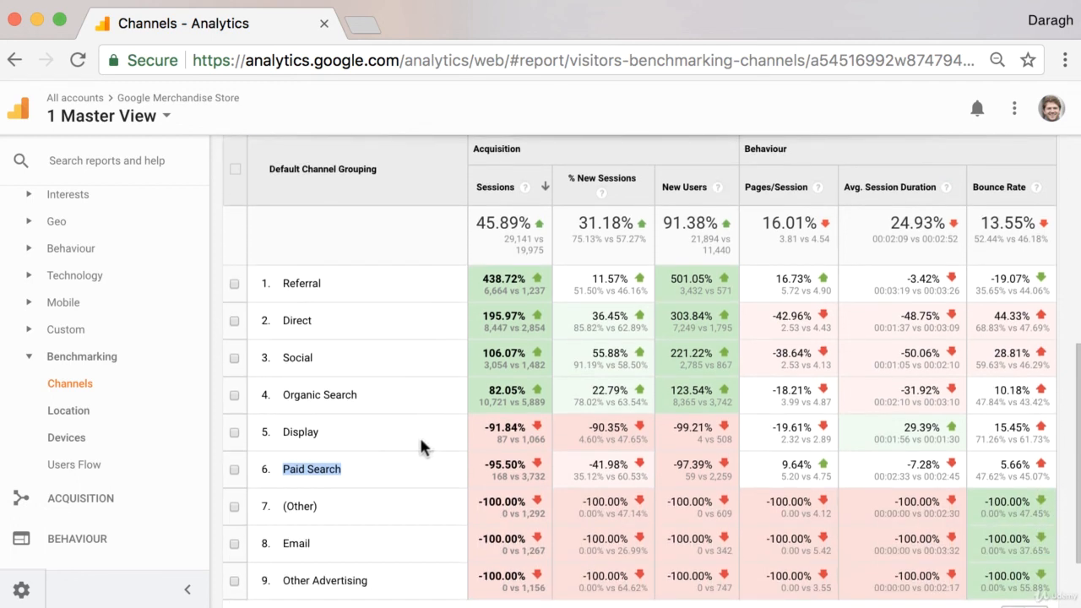
scroll("up", 3)
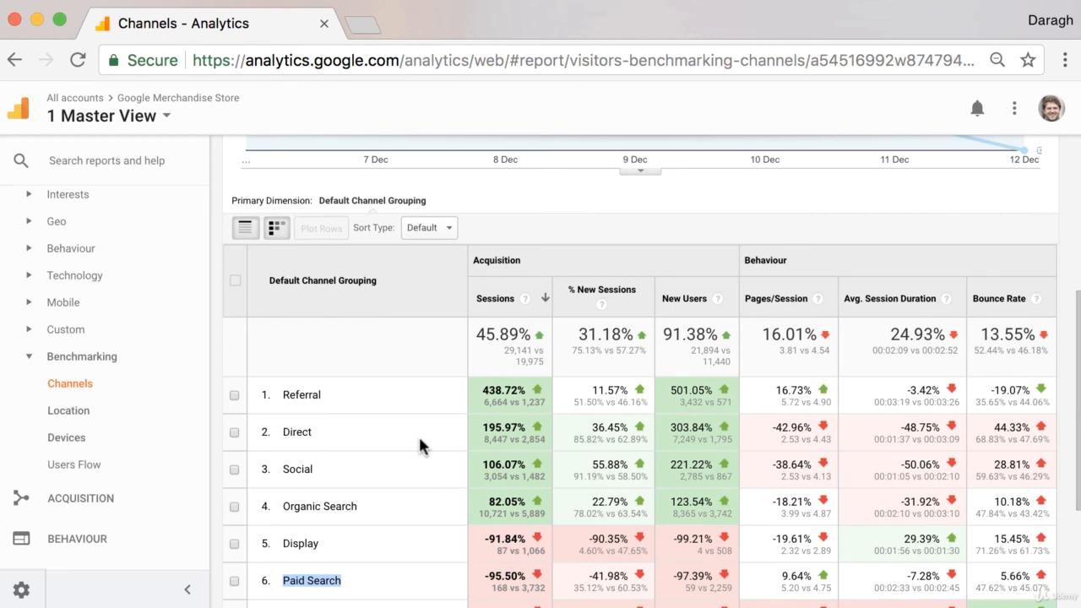
mouse_move(416, 436)
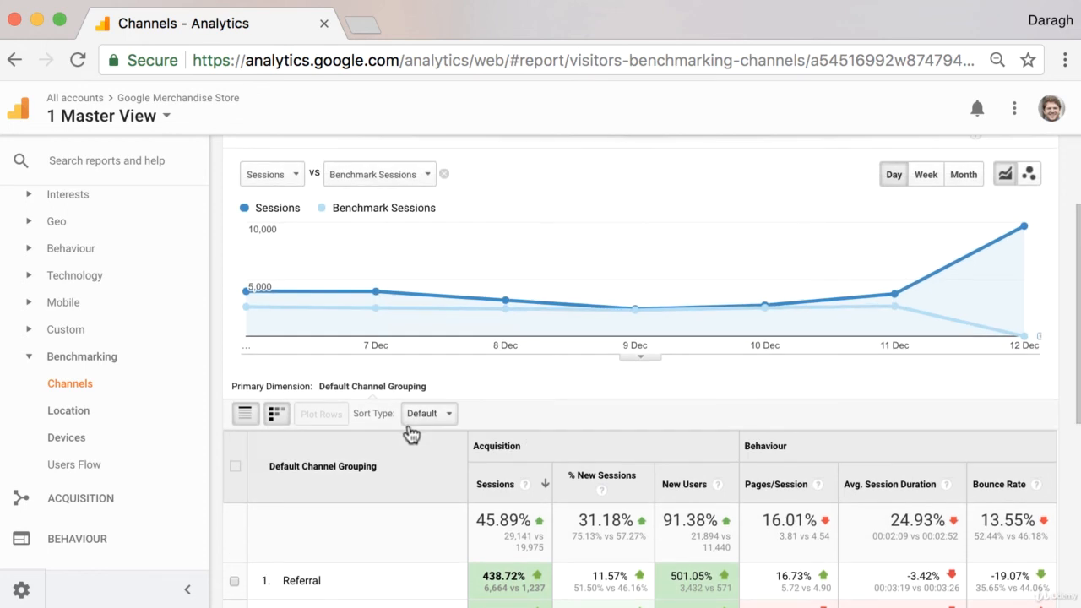
scroll("up", 3)
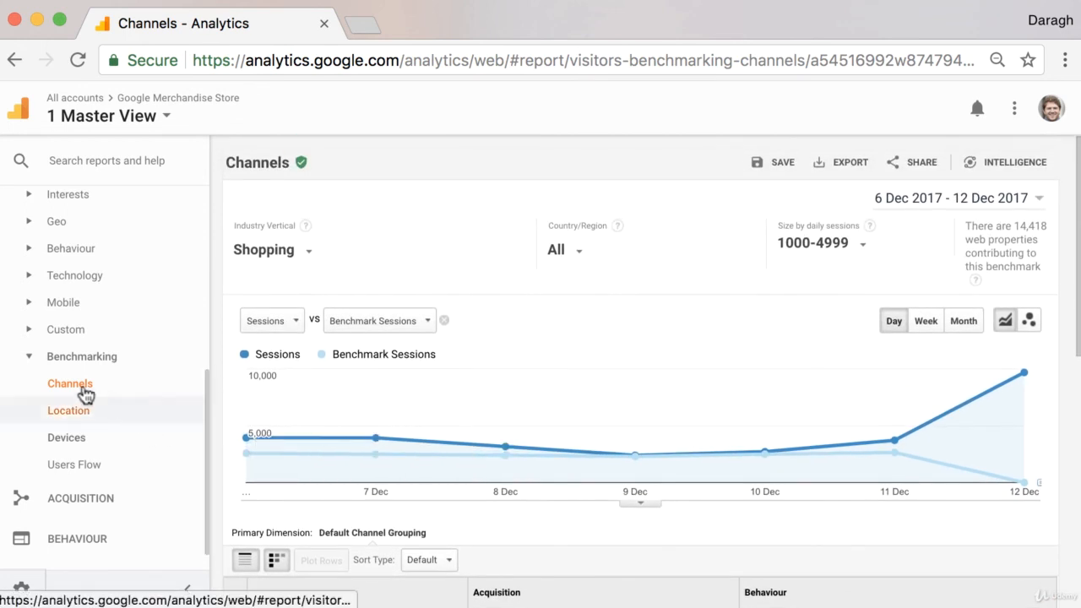
scroll("up", 3)
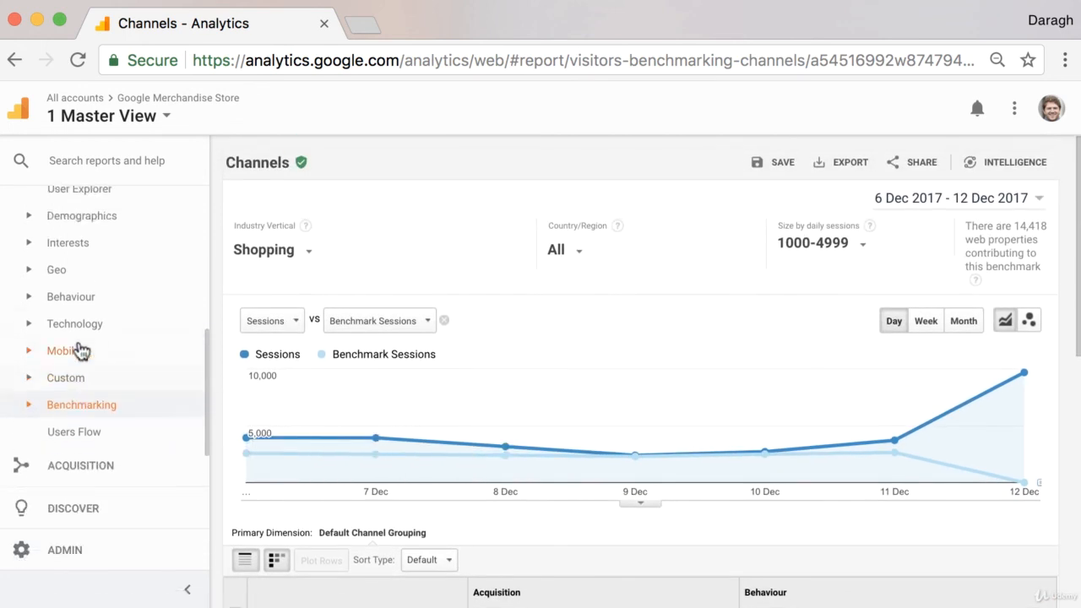